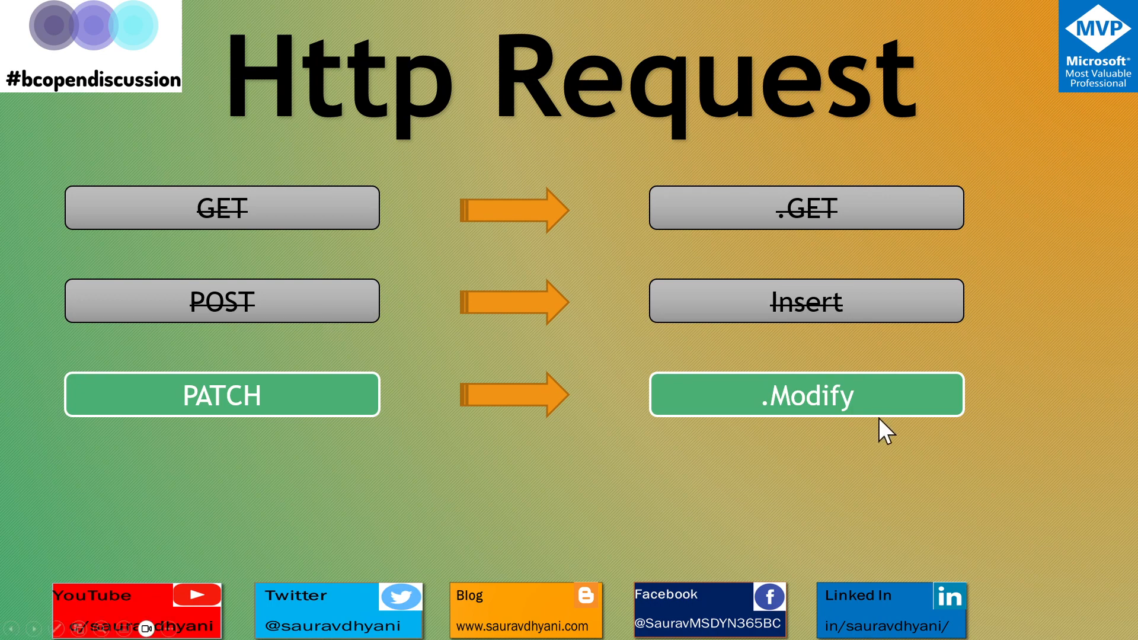
pyautogui.moveTo(864, 206)
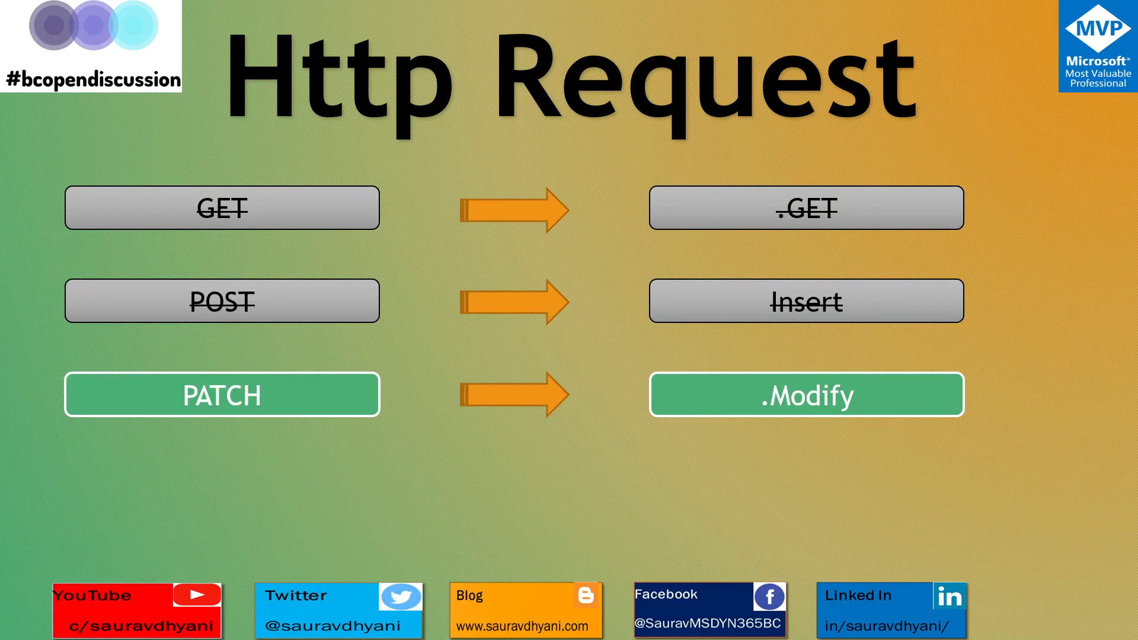
pyautogui.moveTo(261, 330)
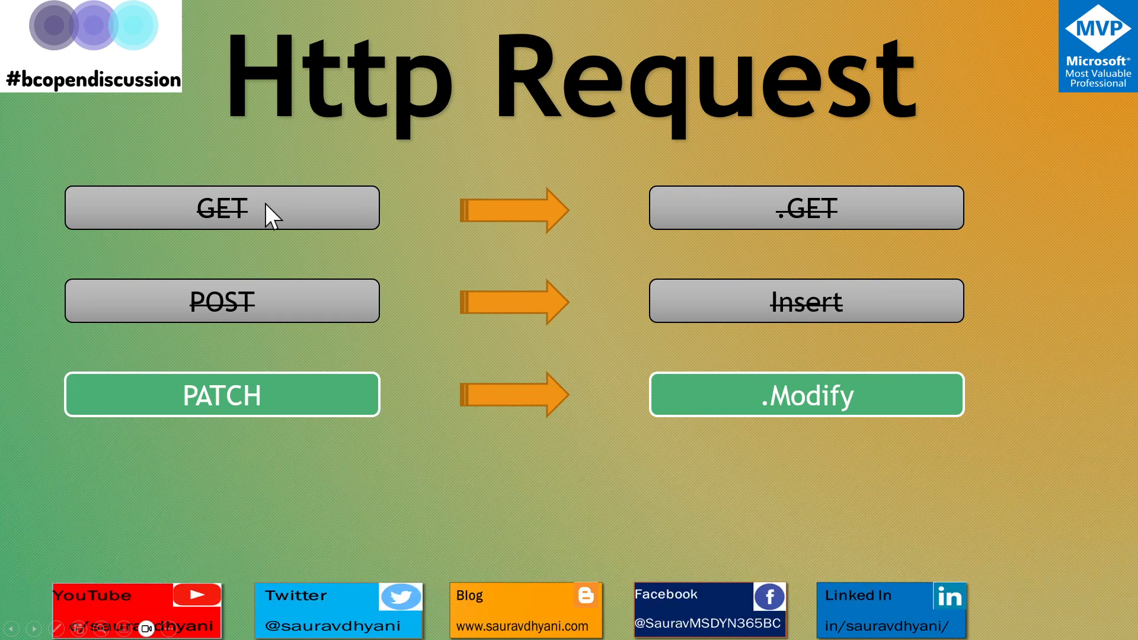
pyautogui.moveTo(251, 399)
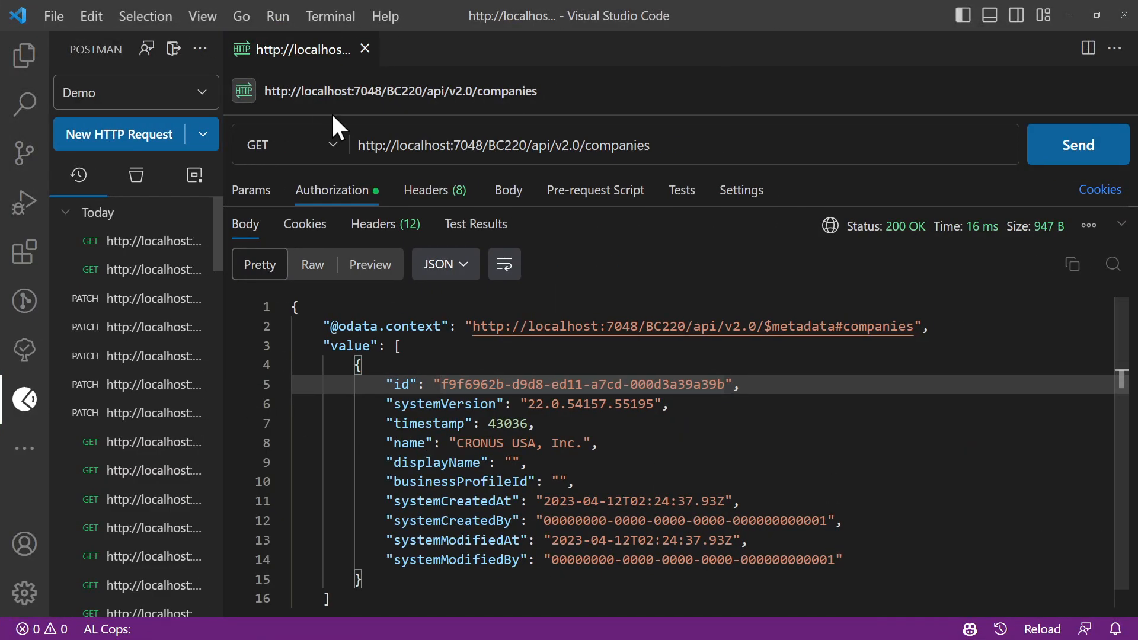
# - Append the copied CRONUS USA, Inc. company id to the URL and GET that single company
pyautogui.moveTo(441, 384); pyautogui.dragTo(543, 384)
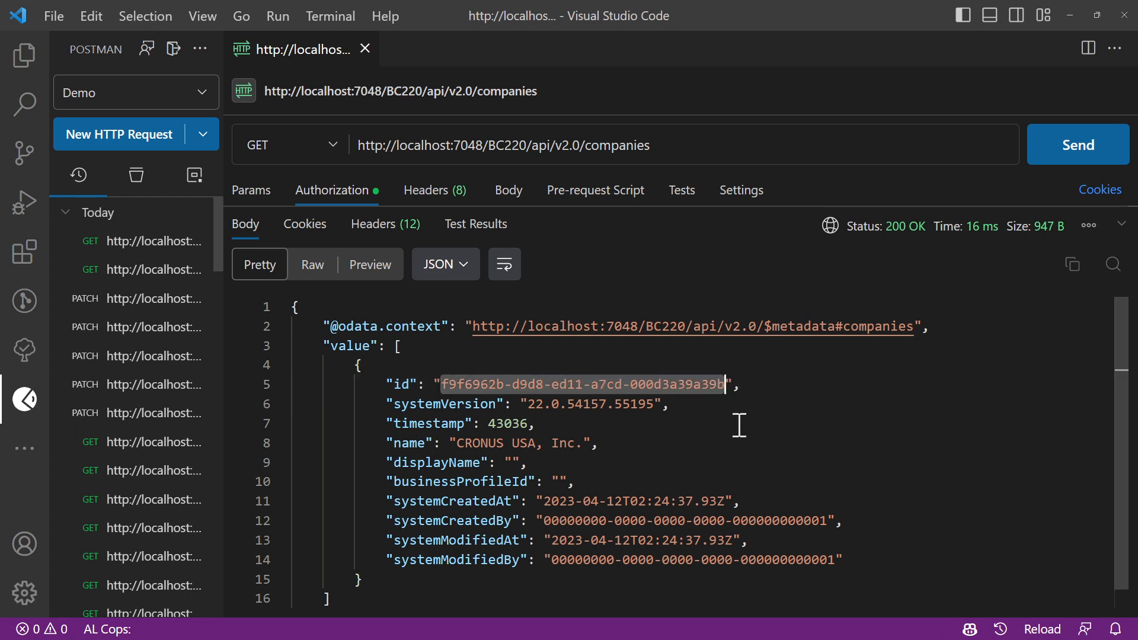
pyautogui.click(683, 145)
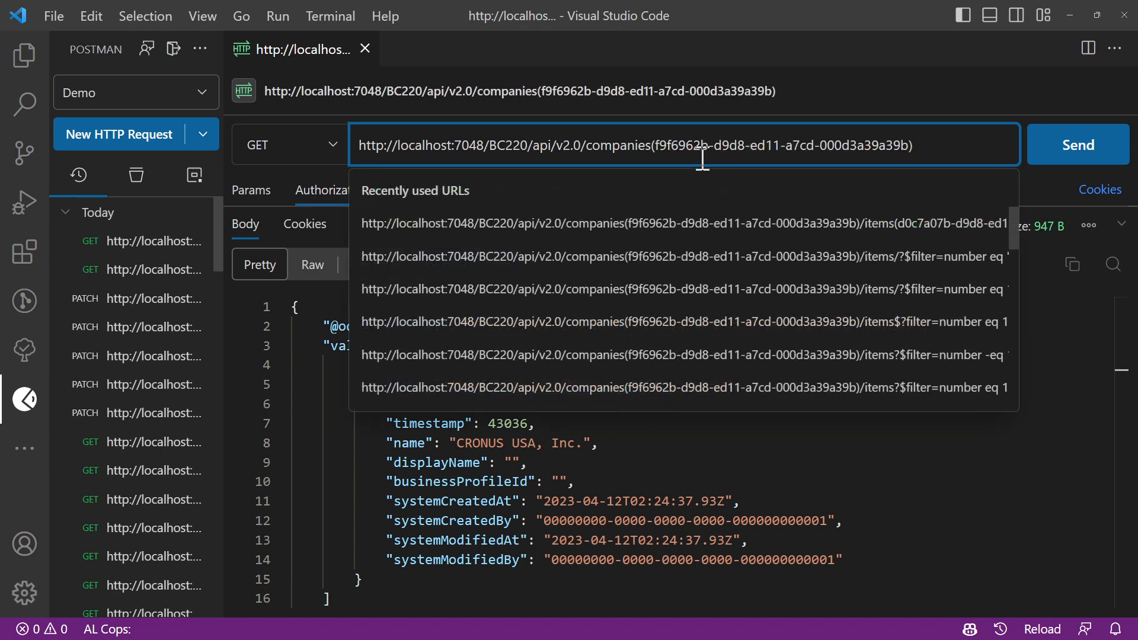
pyautogui.click(1078, 144)
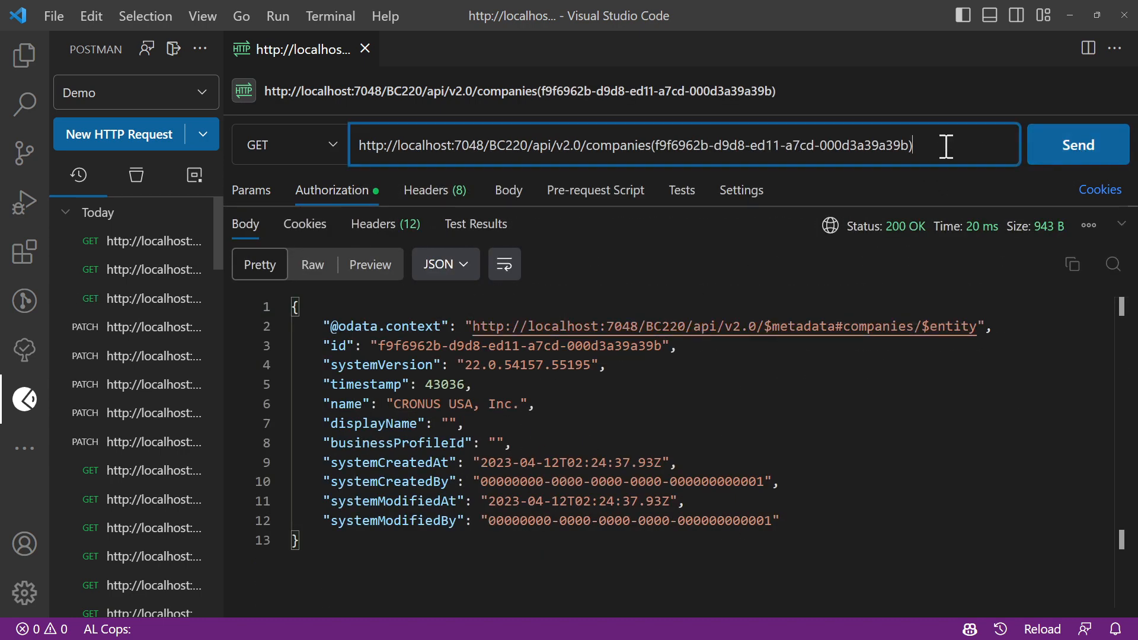
# - Extend the URL with /items and GET the company's items, returning records like Side Panel
pyautogui.write('/')
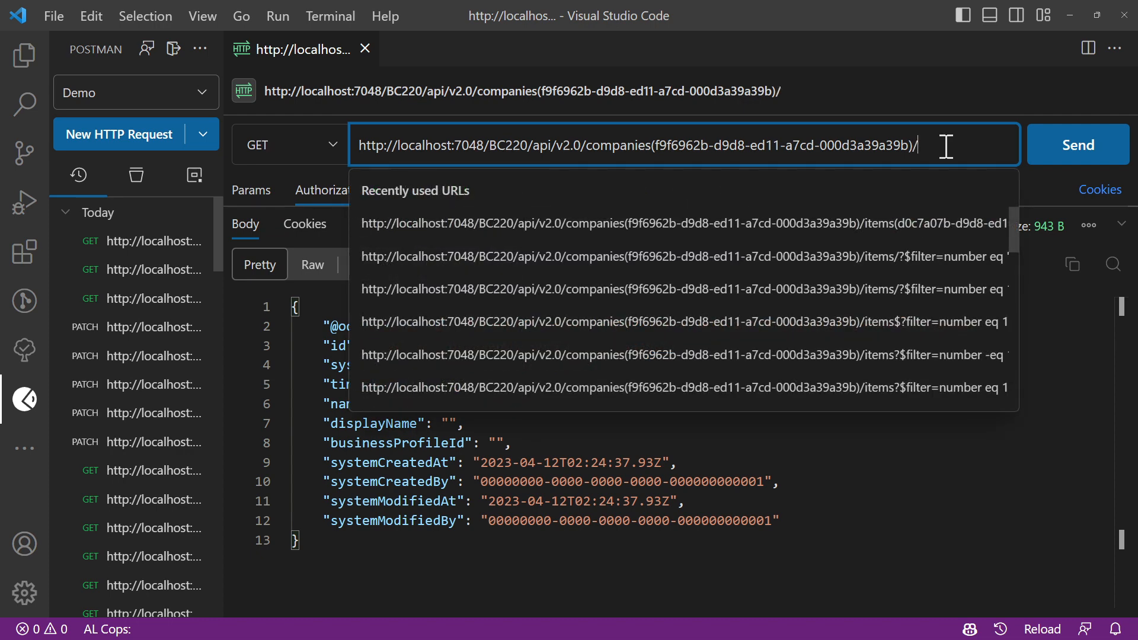
pyautogui.write('items')
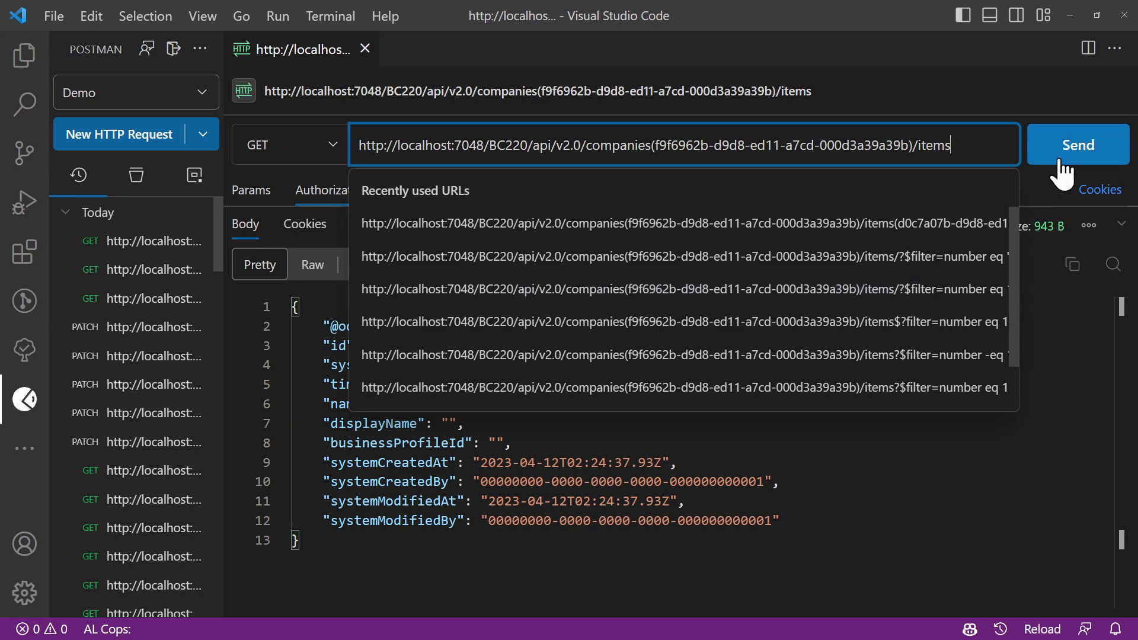
pyautogui.click(1078, 145)
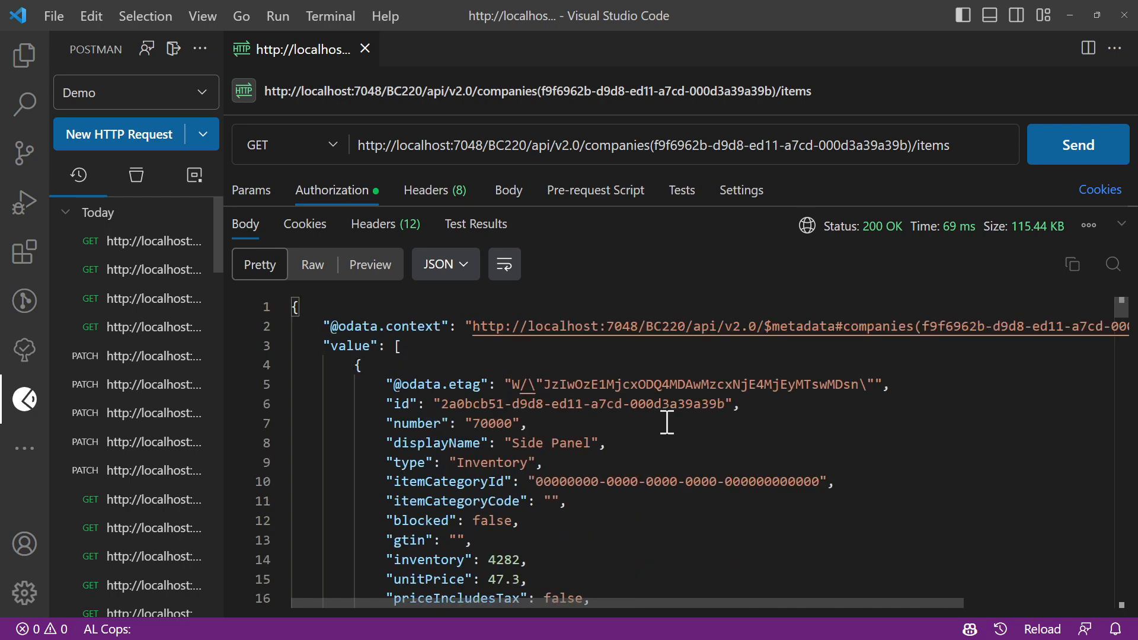
pyautogui.scroll(-3)
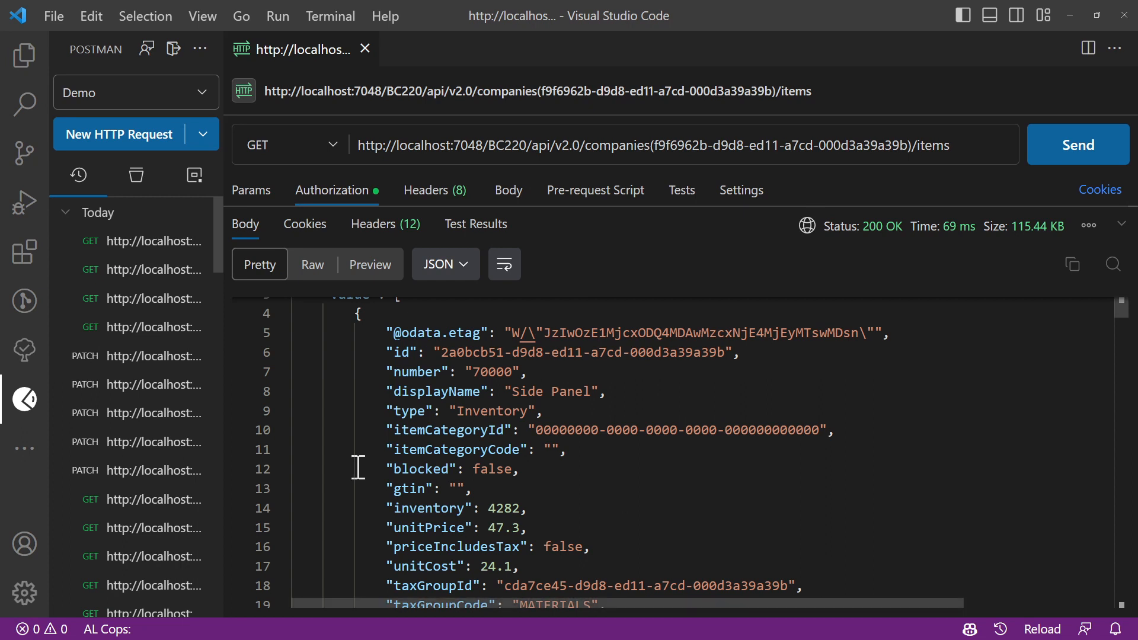
pyautogui.click(290, 145)
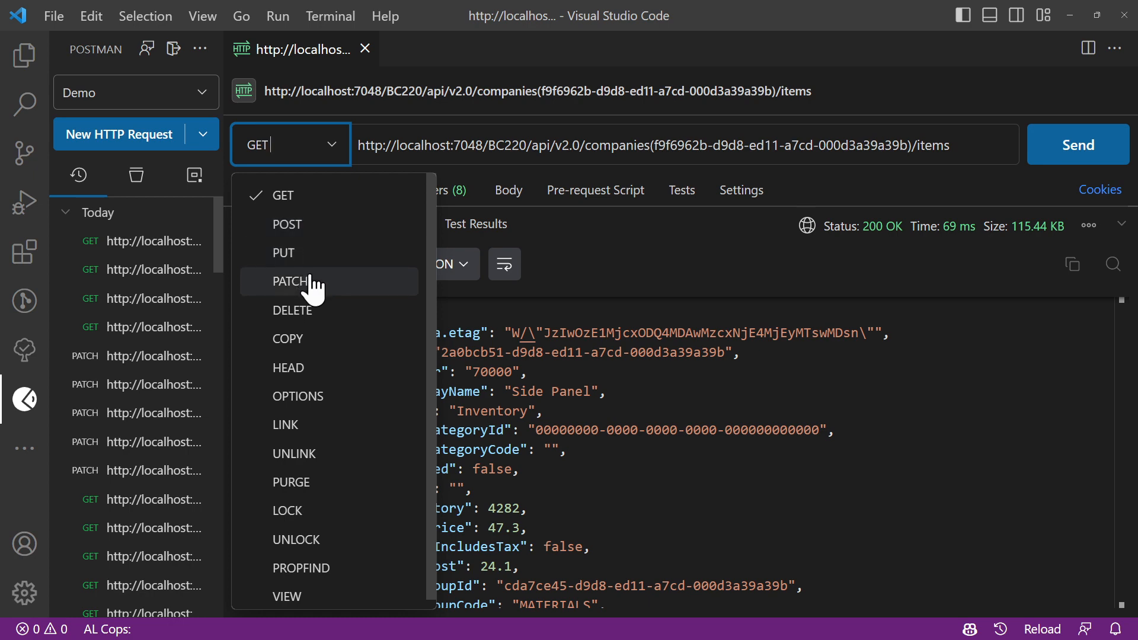
# - Make the request a PATCH with a raw JSON body holding displayName Side Panel and blocked false
pyautogui.click(290, 281)
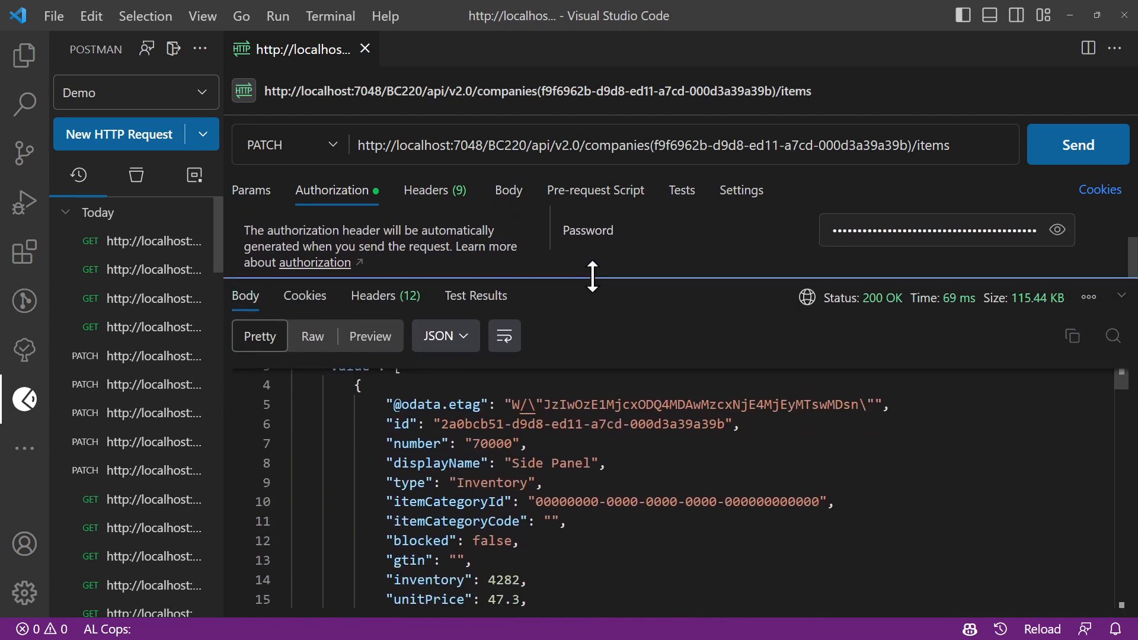
pyautogui.click(508, 190)
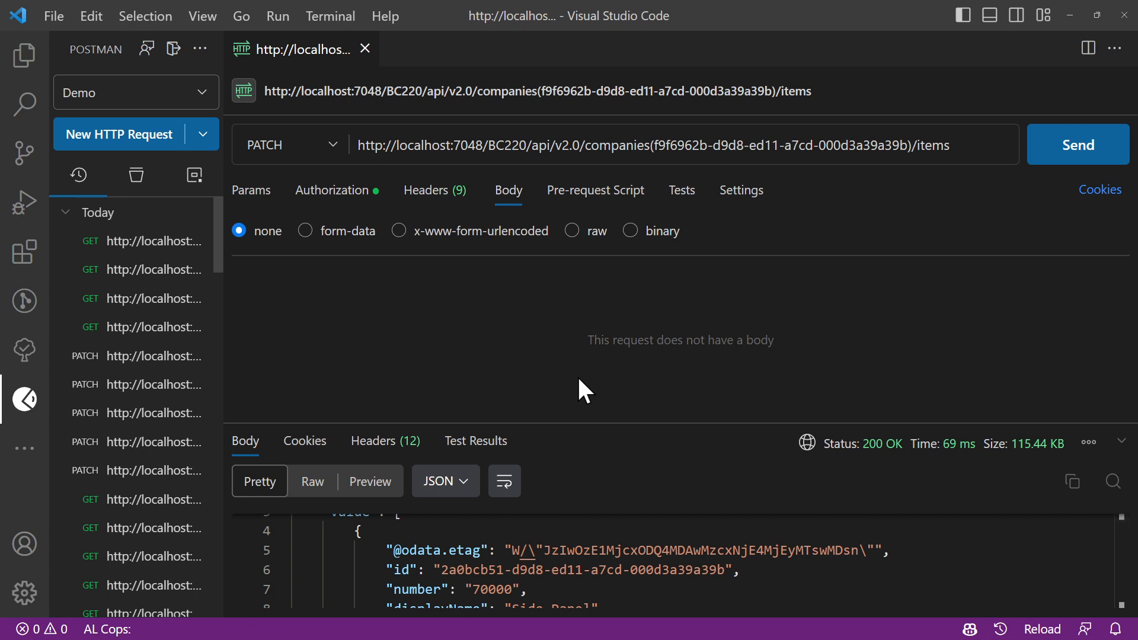
pyautogui.click(573, 231)
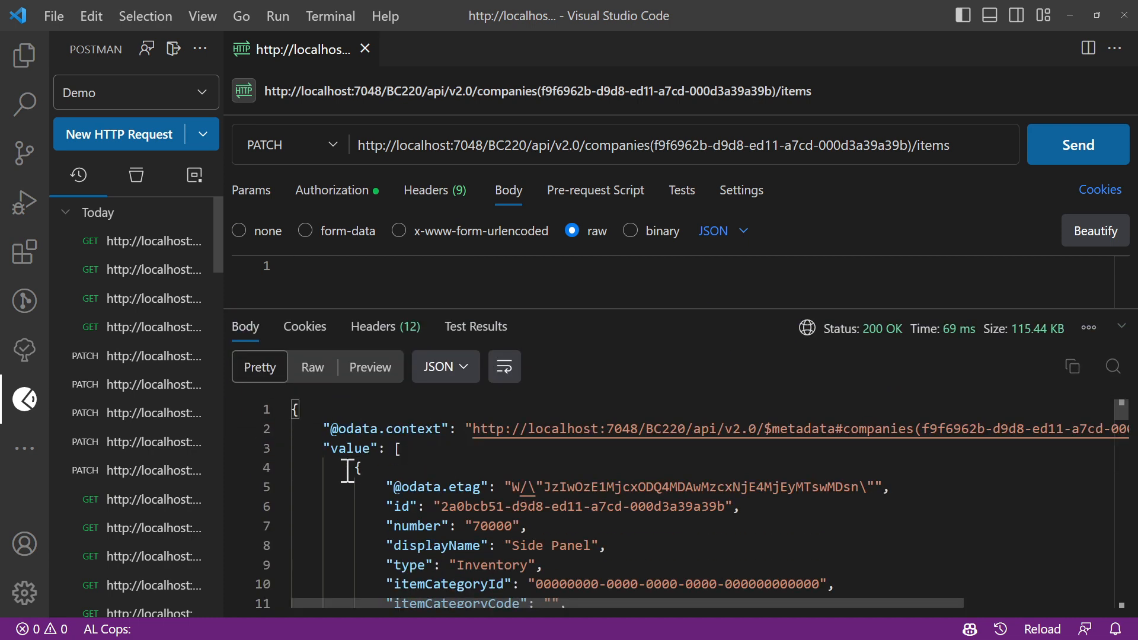
pyautogui.scroll(-3)
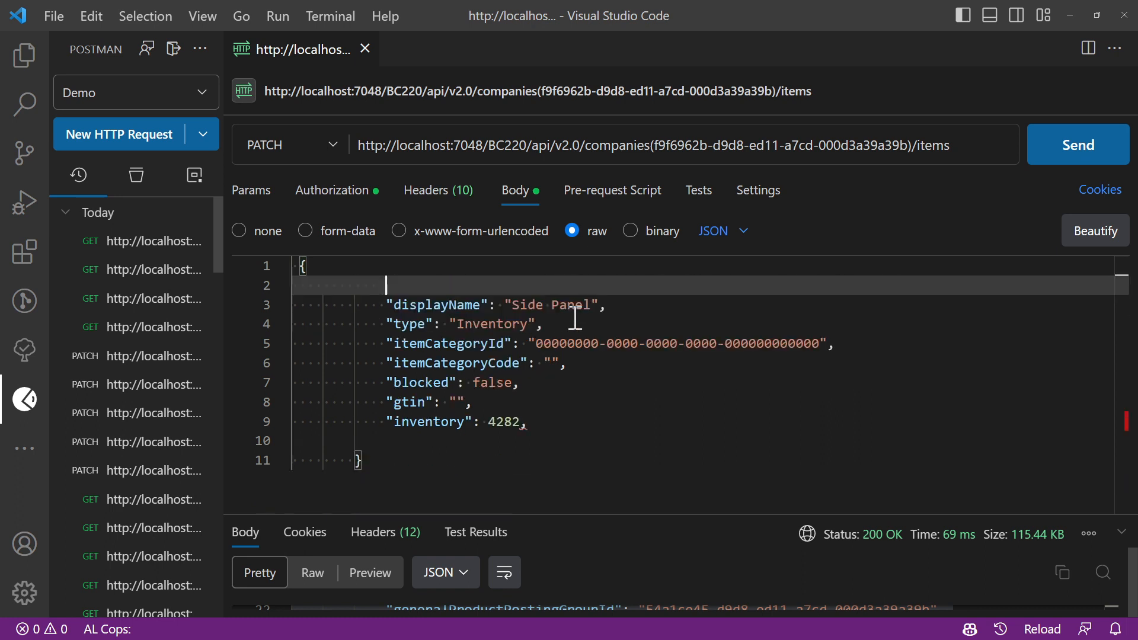
pyautogui.moveTo(558, 406)
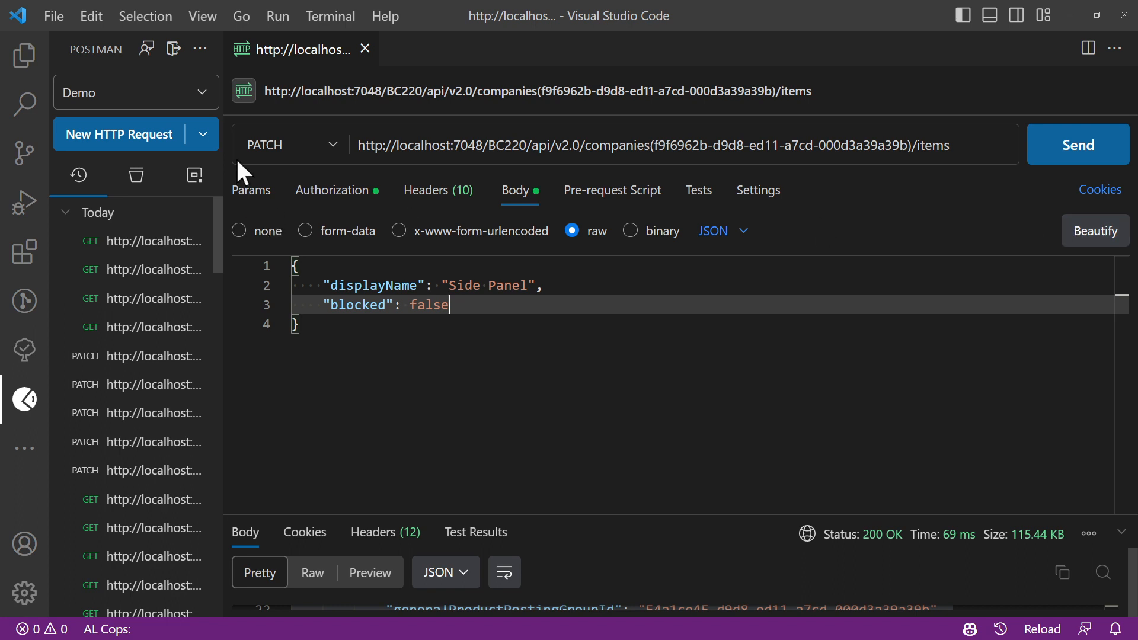
pyautogui.moveTo(965, 127)
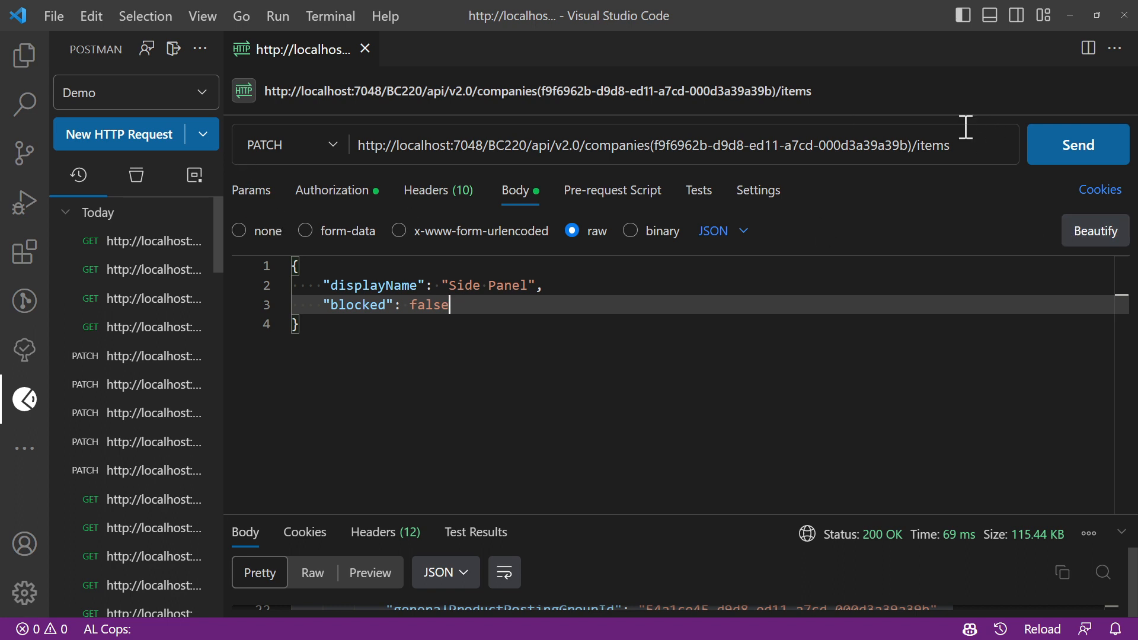
pyautogui.moveTo(645, 488)
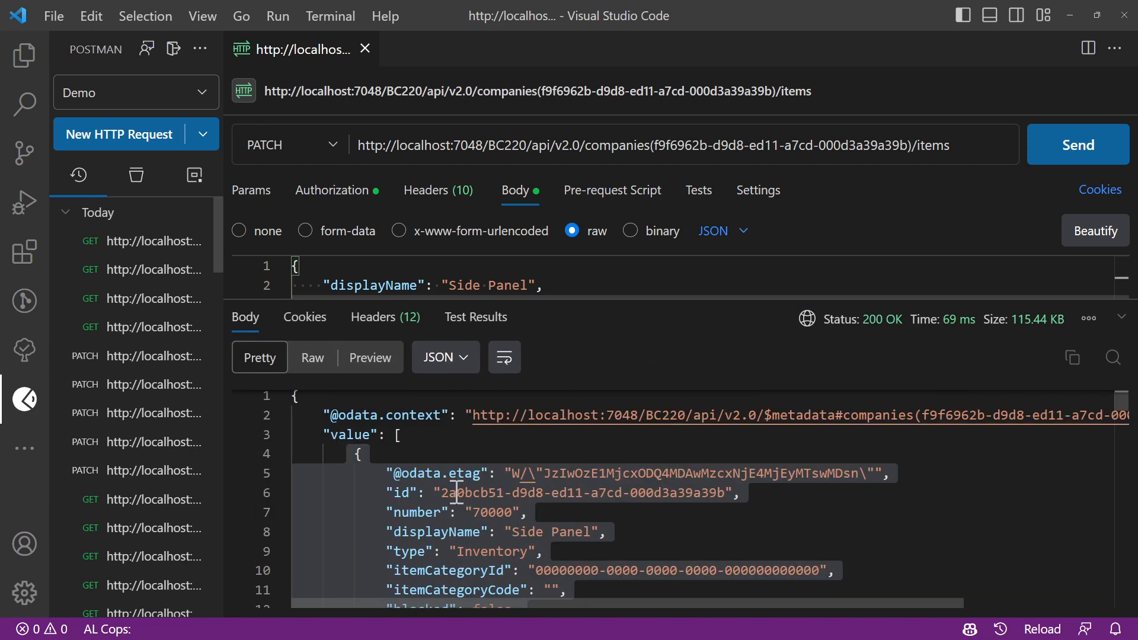
# - Send the PATCH to items(2a0bcb51-...) and read the 400 invalid concurrency token error
pyautogui.doubleClick(581, 493)
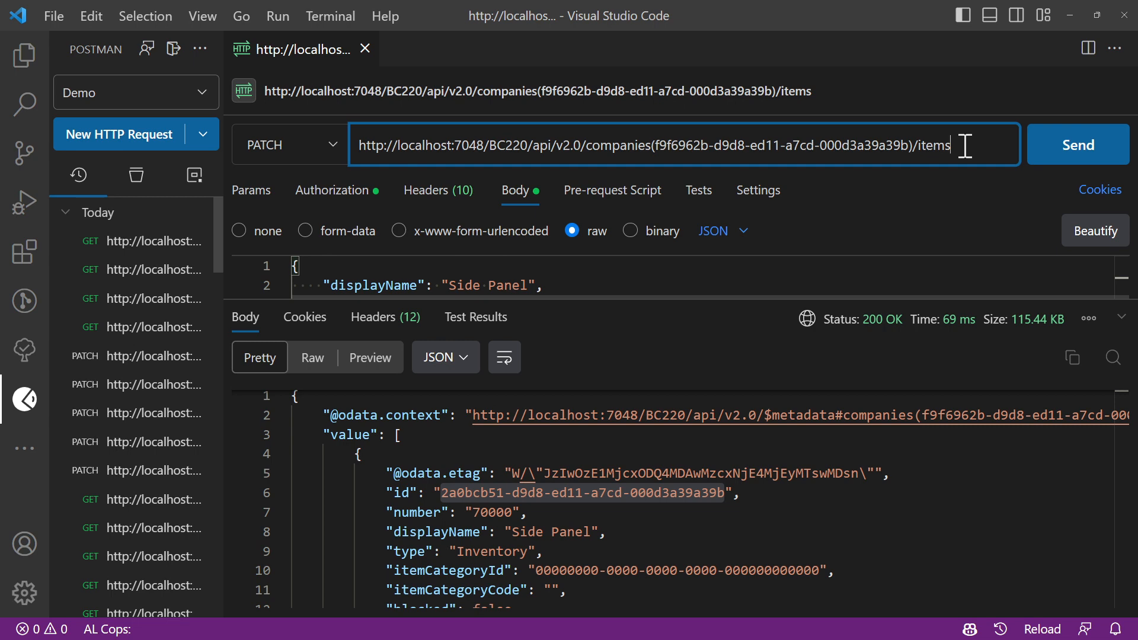
pyautogui.write('(2a0bcb51-d9d8-ed11-a7cd-000d3a39a39b')
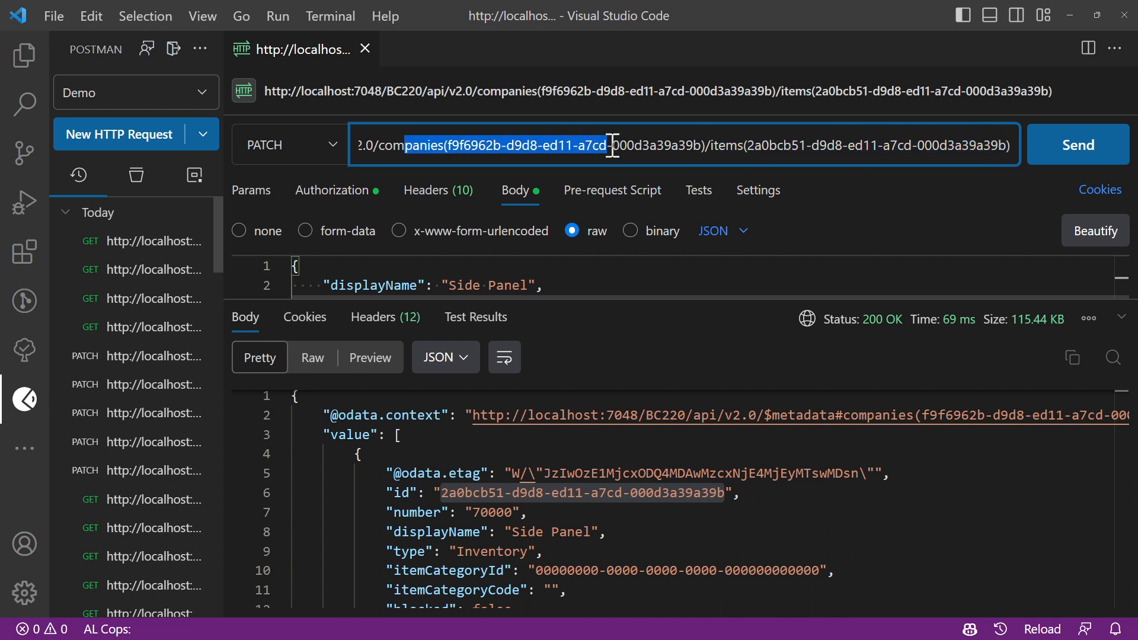
pyautogui.doubleClick(723, 144)
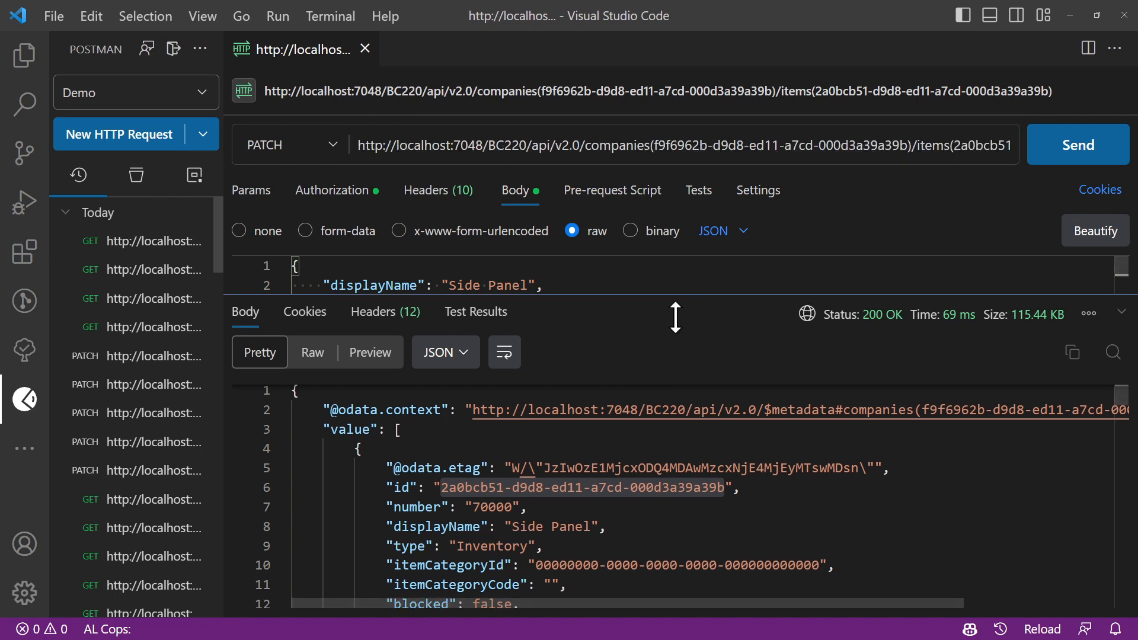
pyautogui.moveTo(675, 318); pyautogui.dragTo(645, 475)
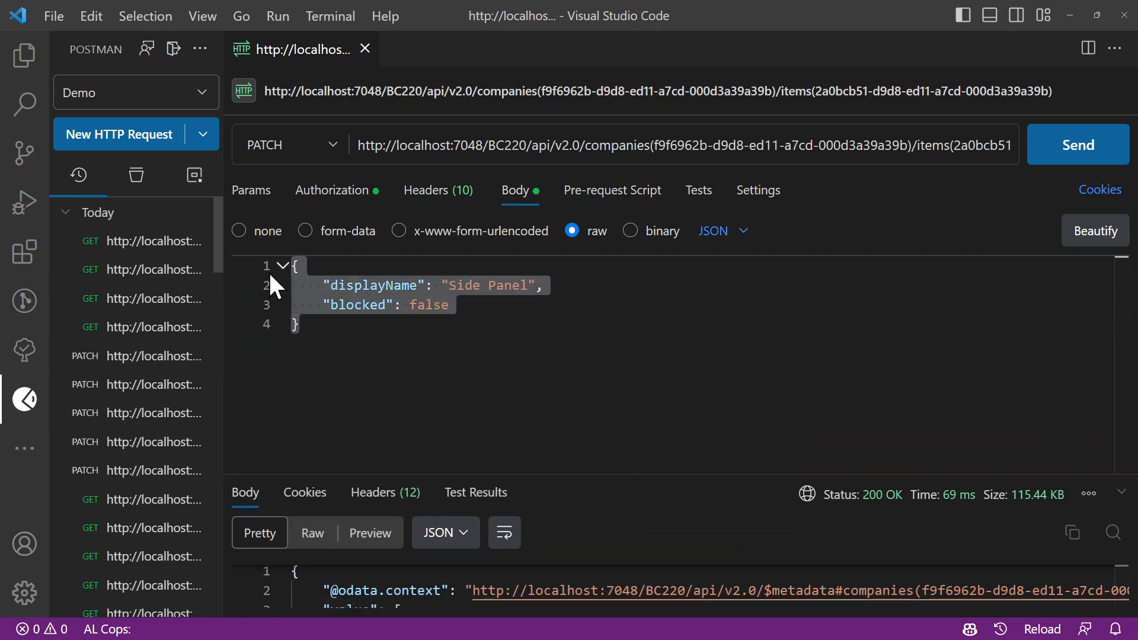
pyautogui.click(1077, 145)
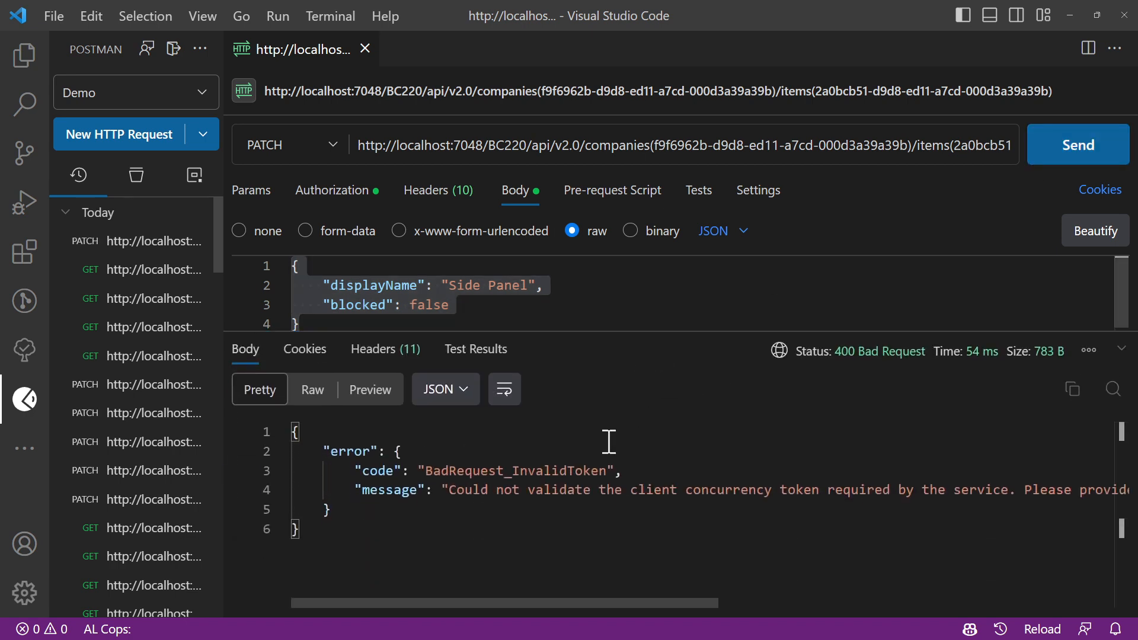
pyautogui.moveTo(451, 490); pyautogui.dragTo(773, 490)
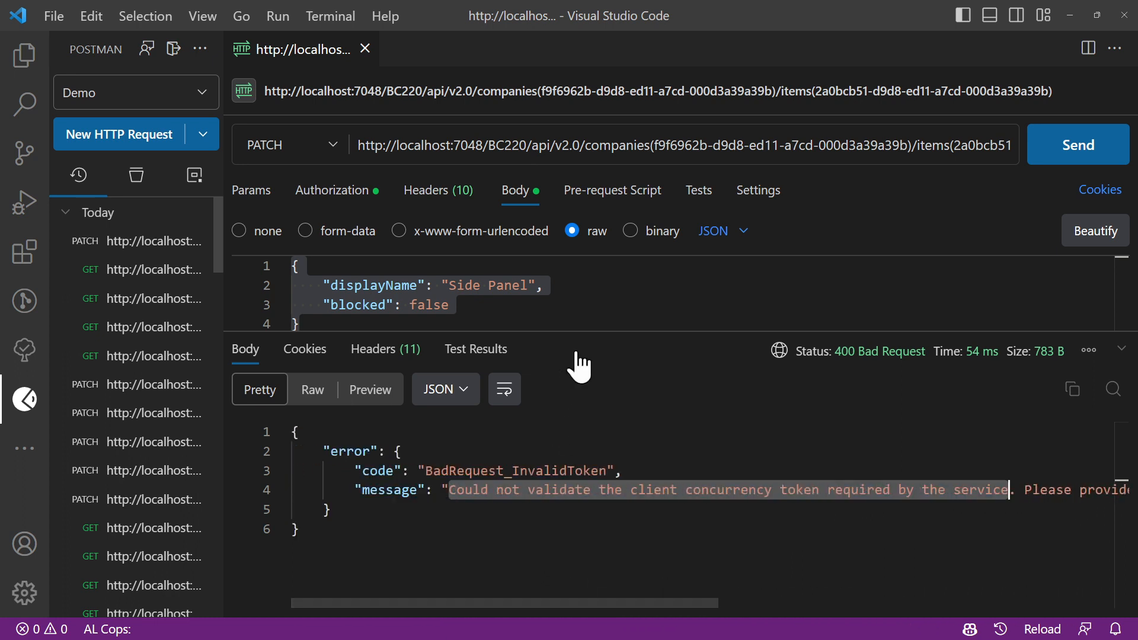
pyautogui.moveTo(580, 342); pyautogui.dragTo(592, 512)
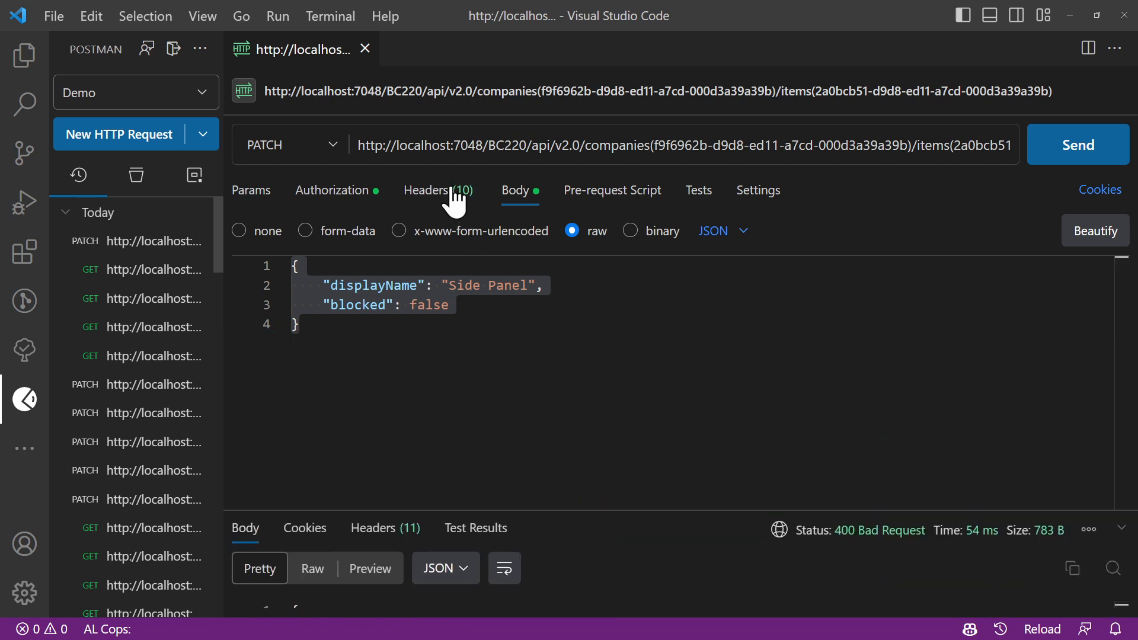
# - Add a Content-type header with value application/json to the PATCH request
pyautogui.click(434, 190)
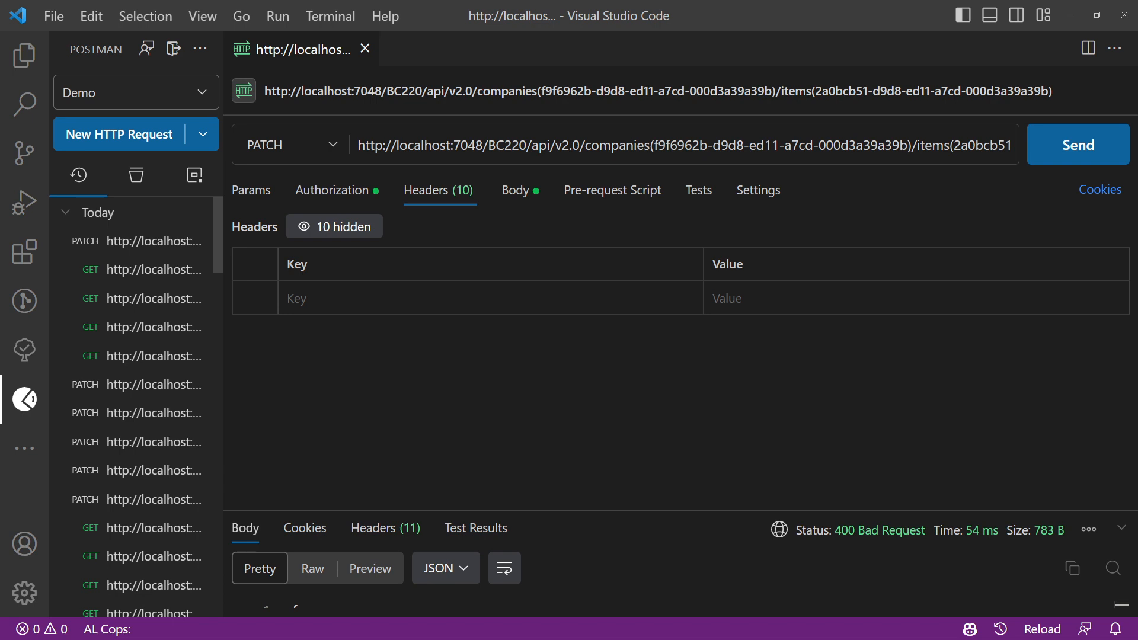
pyautogui.moveTo(398, 379)
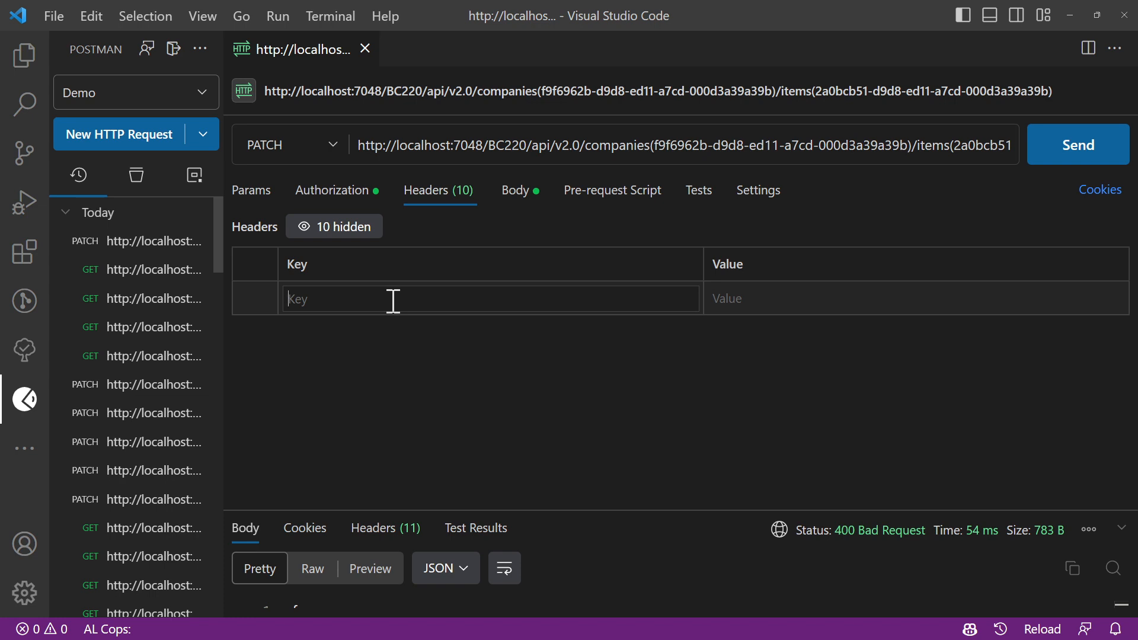
pyautogui.write('Content')
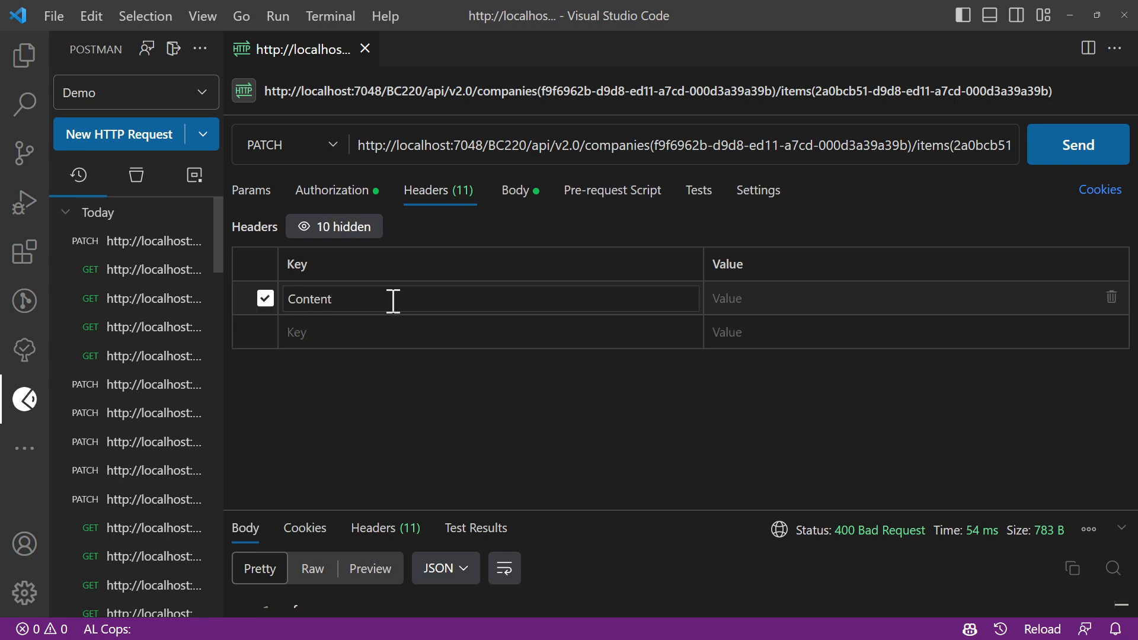
pyautogui.write('-t')
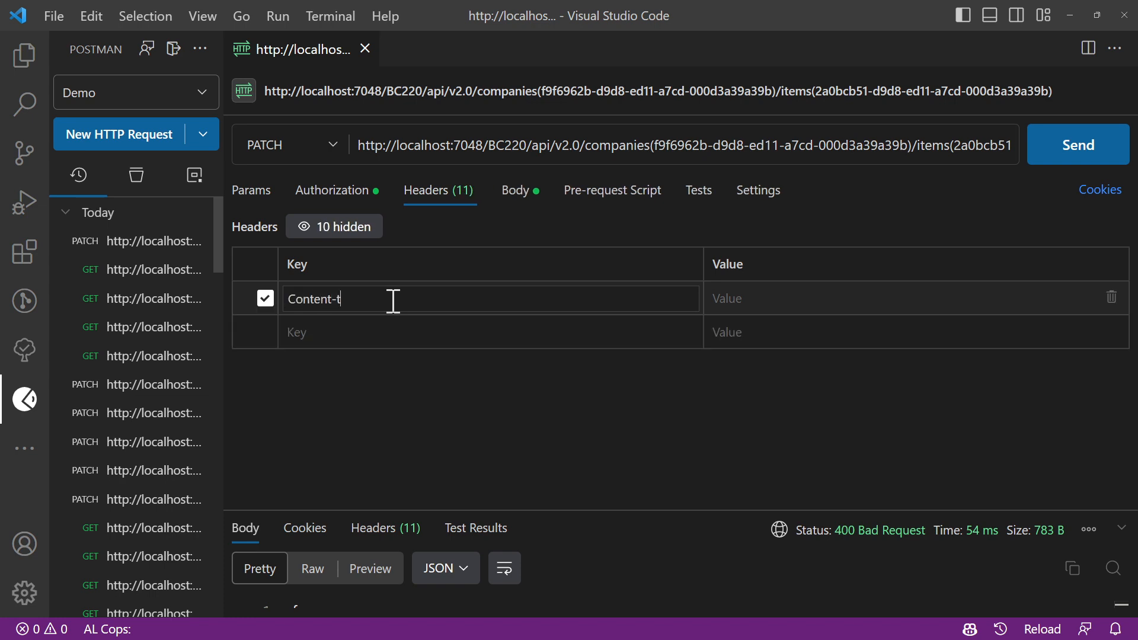
pyautogui.write('ype')
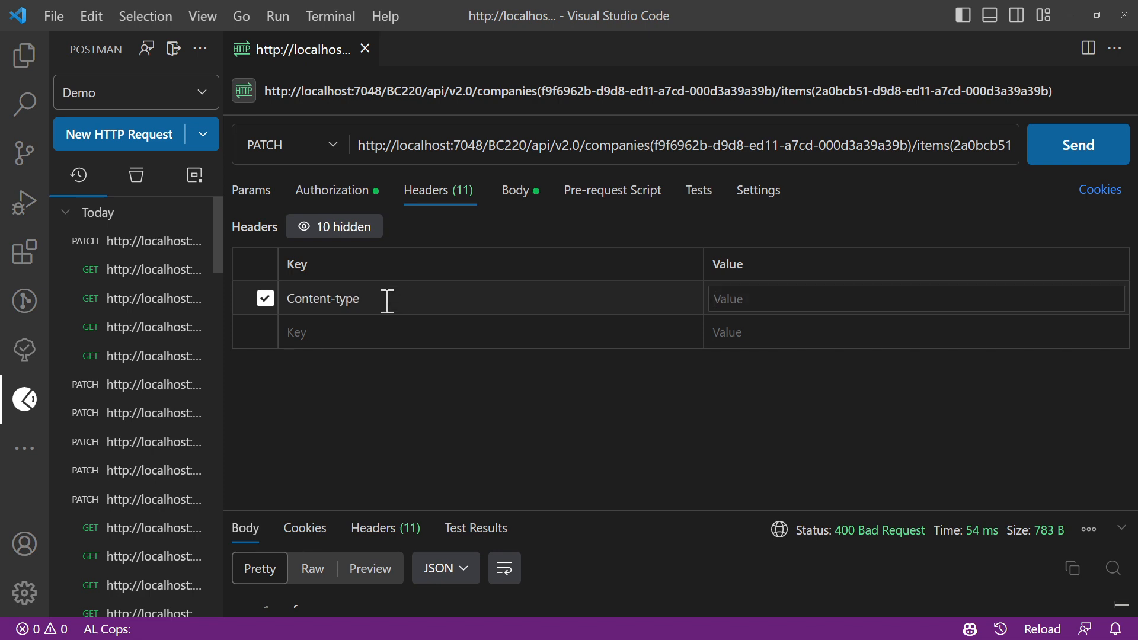
pyautogui.write('application')
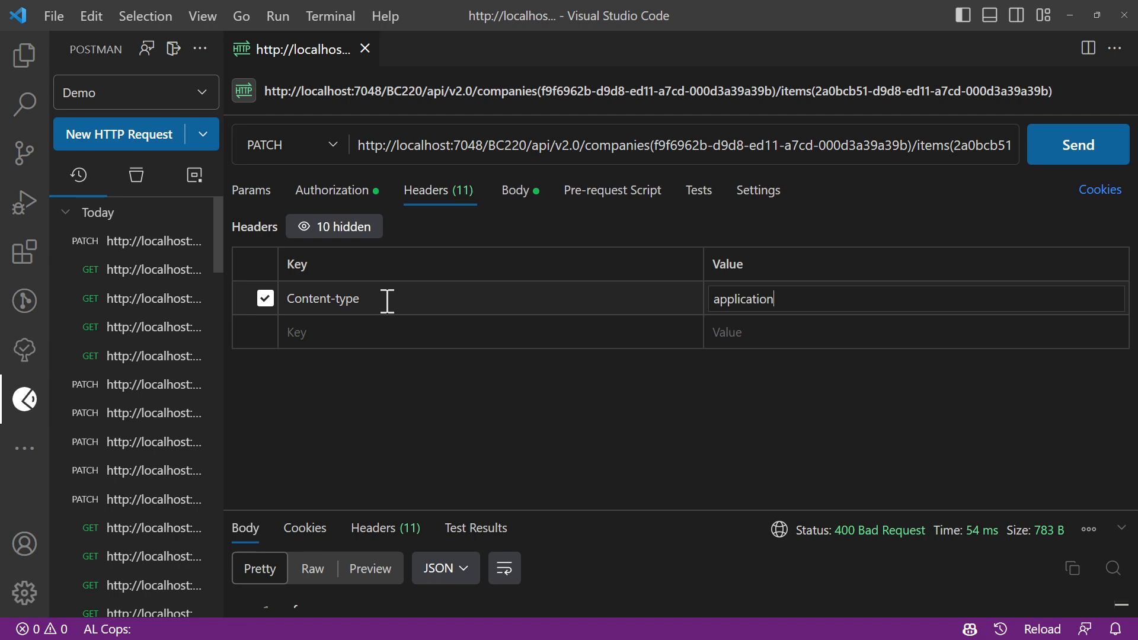
pyautogui.write('/jsop')
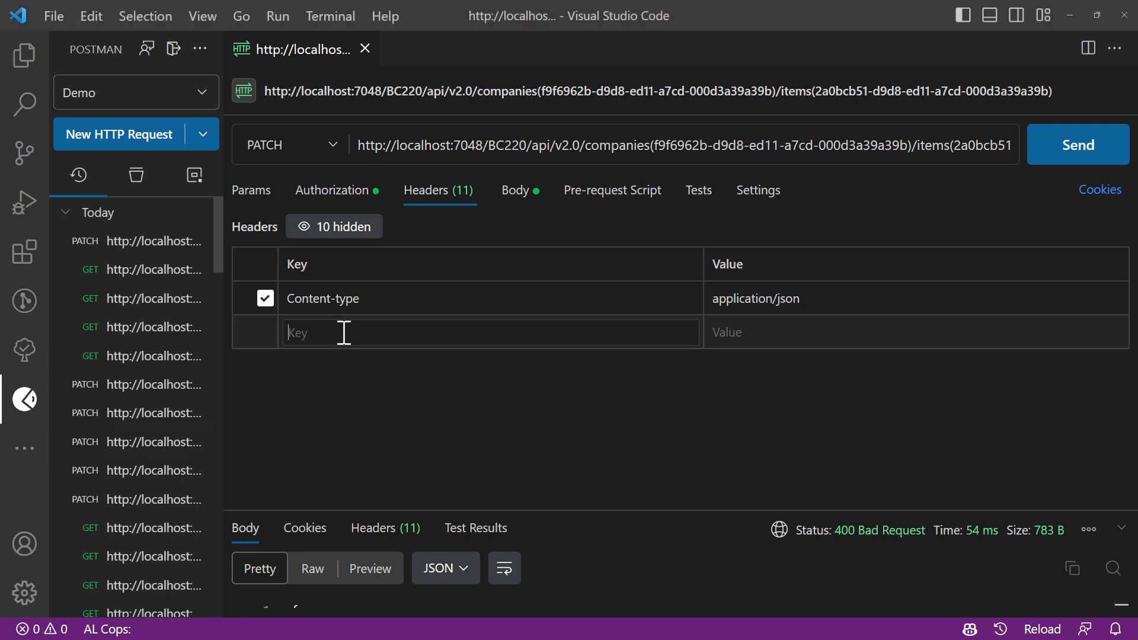
# - Add an If-Match header with value * to the PATCH request
pyautogui.write('If-')
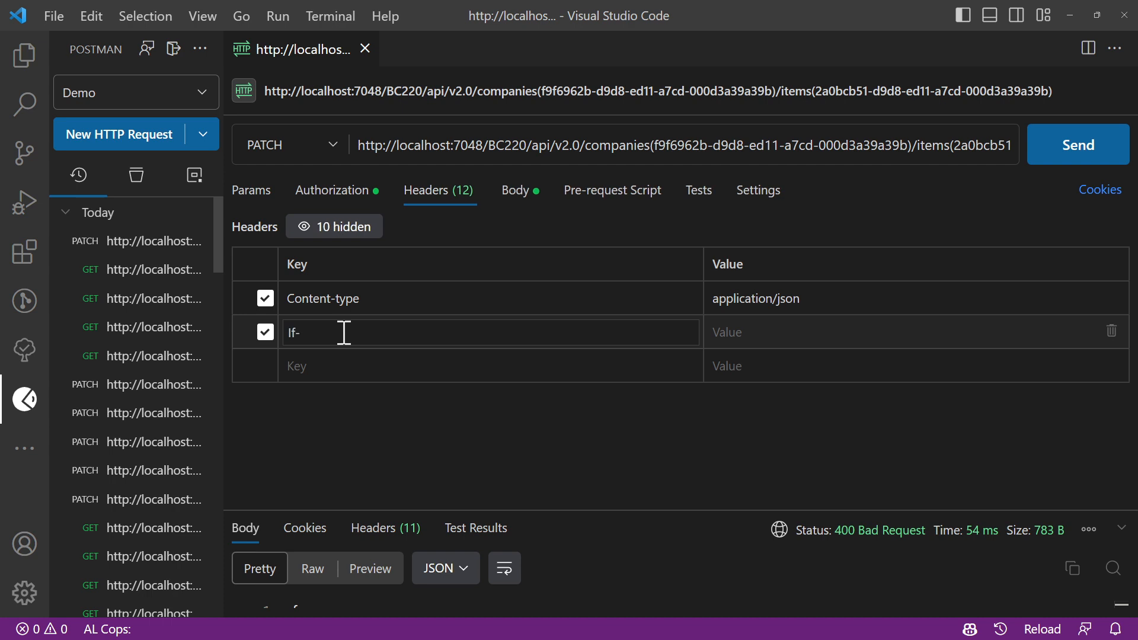
pyautogui.write('Match')
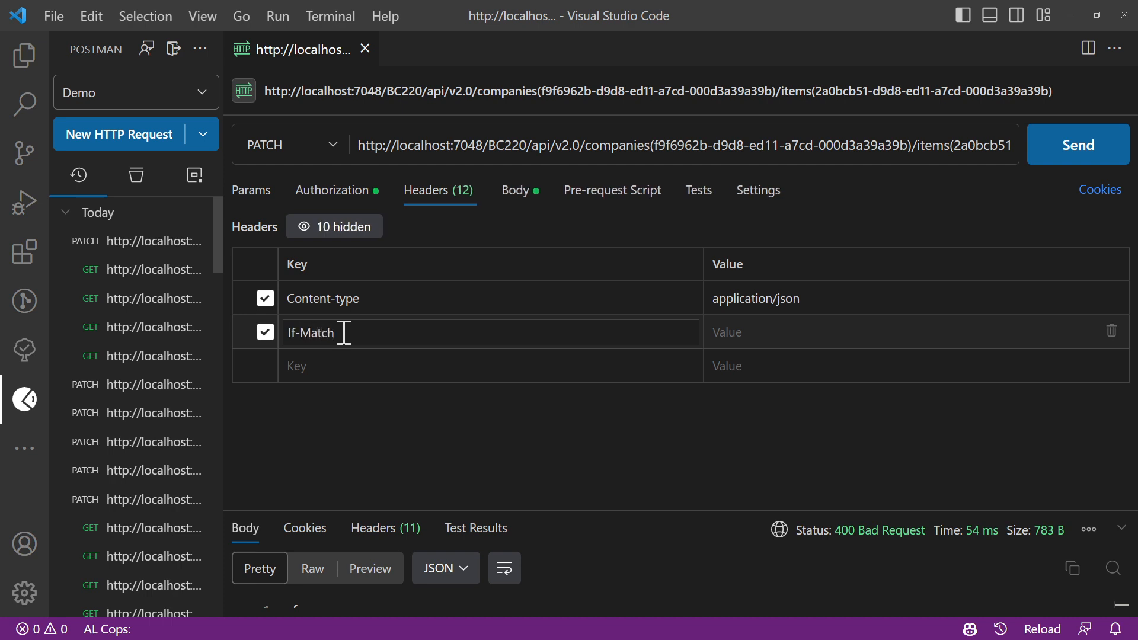
pyautogui.click(914, 332)
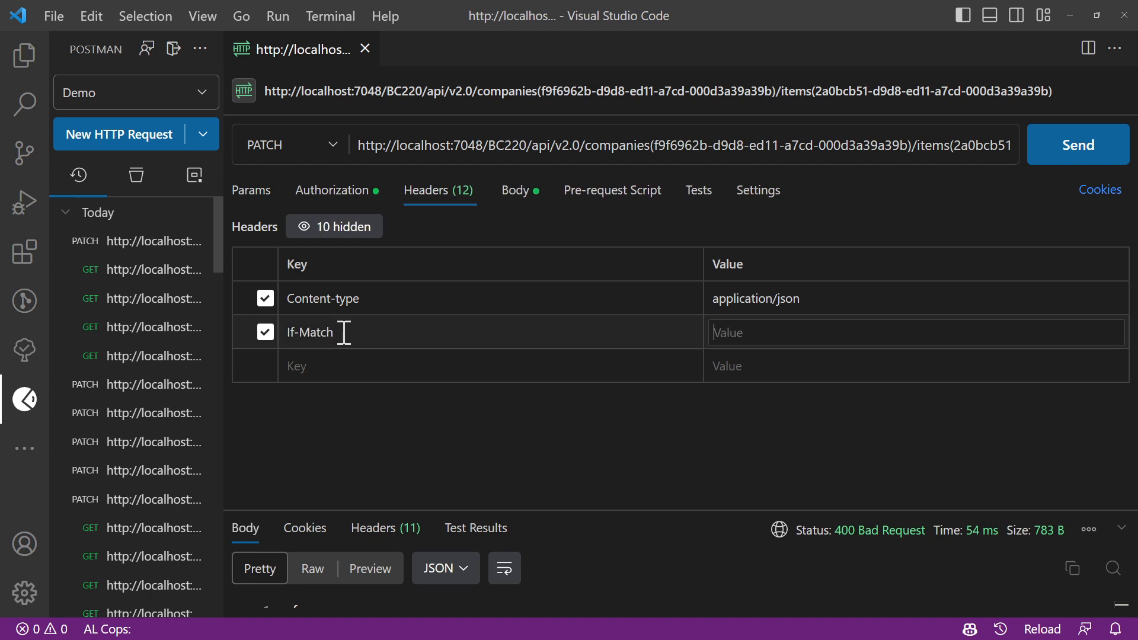
pyautogui.write('*')
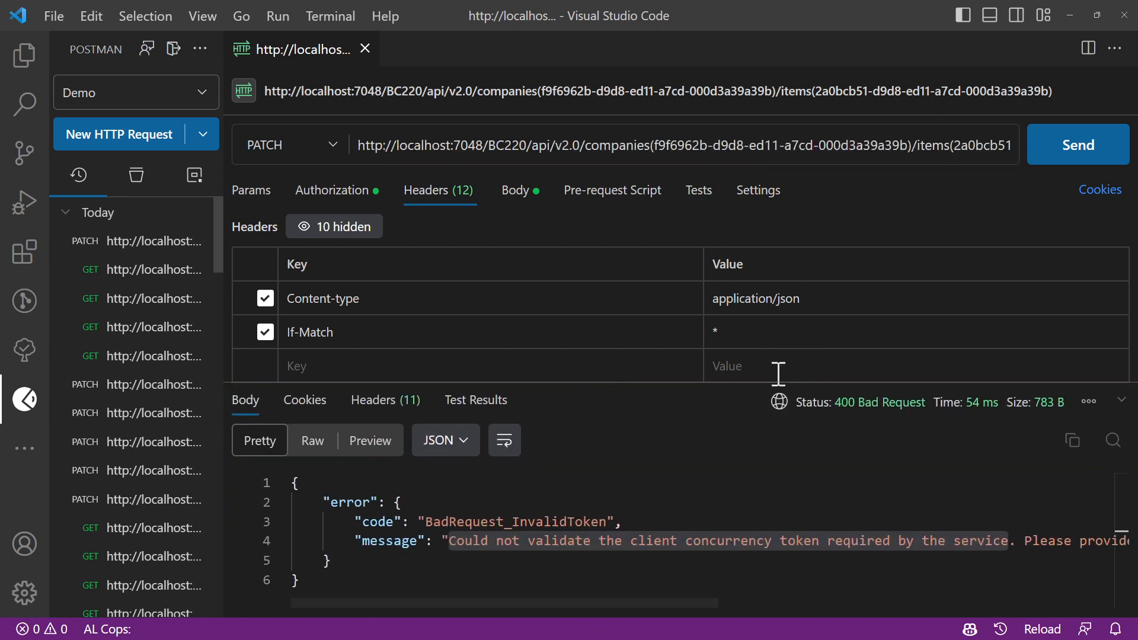
# - Re-send the PATCH with the Side Panel body now that the headers are in place
pyautogui.click(515, 190)
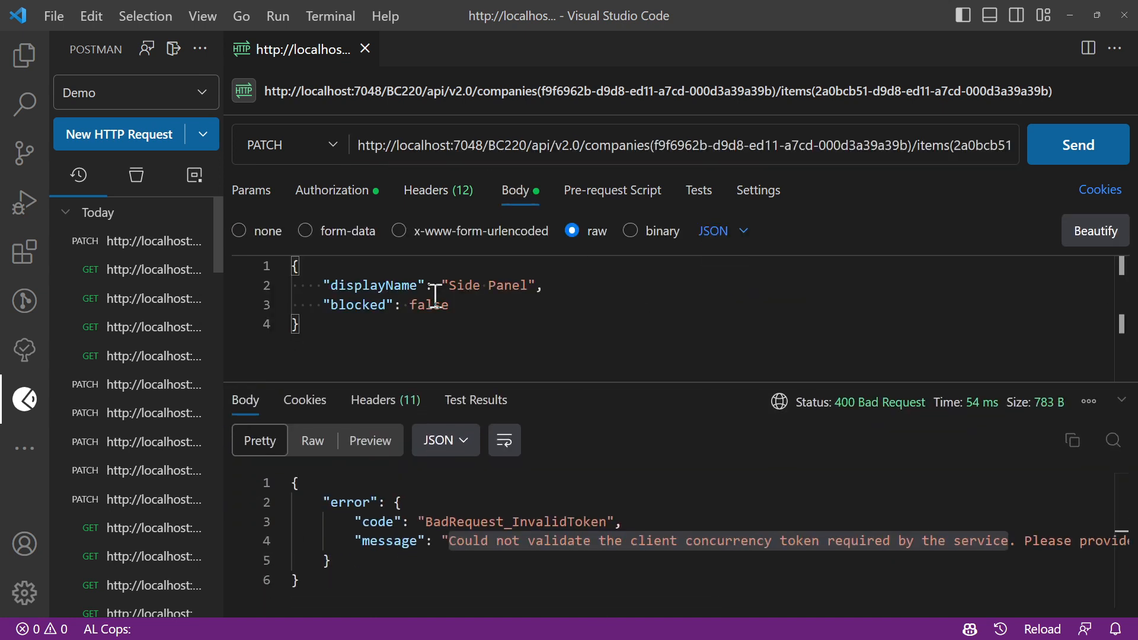
pyautogui.click(465, 541)
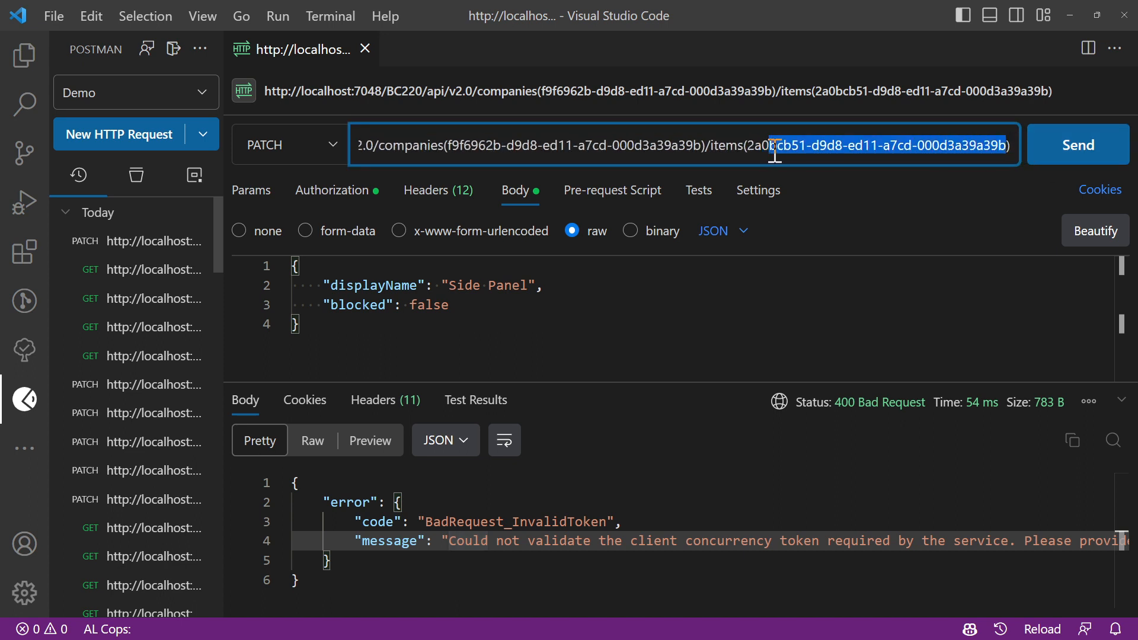
pyautogui.click(1078, 145)
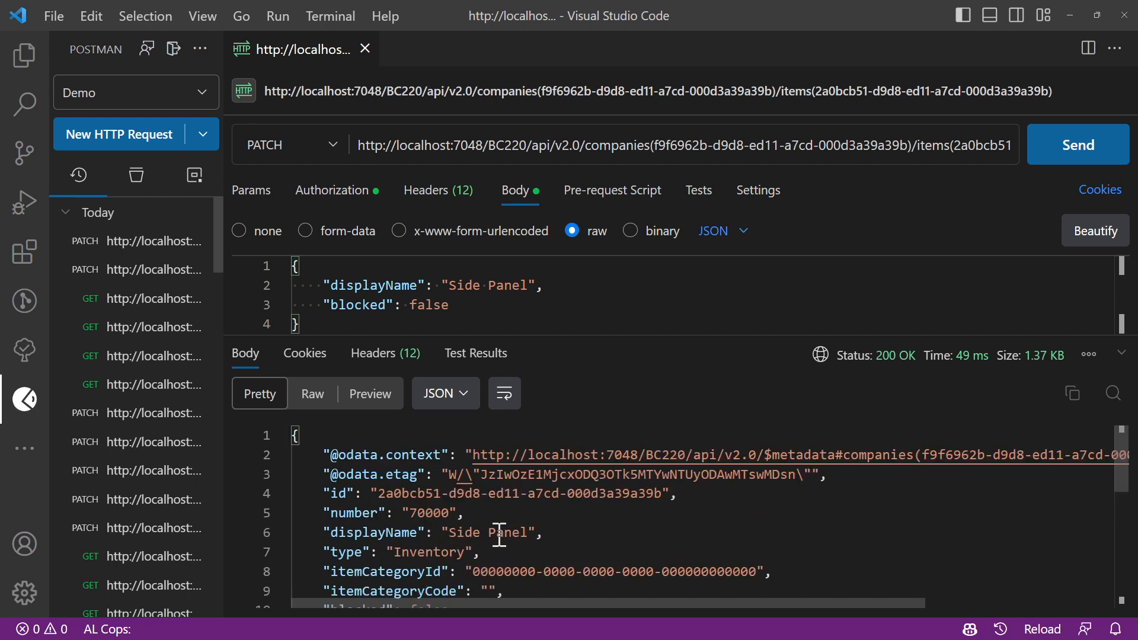
# - Change the body to displayName API DEMO, blocked true and send, getting 200 OK with blocked true
pyautogui.doubleClick(490, 285)
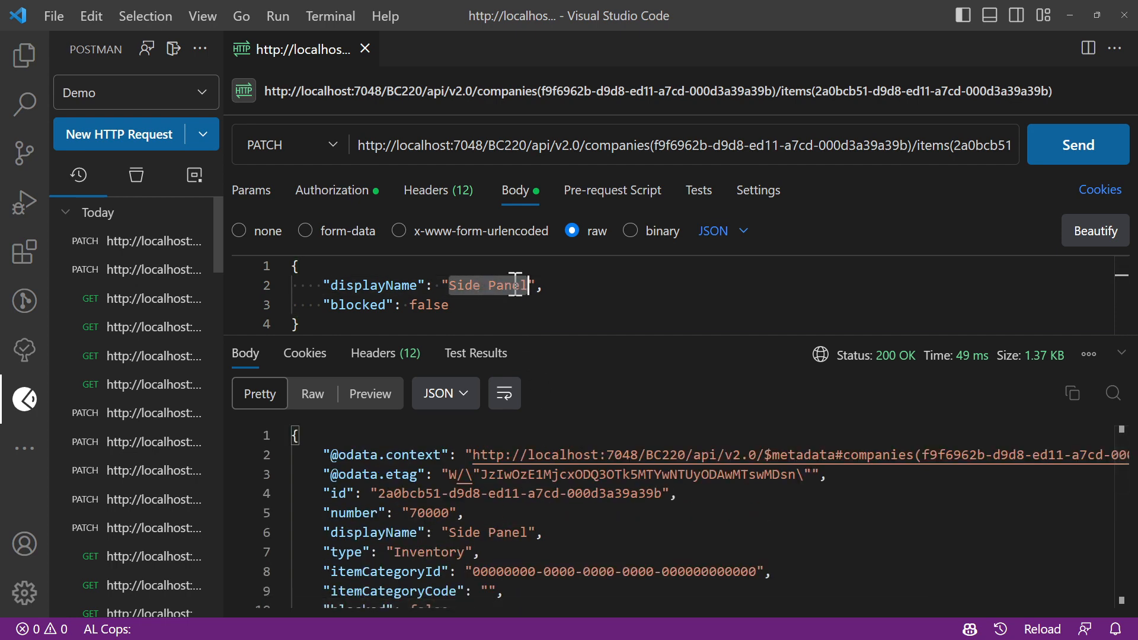
pyautogui.write('API')
pyautogui.click(701, 305)
pyautogui.write('t')
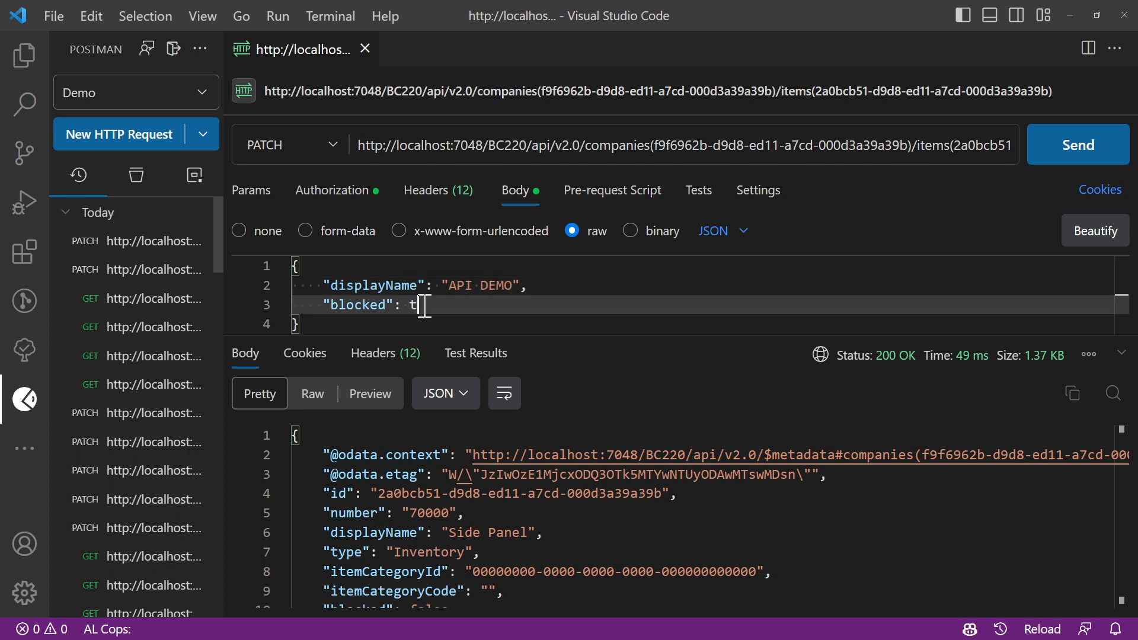
pyautogui.write('rue')
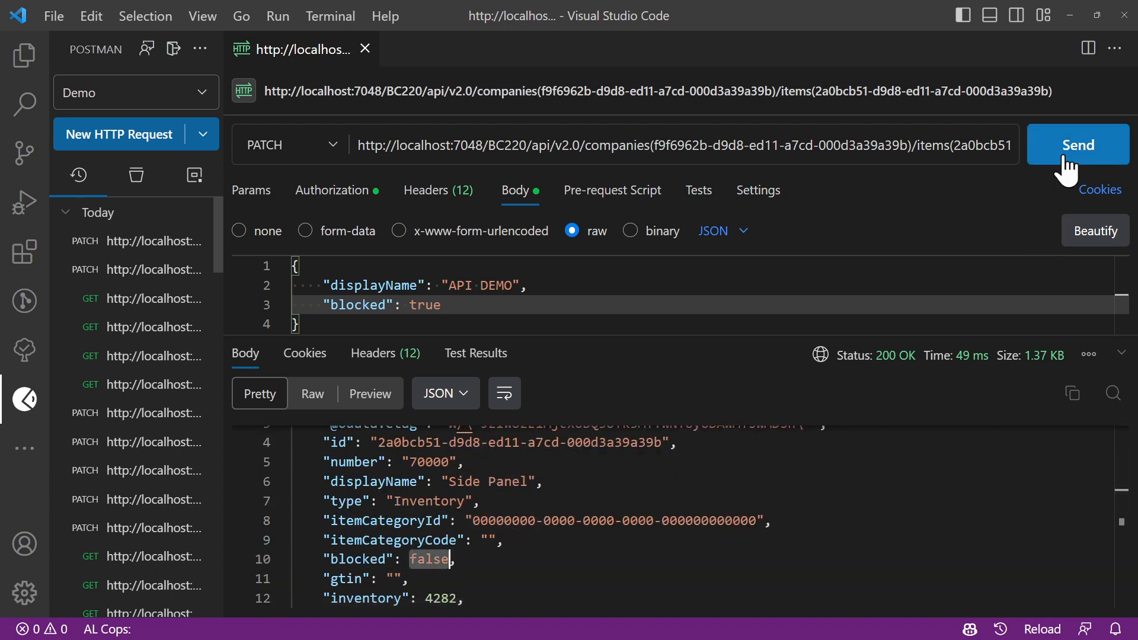
pyautogui.click(1078, 145)
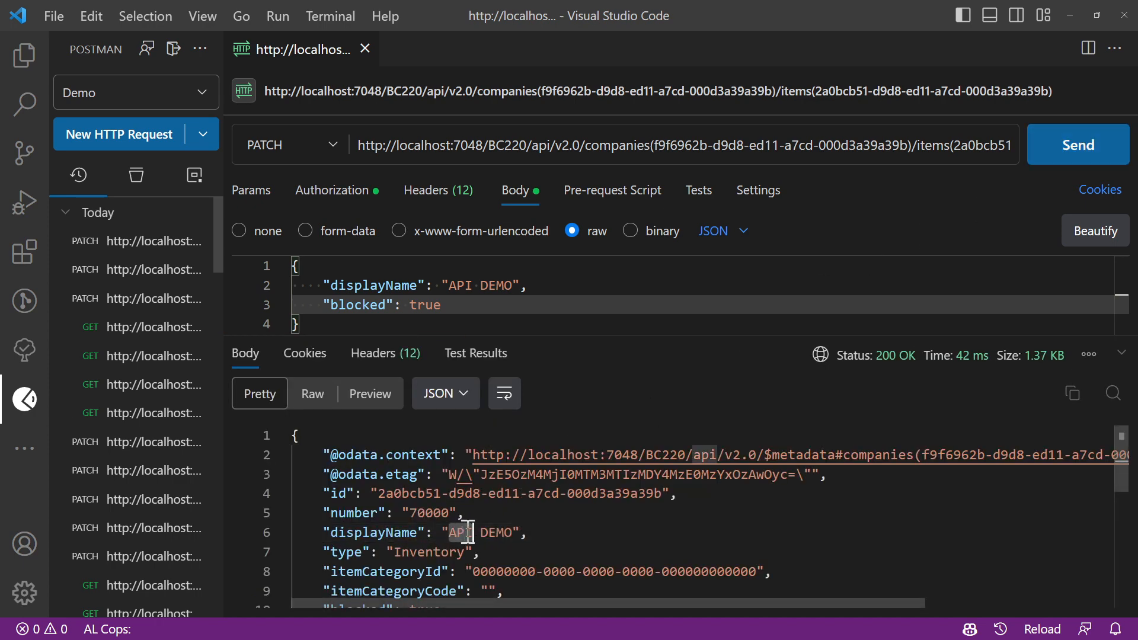
pyautogui.scroll(-3)
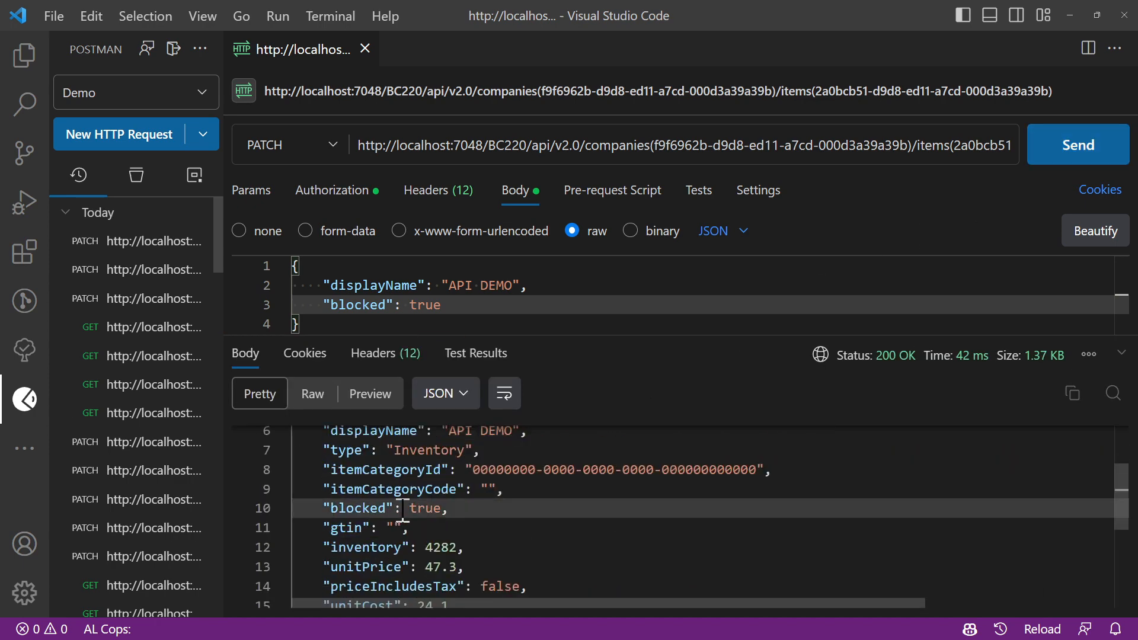
pyautogui.doubleClick(424, 509)
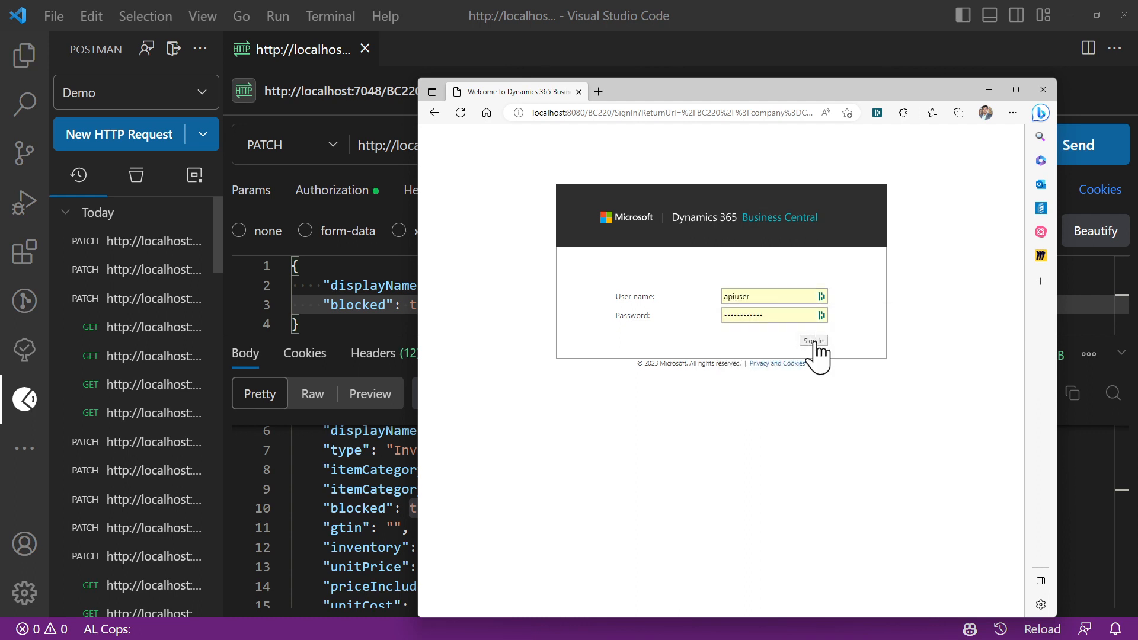
# - Sign in to Business Central and open item 70000, now described as API DEMO, from the Items list
pyautogui.click(813, 340)
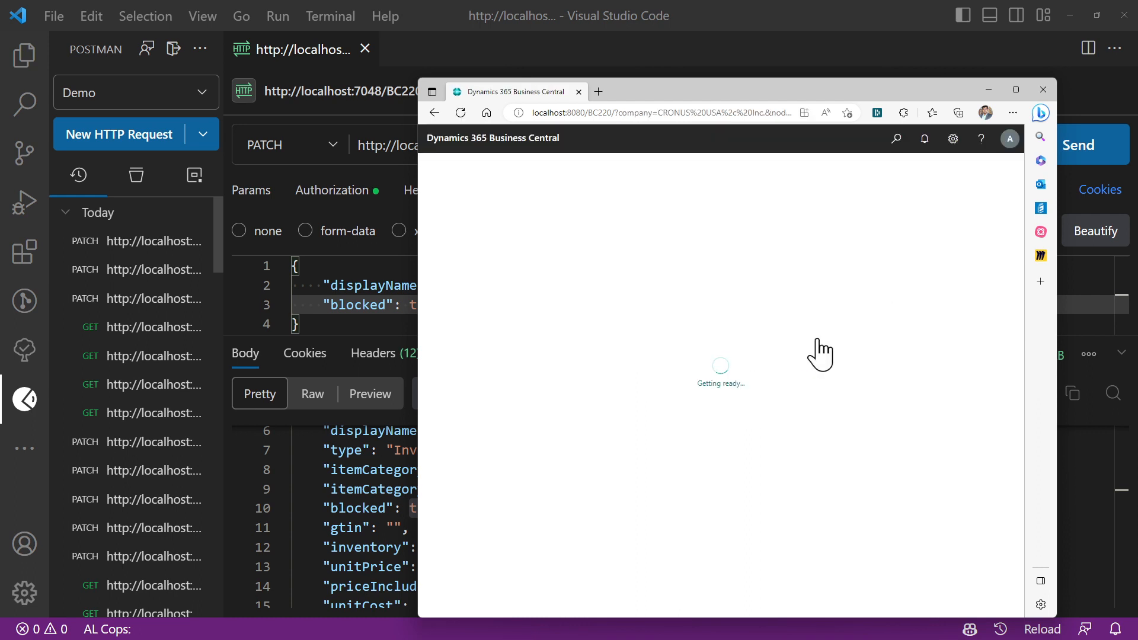
pyautogui.moveTo(821, 347)
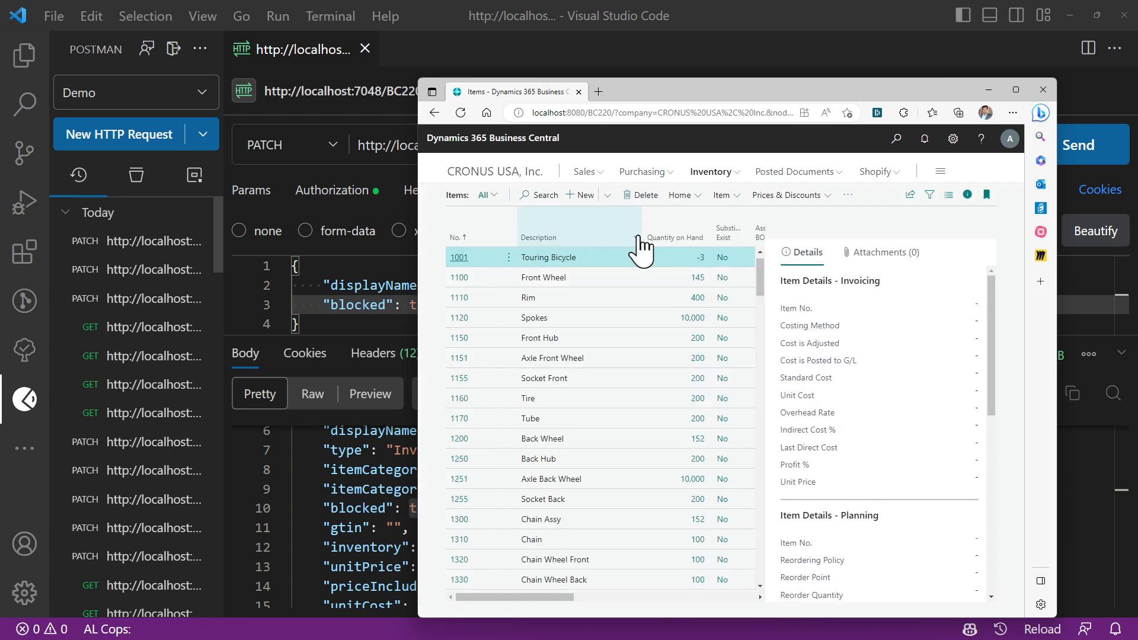
pyautogui.scroll(-3)
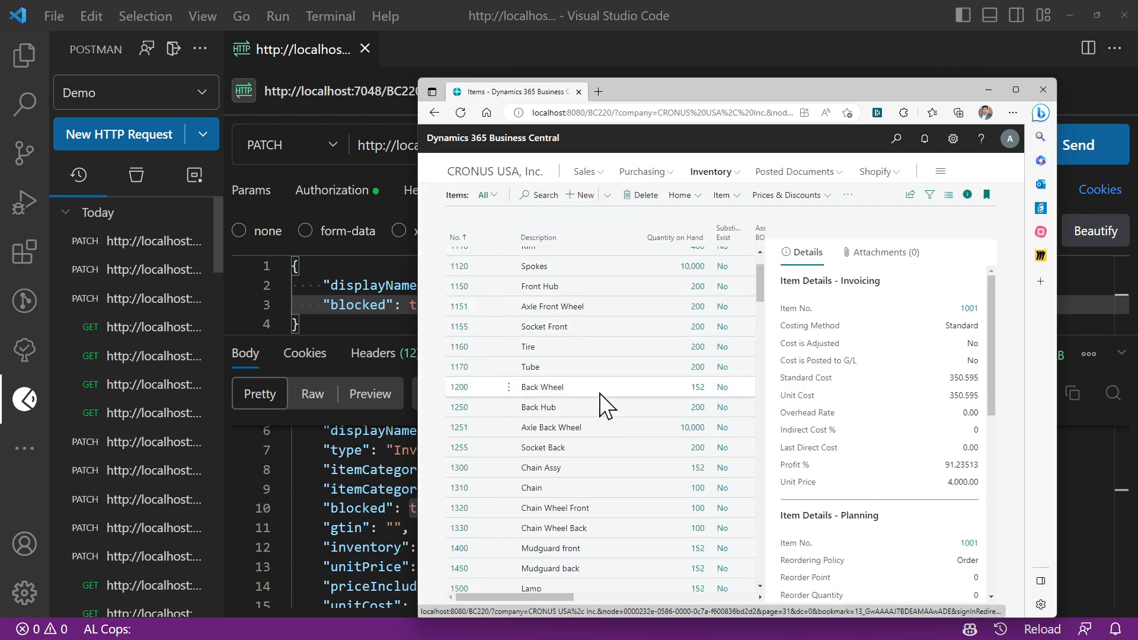
pyautogui.scroll(-3)
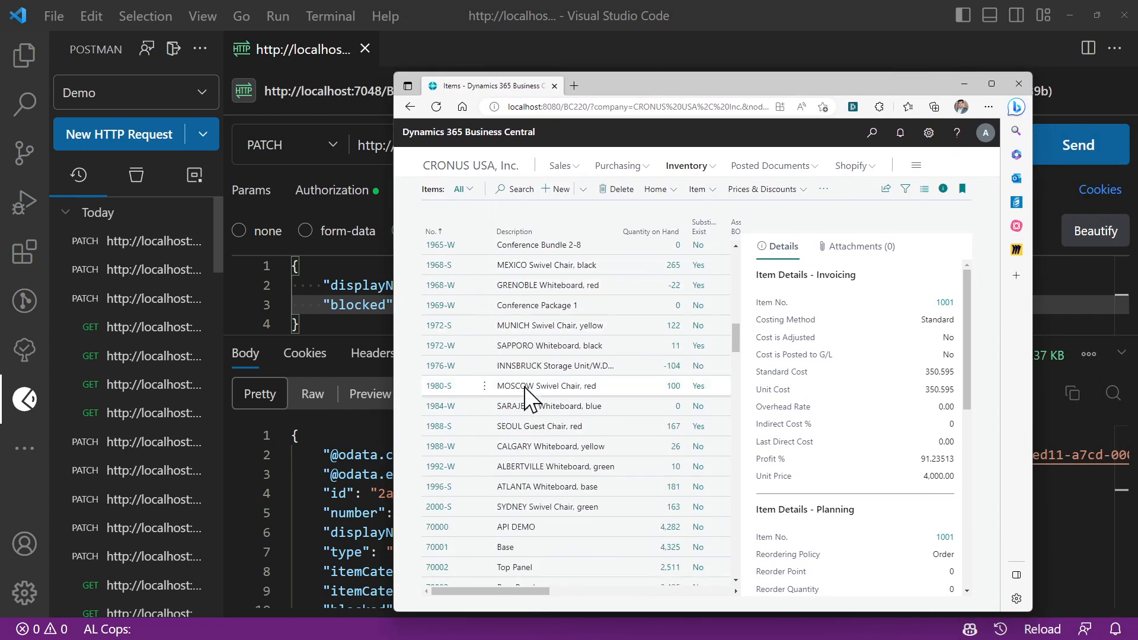
pyautogui.scroll(-3)
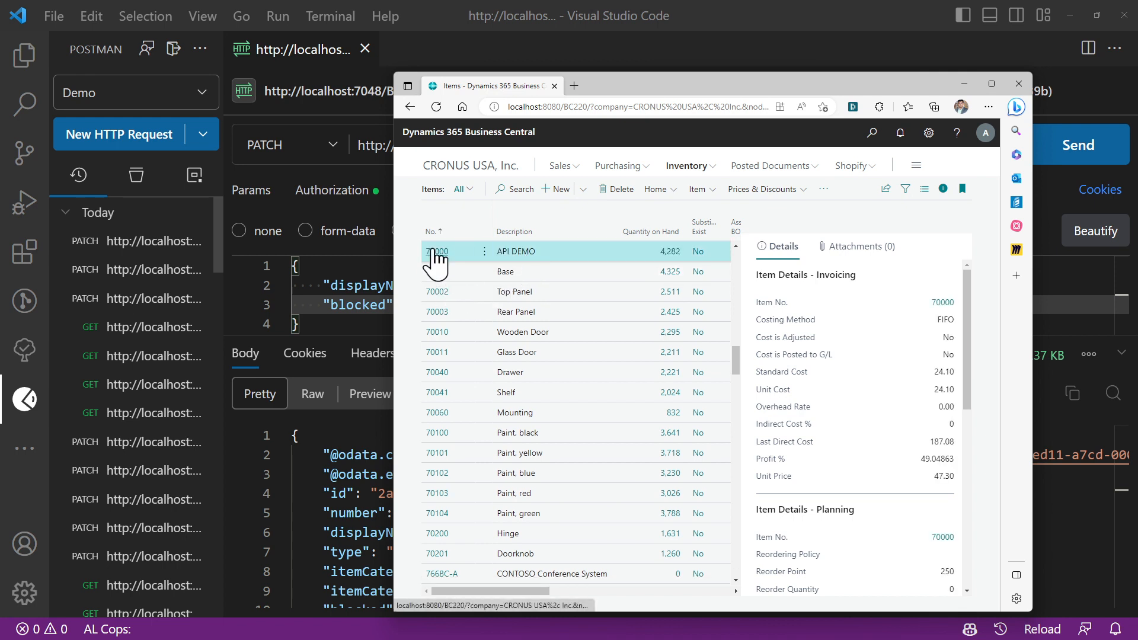
pyautogui.click(435, 252)
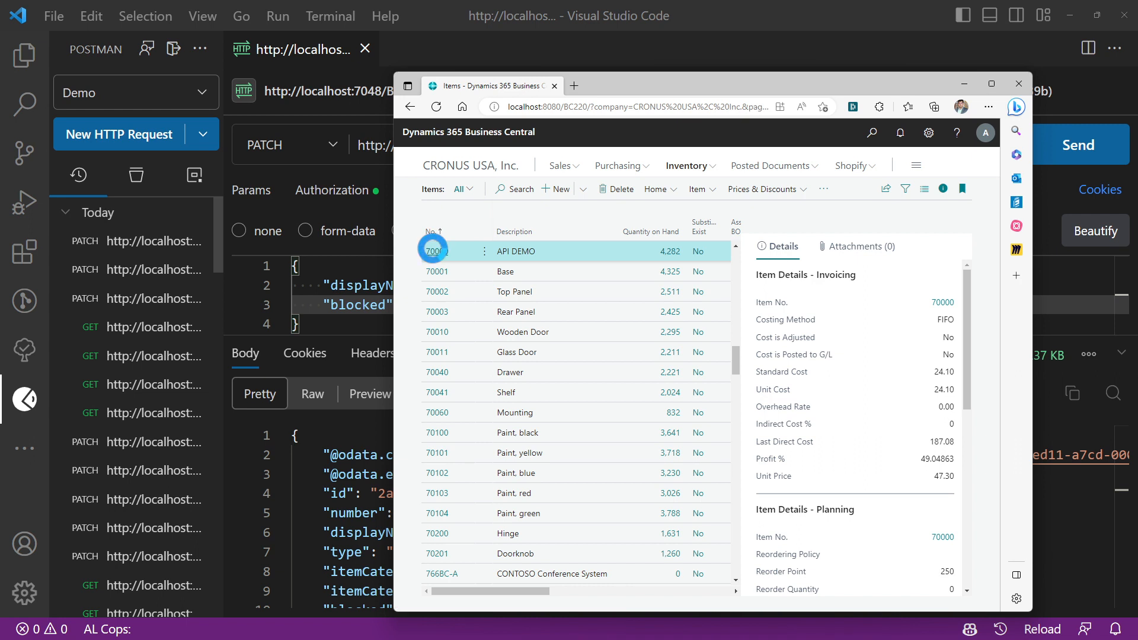
pyautogui.click(436, 251)
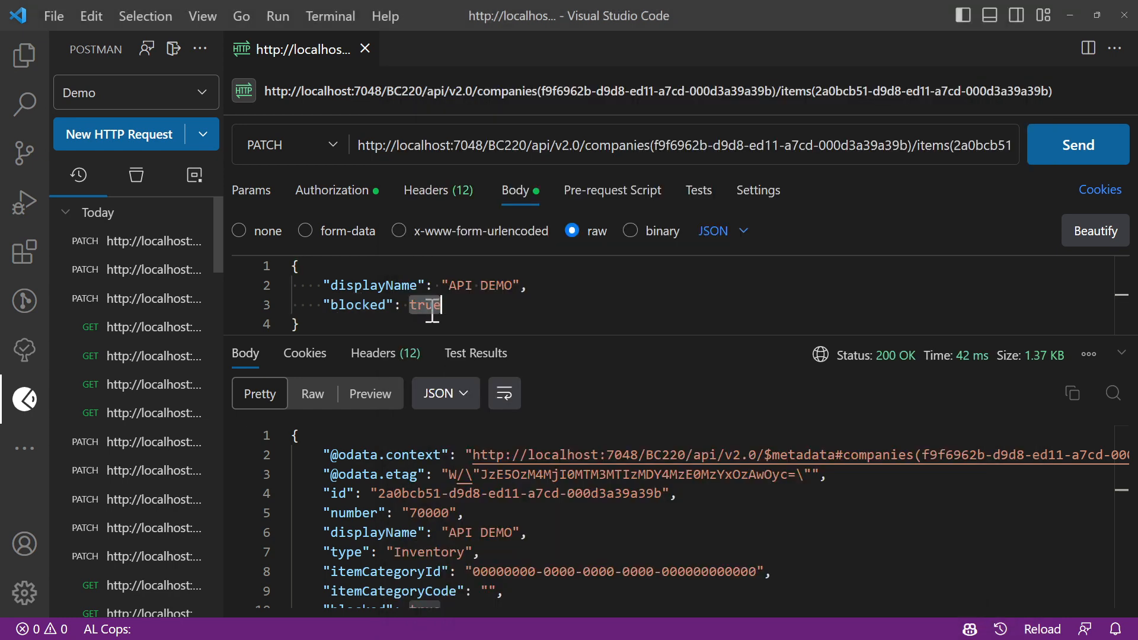
# - Set the body's blocked value back to false and re-send the PATCH for item API DEMO
pyautogui.write('false')
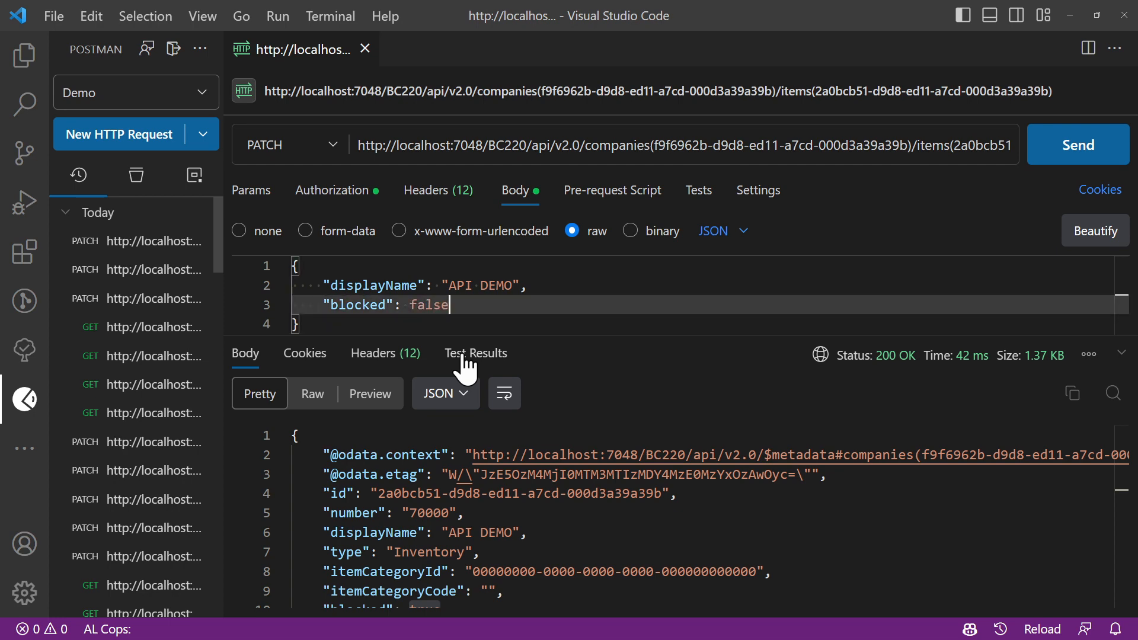
pyautogui.click(1078, 145)
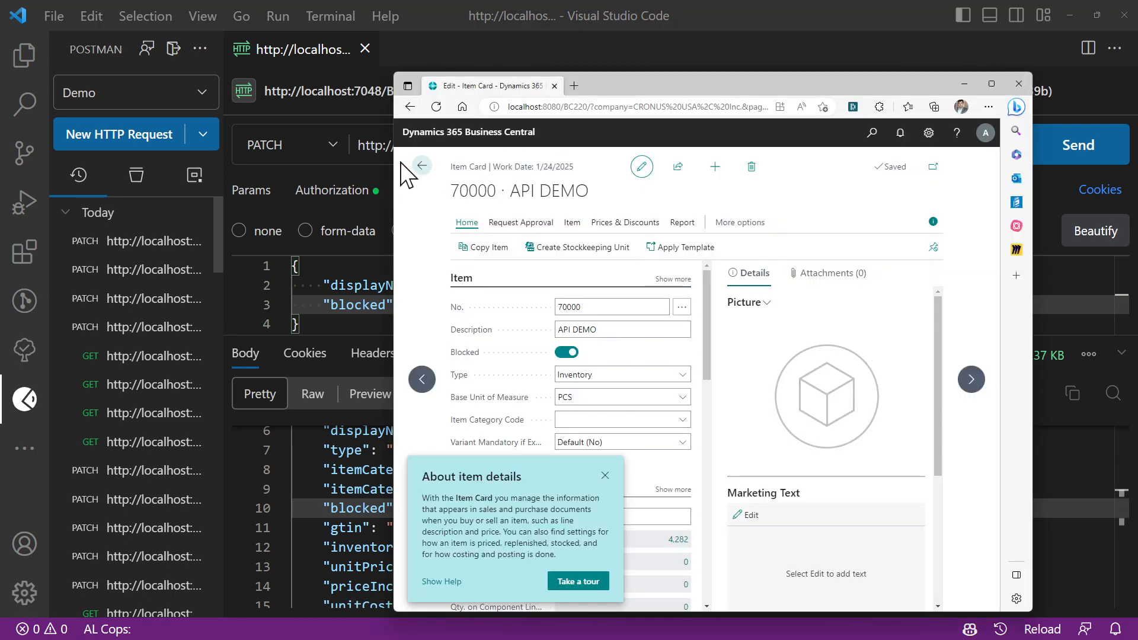
# - Return to the Items list and reopen item 70000's card to check its Blocked toggle
pyautogui.click(421, 166)
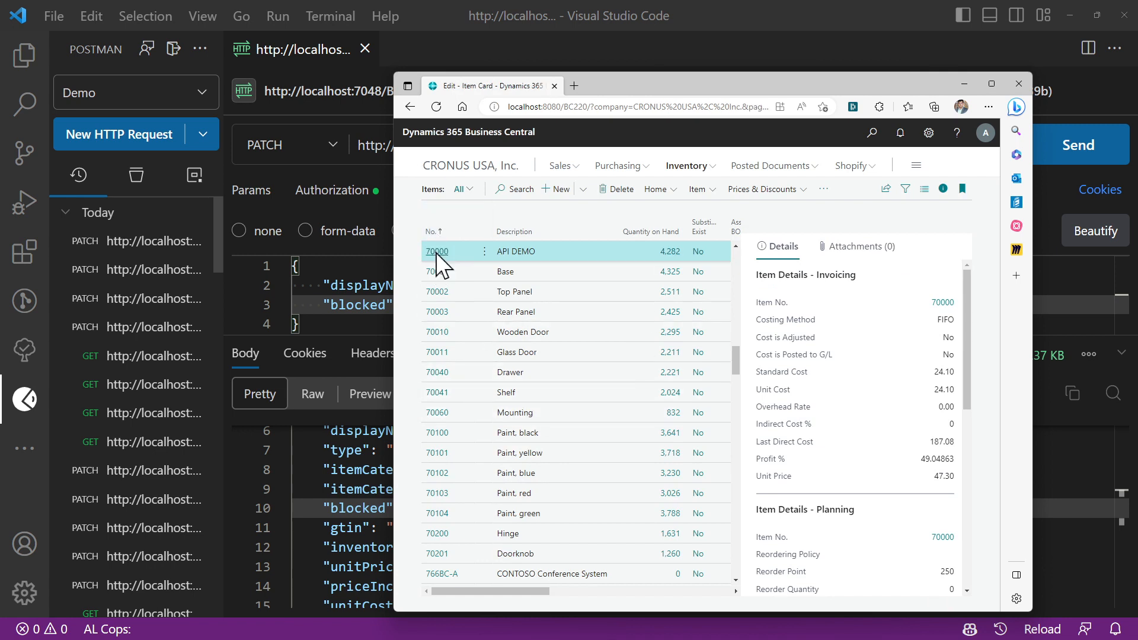
pyautogui.click(436, 252)
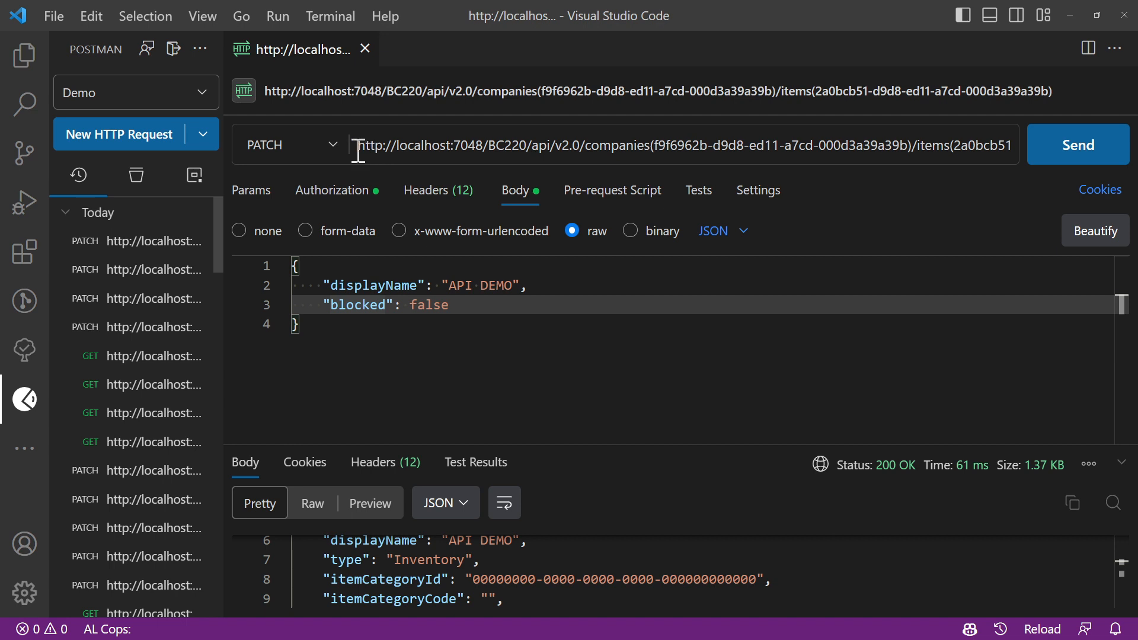
# - Keep the item URL as a note in the body and send the request as a GET to the items endpoint
pyautogui.tripleClick(683, 144)
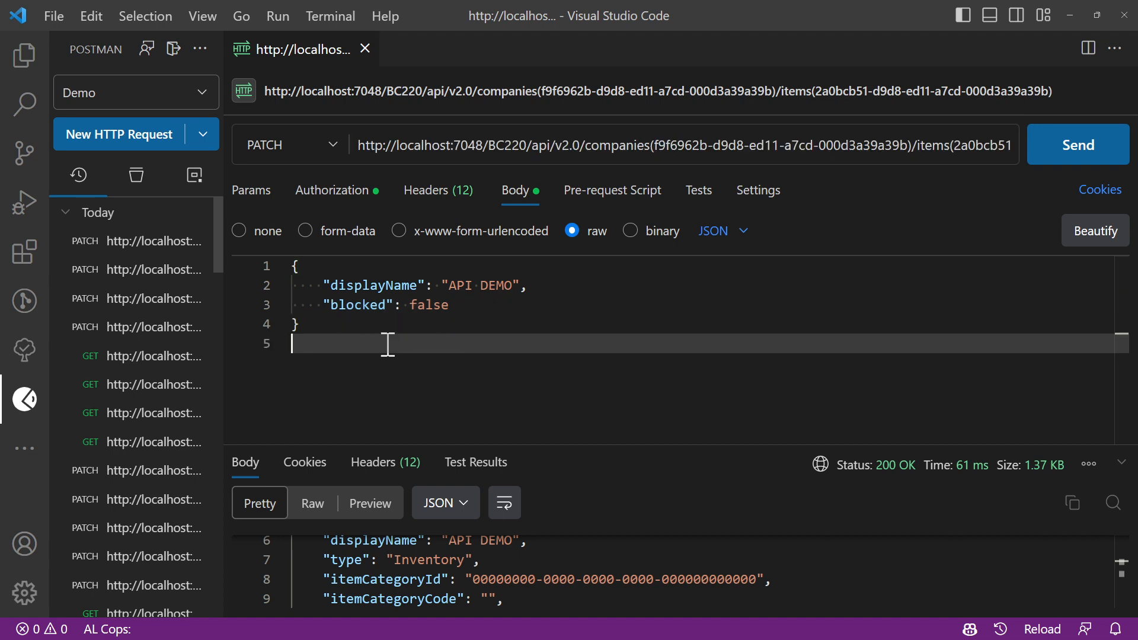
pyautogui.click(288, 143)
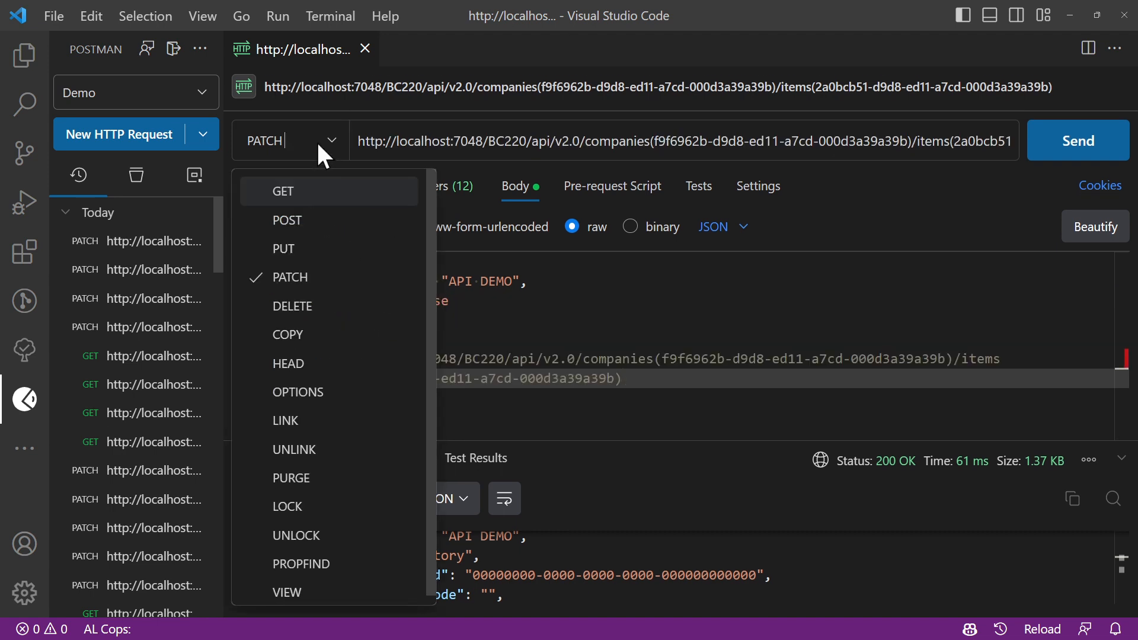
pyautogui.click(282, 191)
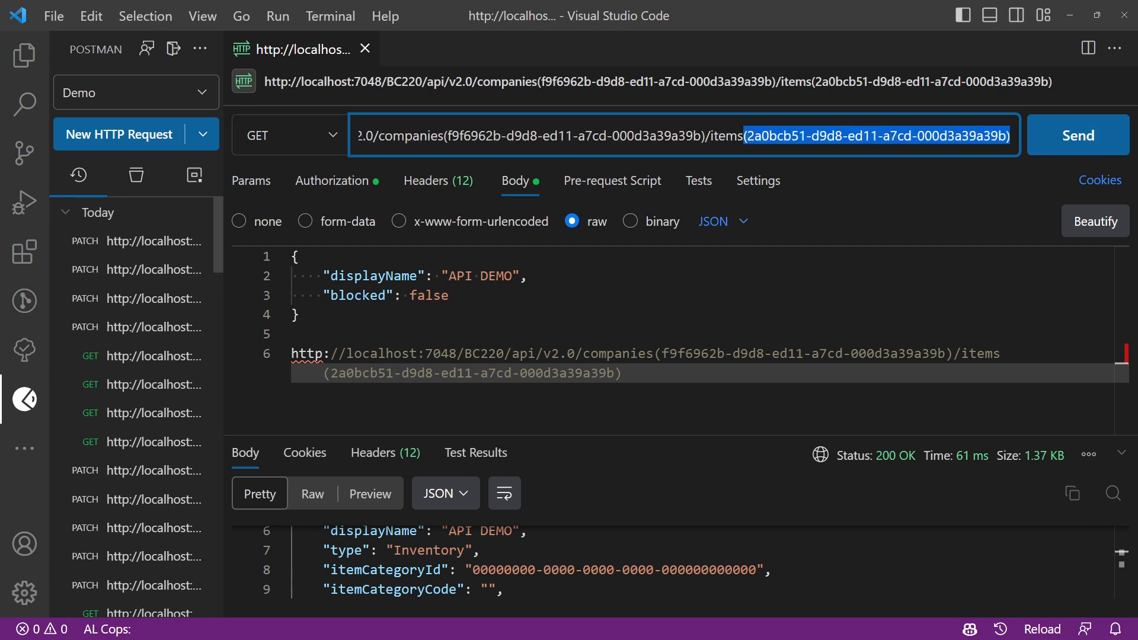
pyautogui.click(1076, 136)
pyautogui.write('{')
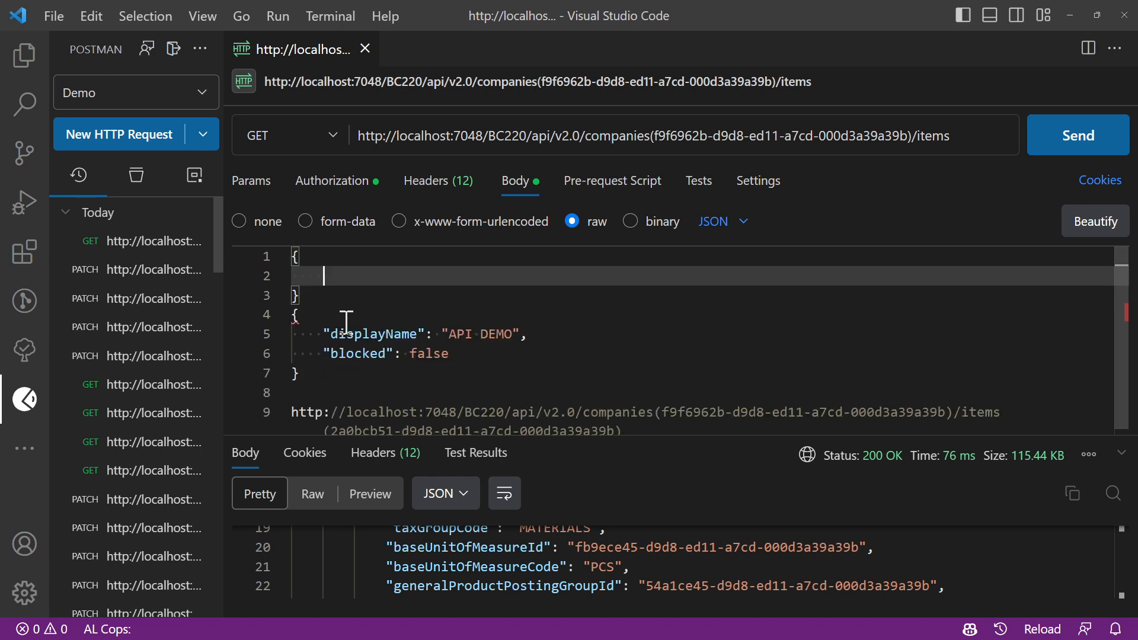
# - Start the batch body with a quoted "requests" key followed by a colon and an array
pyautogui.write('re')
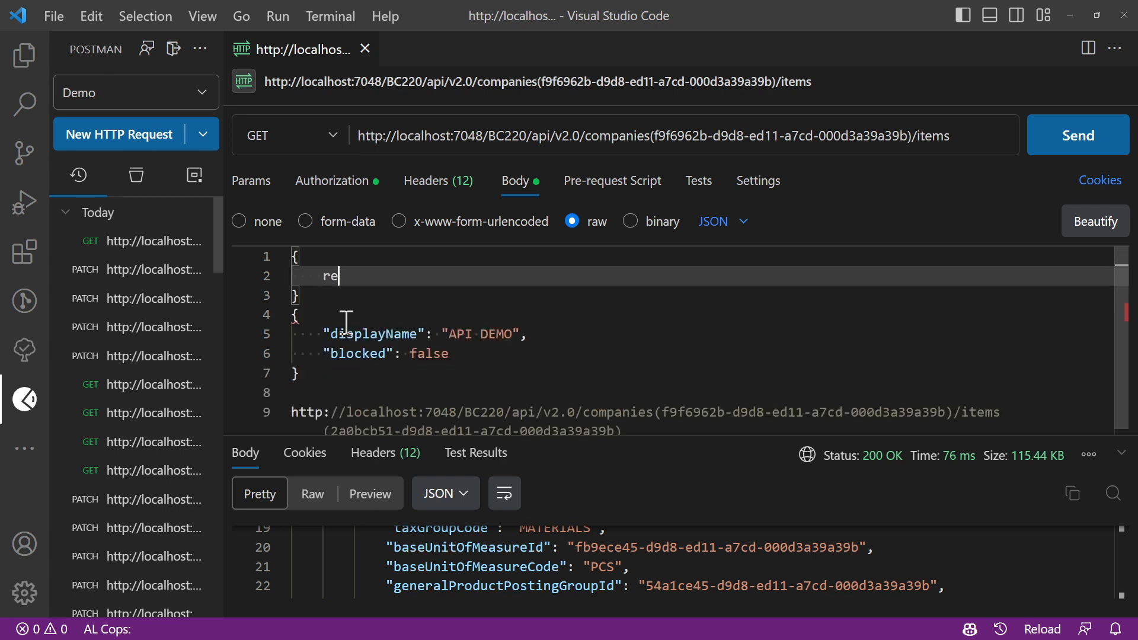
pyautogui.write('quests')
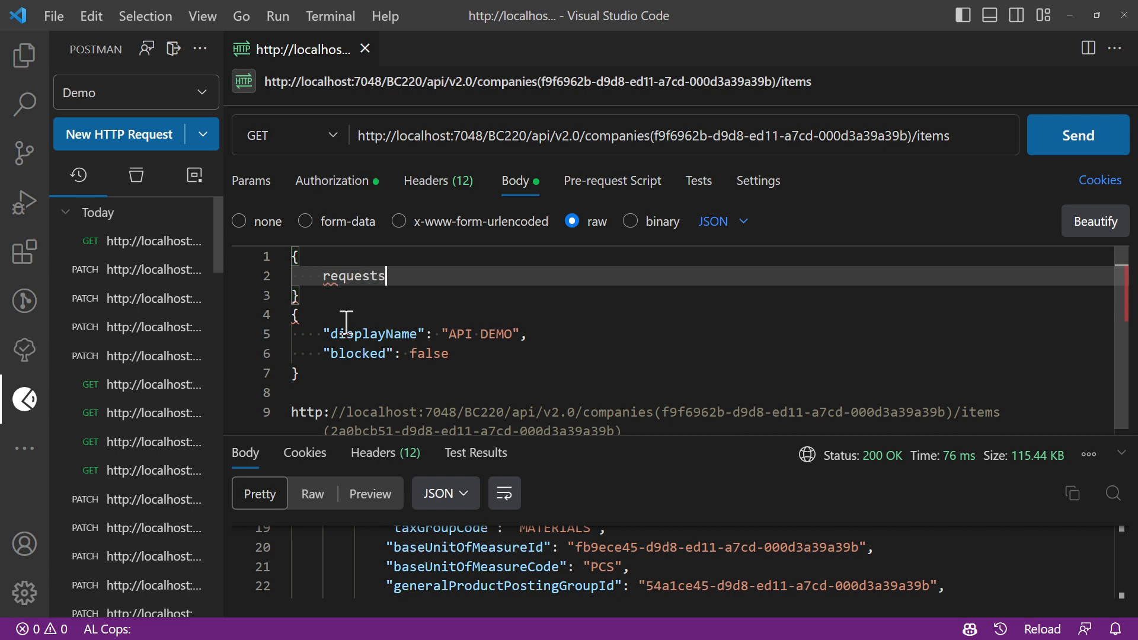
pyautogui.doubleClick(353, 276)
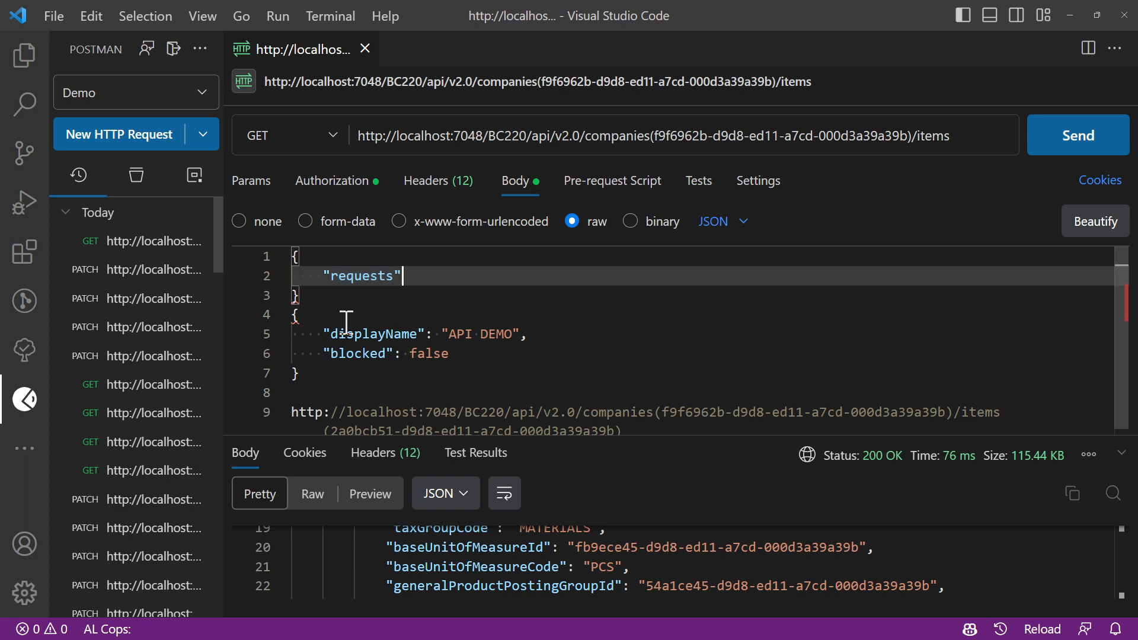
pyautogui.write(':')
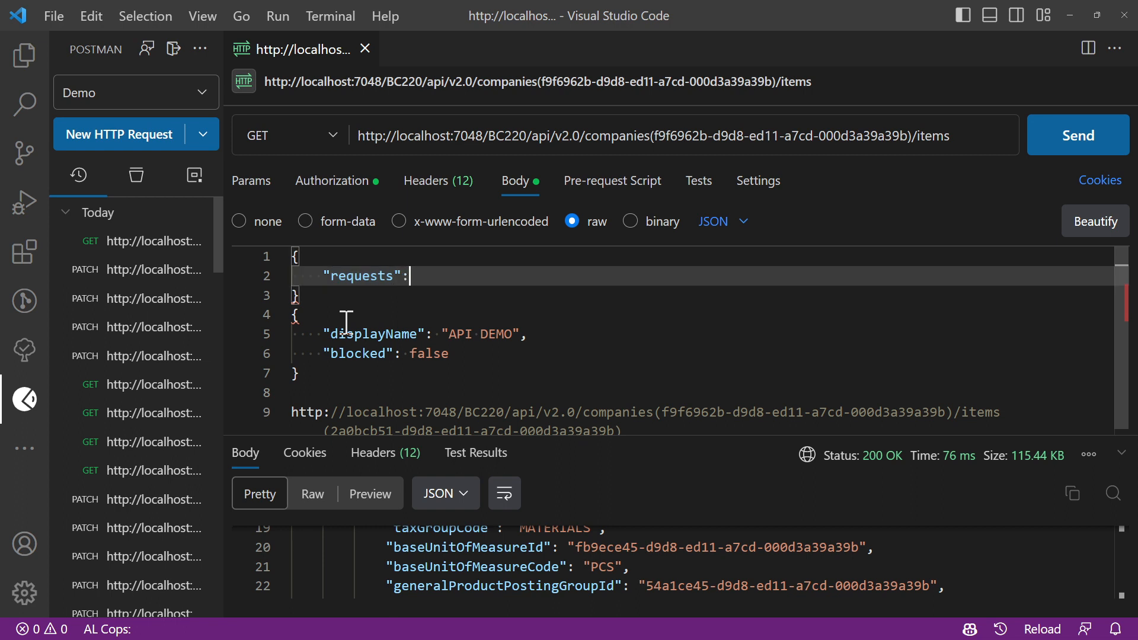
pyautogui.write('[')
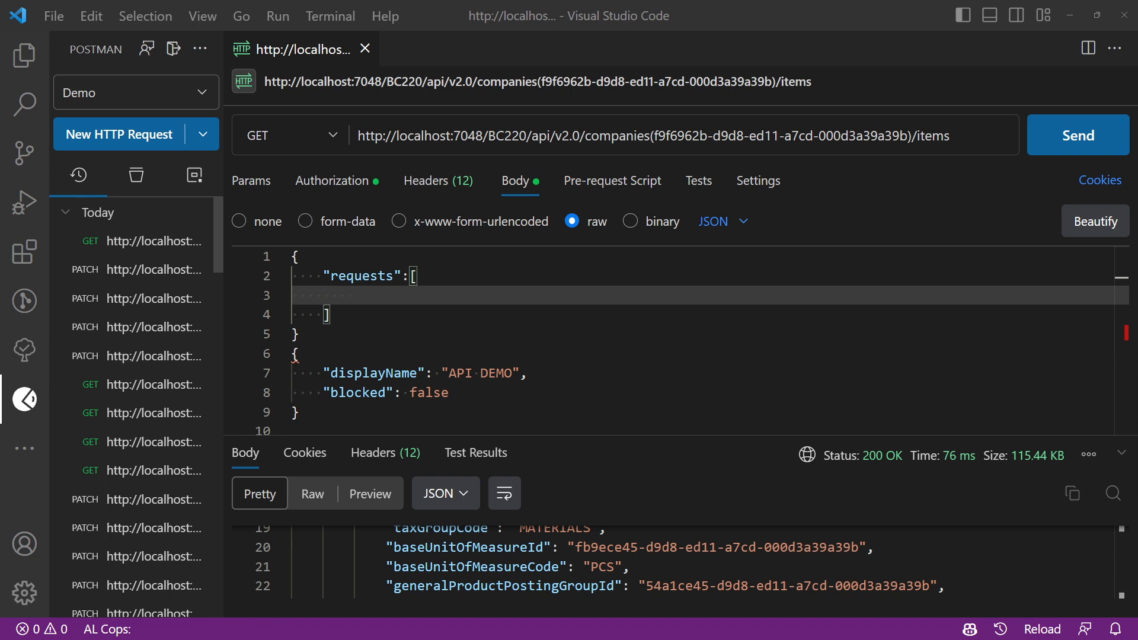
pyautogui.moveTo(455, 301)
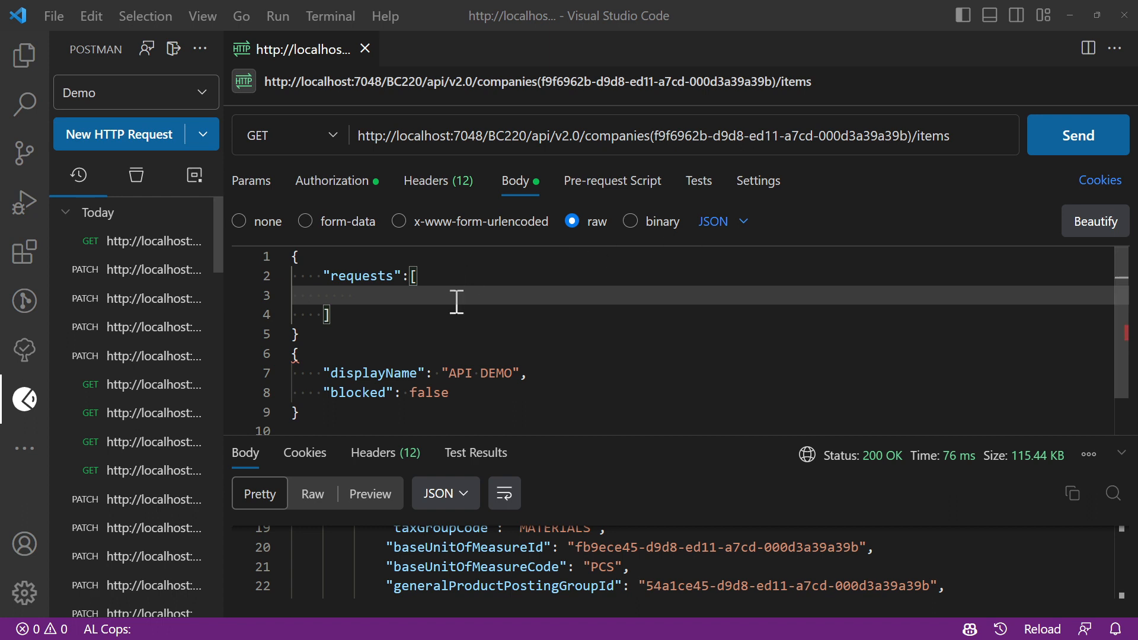
# - Give the first batch entry "method": "PATCH", "id": "1" and a "url" key
pyautogui.write('"method": "POST",')
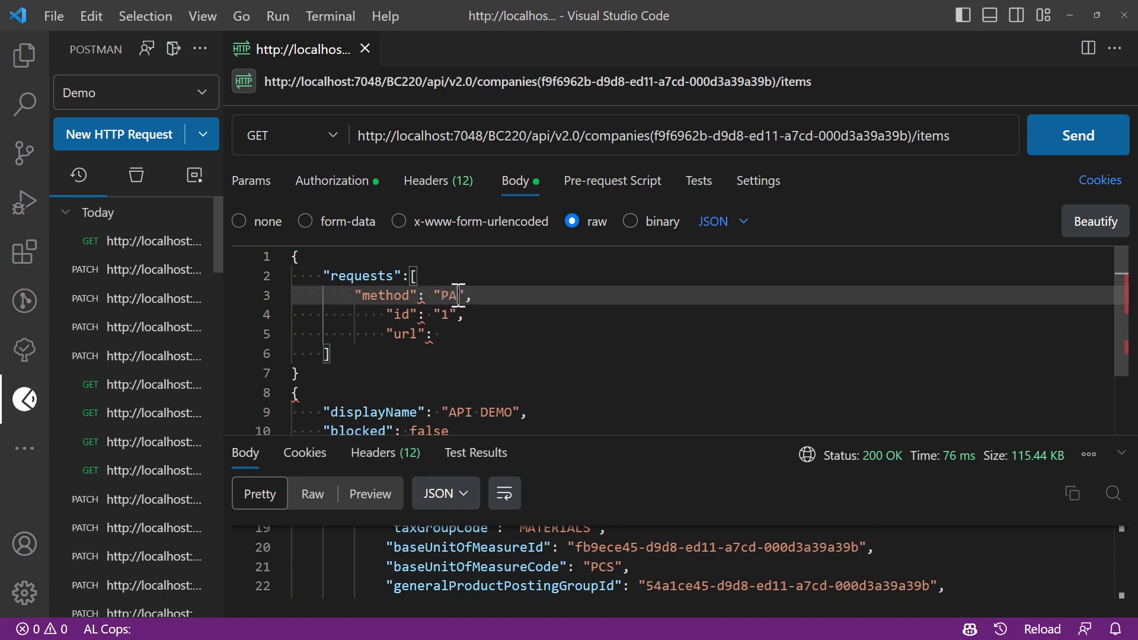
pyautogui.write('TCH')
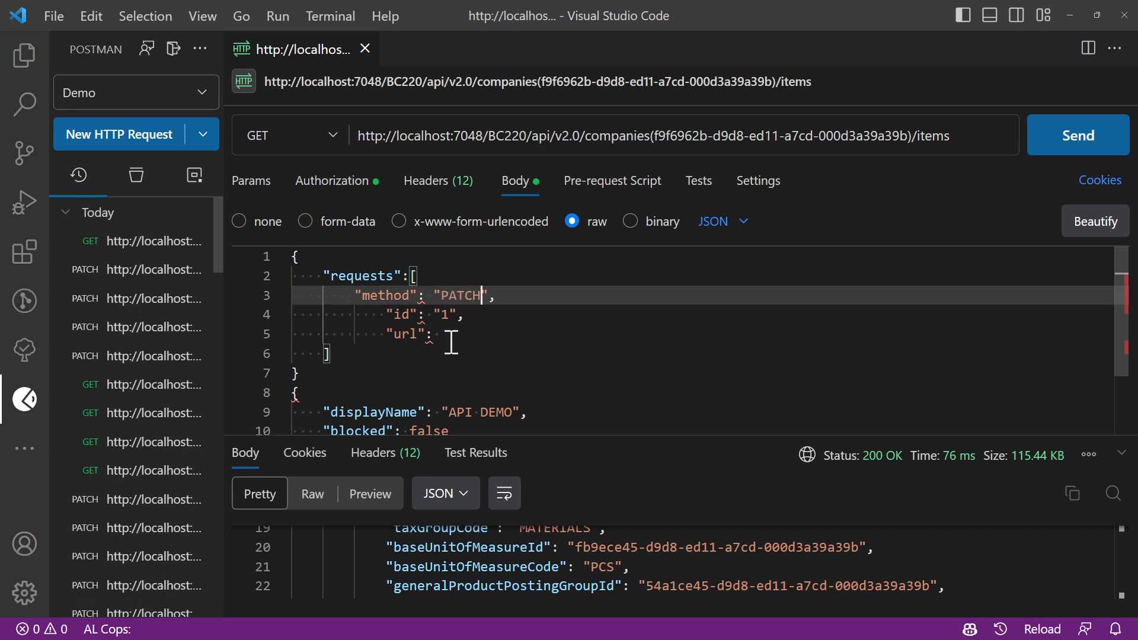
pyautogui.scroll(-3)
pyautogui.write('http://localhost:7048/BC220/api/v2.0/$batch')
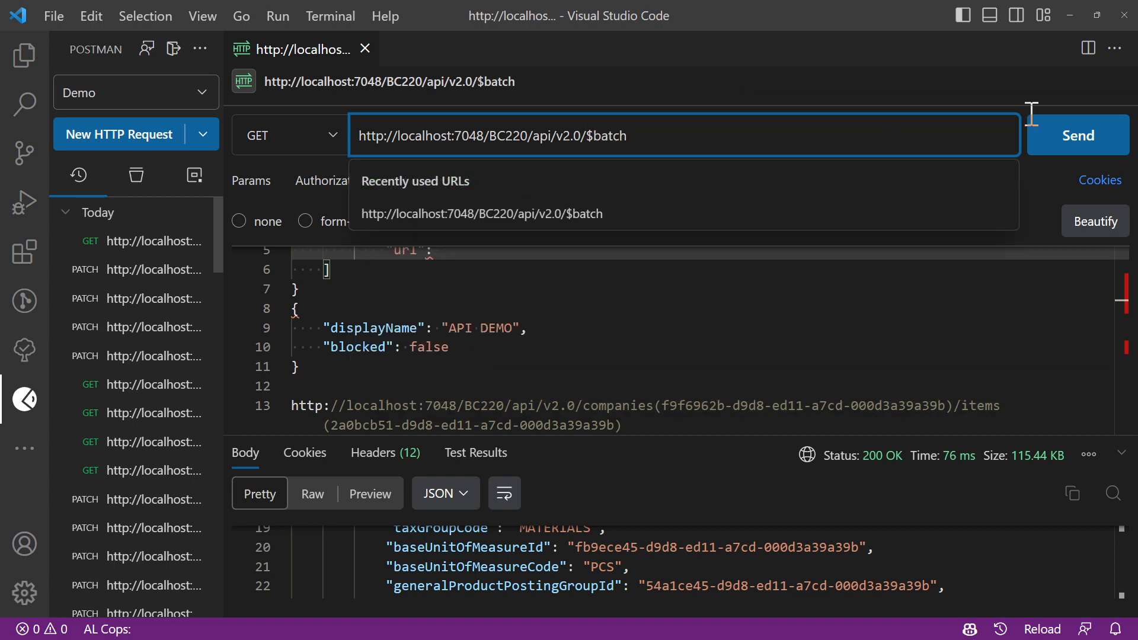
# - Enter the first entry's url as companies(f9f6962b-...)/items(2a0bcb51-...) for the $batch request
pyautogui.click(468, 276)
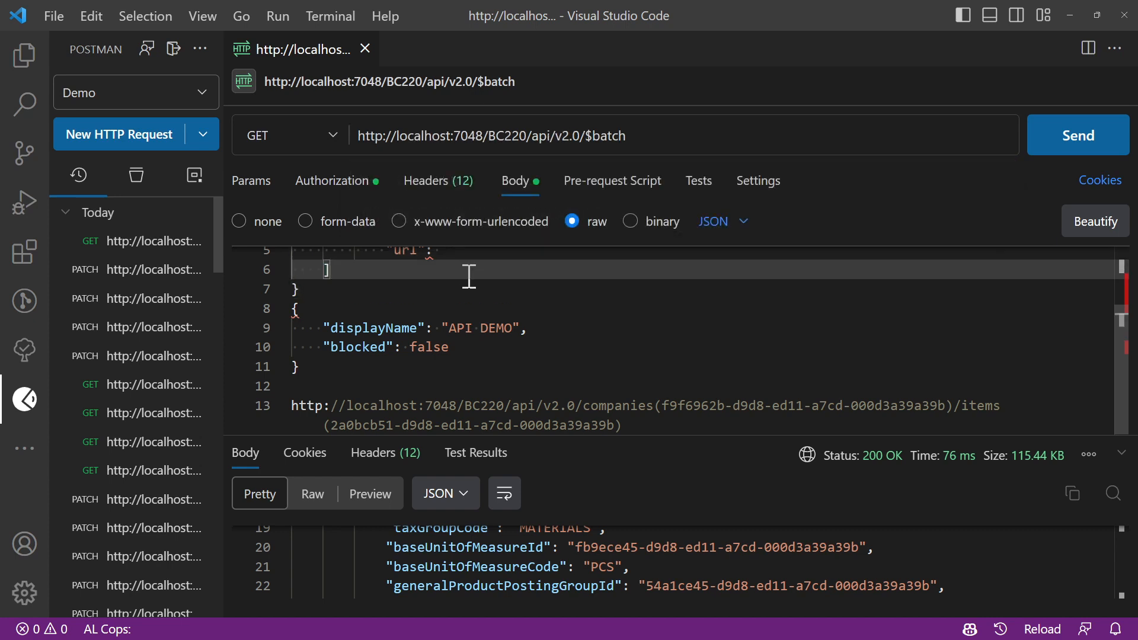
pyautogui.scroll(3)
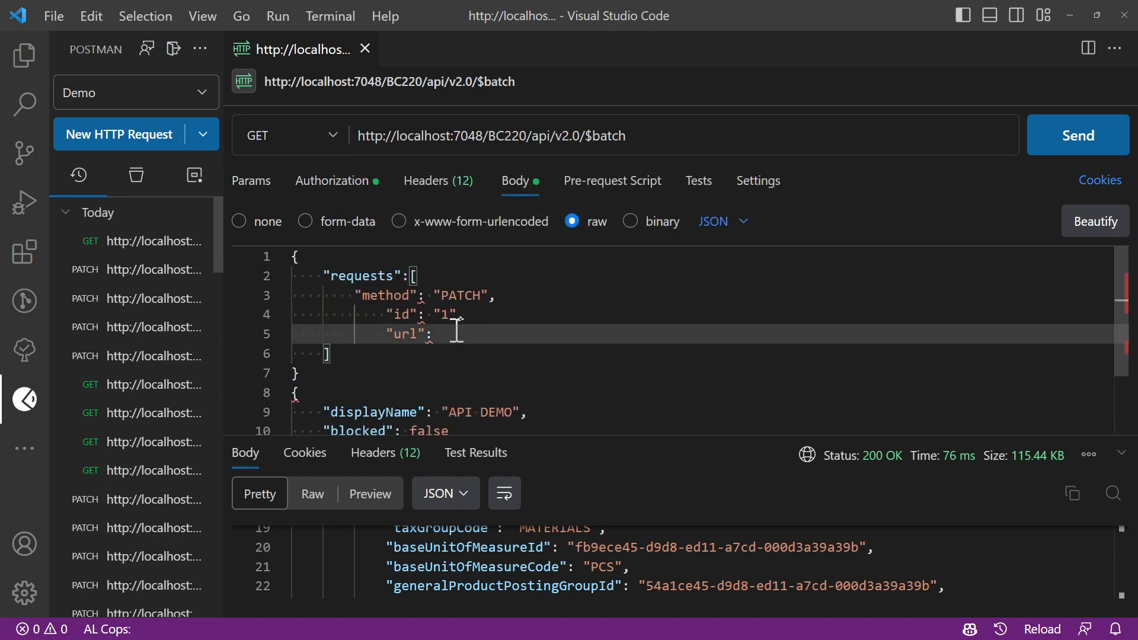
pyautogui.write('"companies(f9f6962b-d9d8-ed11-a7cd-000d3a39a39b)/items"')
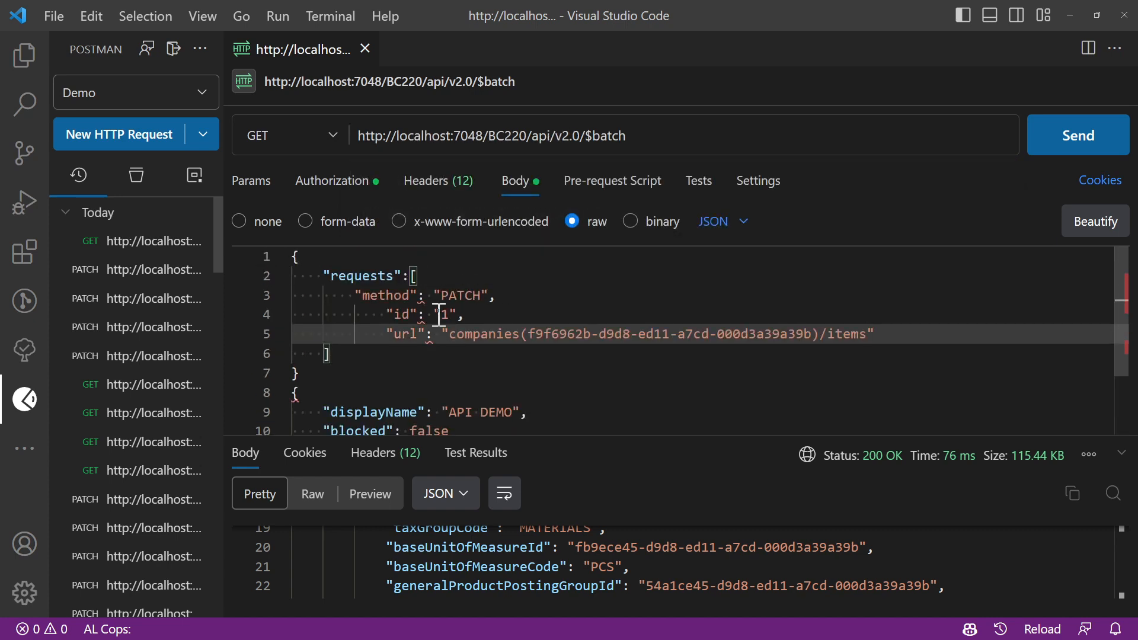
pyautogui.moveTo(671, 435)
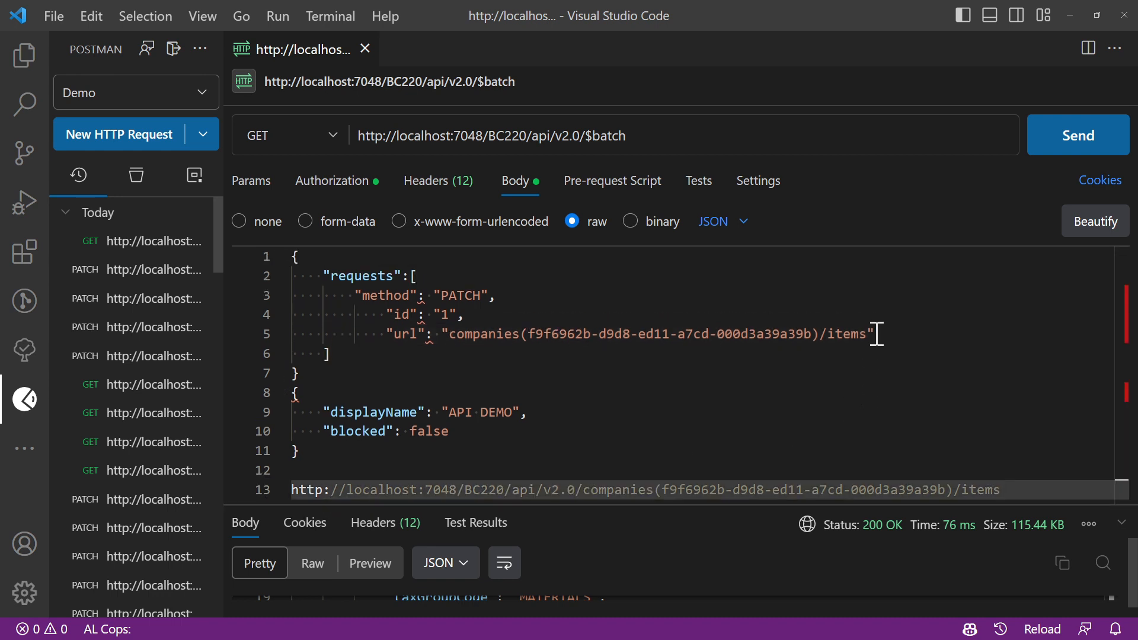
pyautogui.write('(2a0bcb51-d9d8-ed11-a7cd-000d3a39a39b)')
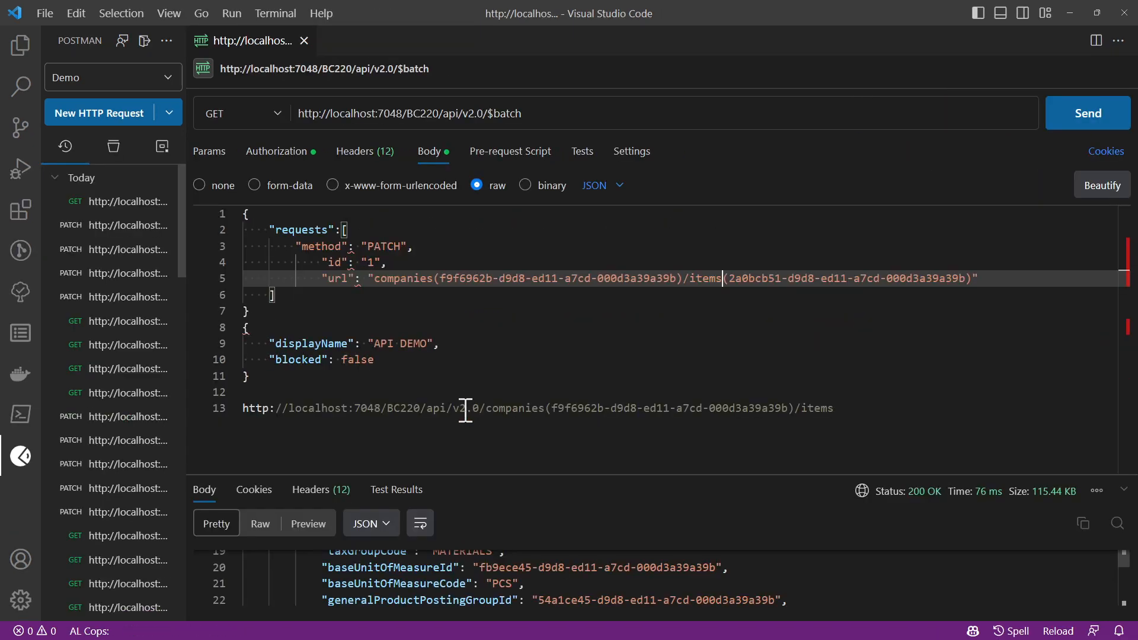
pyautogui.moveTo(516, 348)
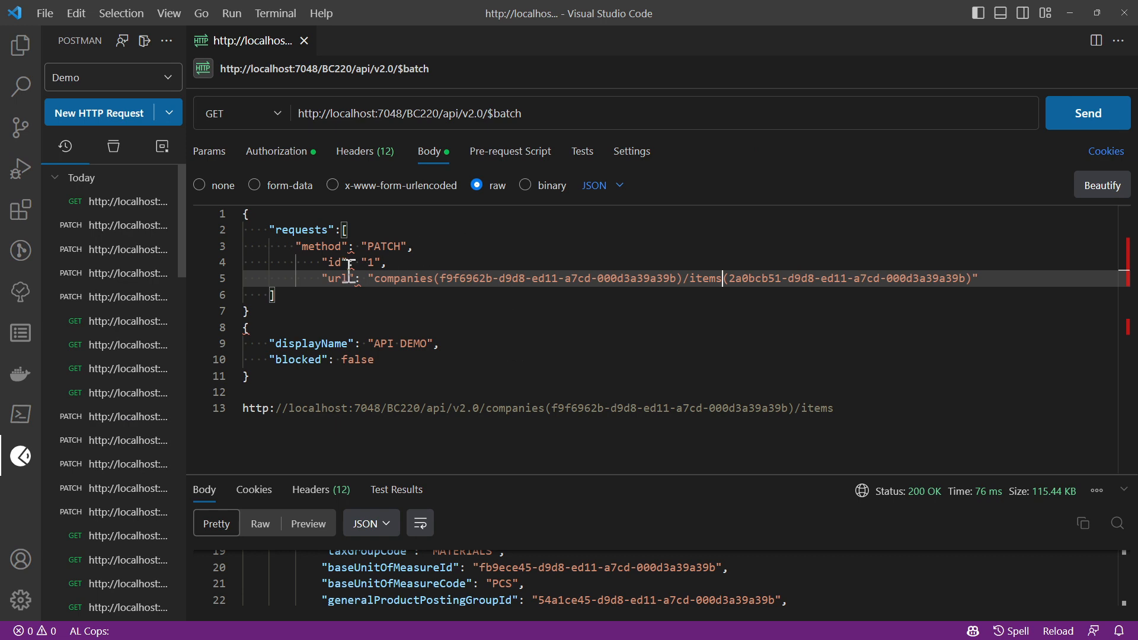
pyautogui.moveTo(353, 262)
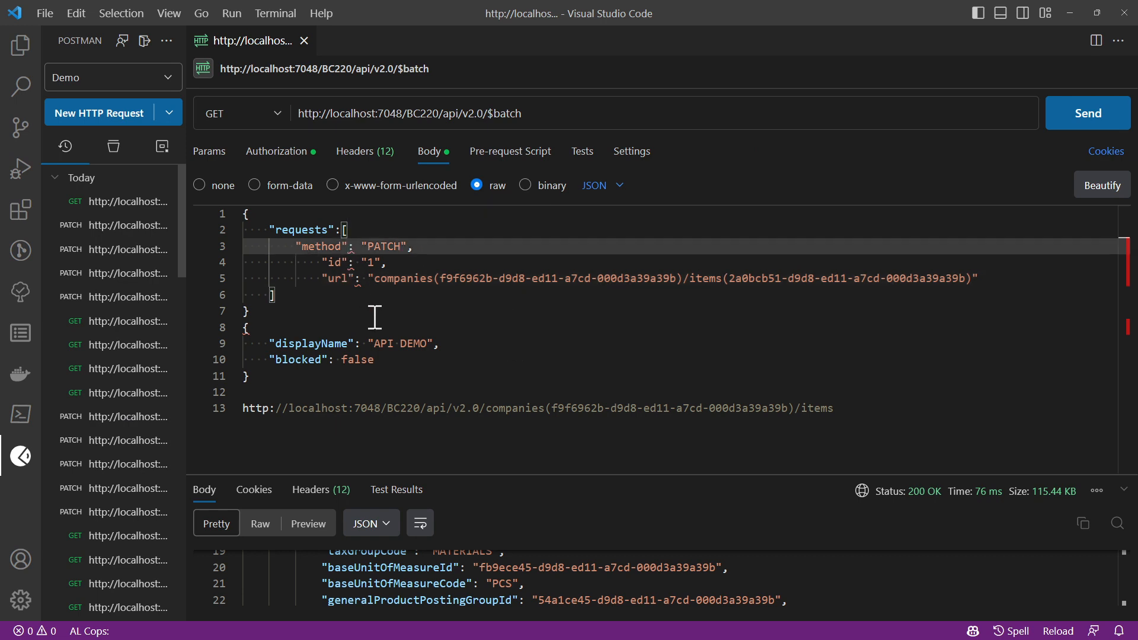
# - Add a headers object to request 1 with Content-type application/json copied from the request headers
pyautogui.click(348, 230)
pyautogui.write('{')
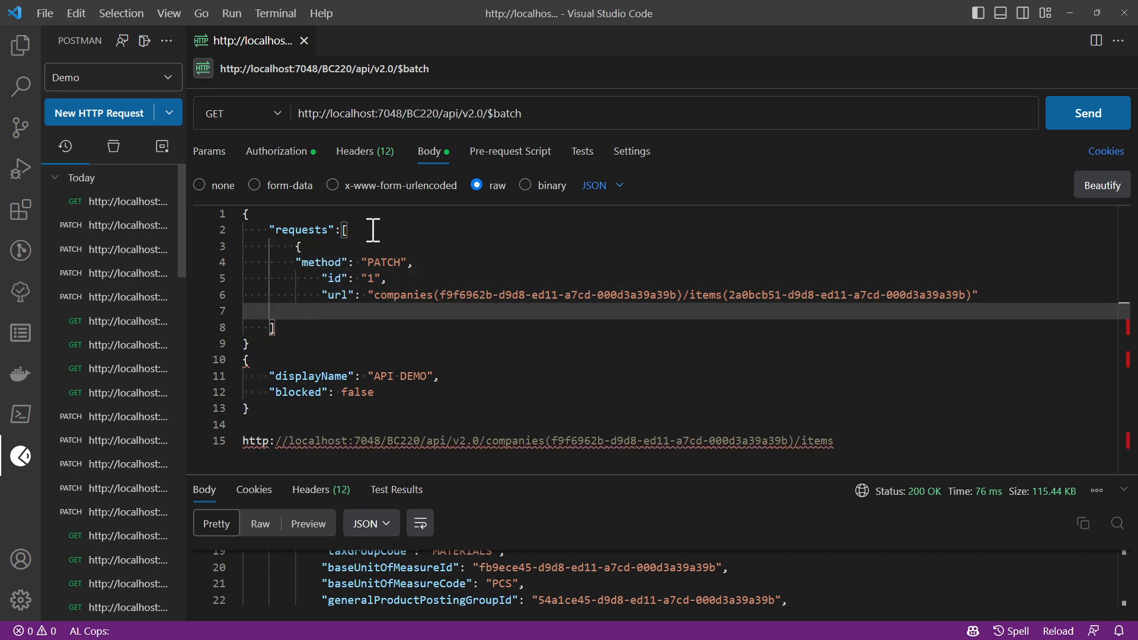
pyautogui.moveTo(793, 189)
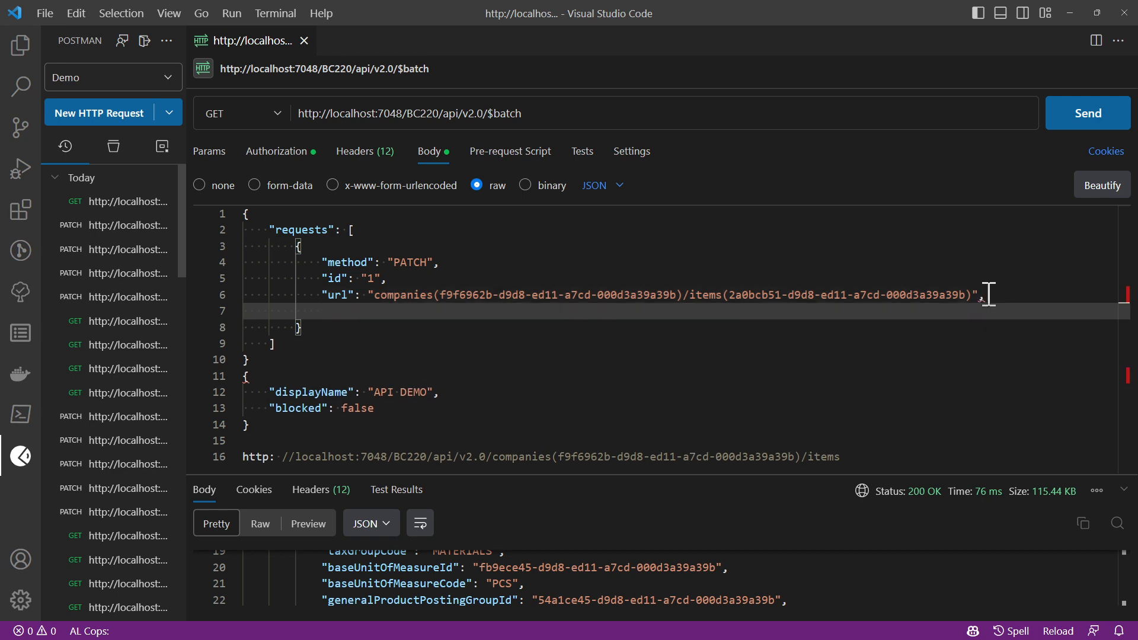
pyautogui.write('"headers"')
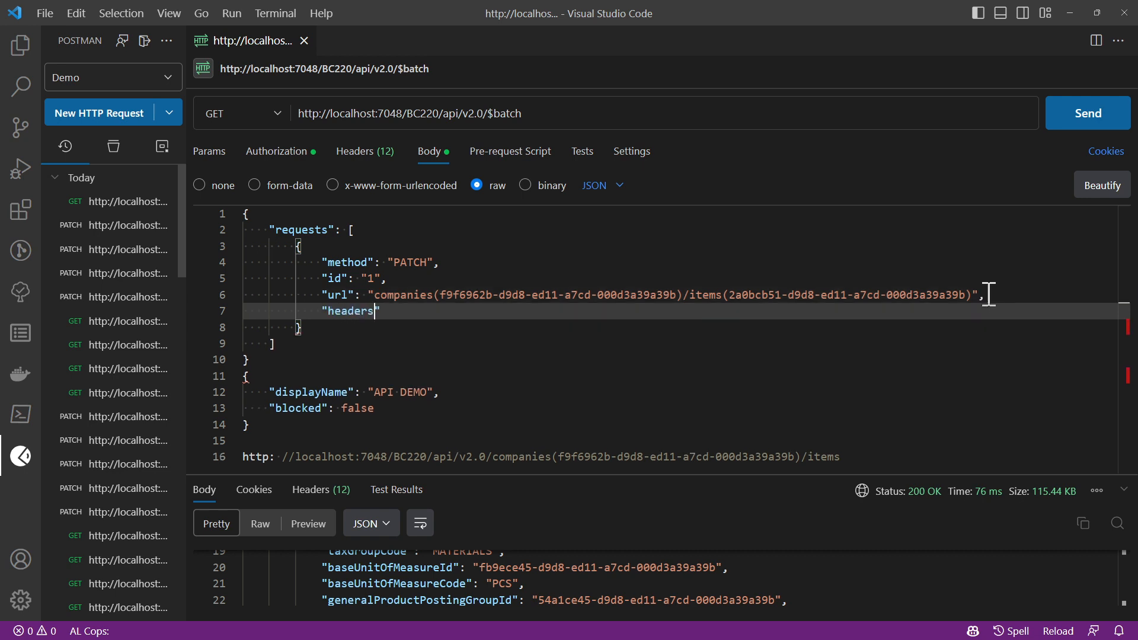
pyautogui.write(':')
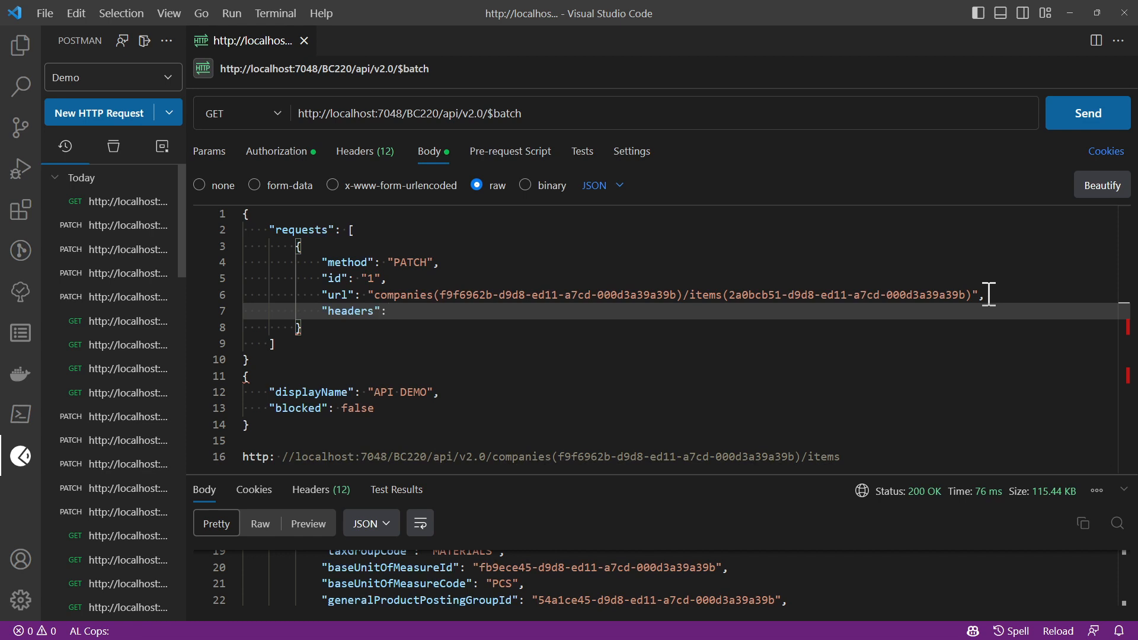
pyautogui.write('{')
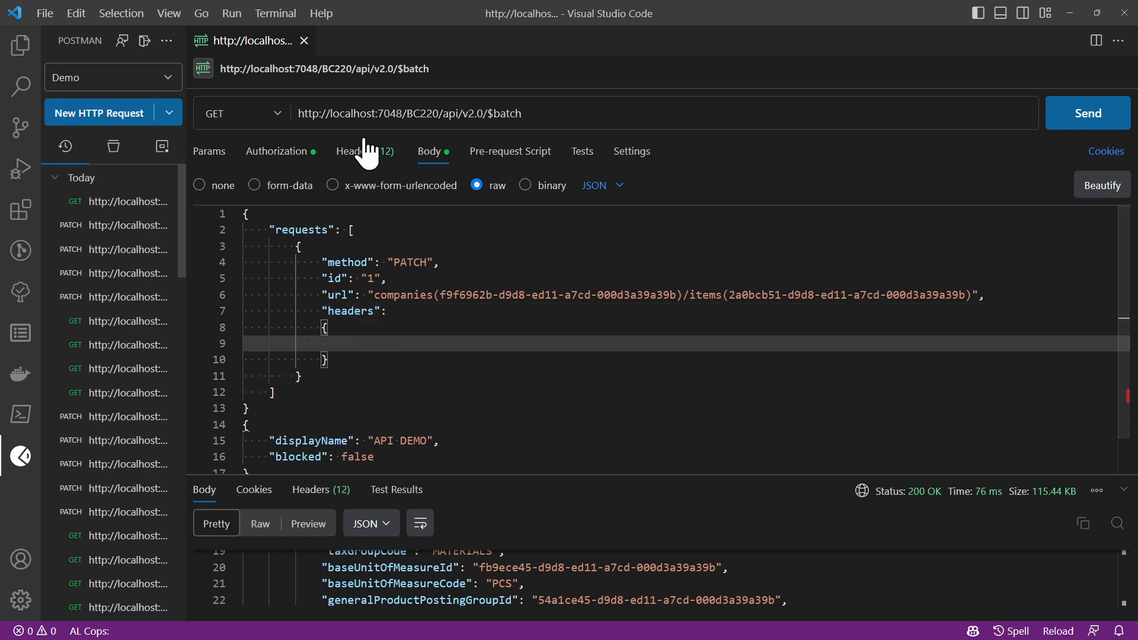
pyautogui.click(365, 150)
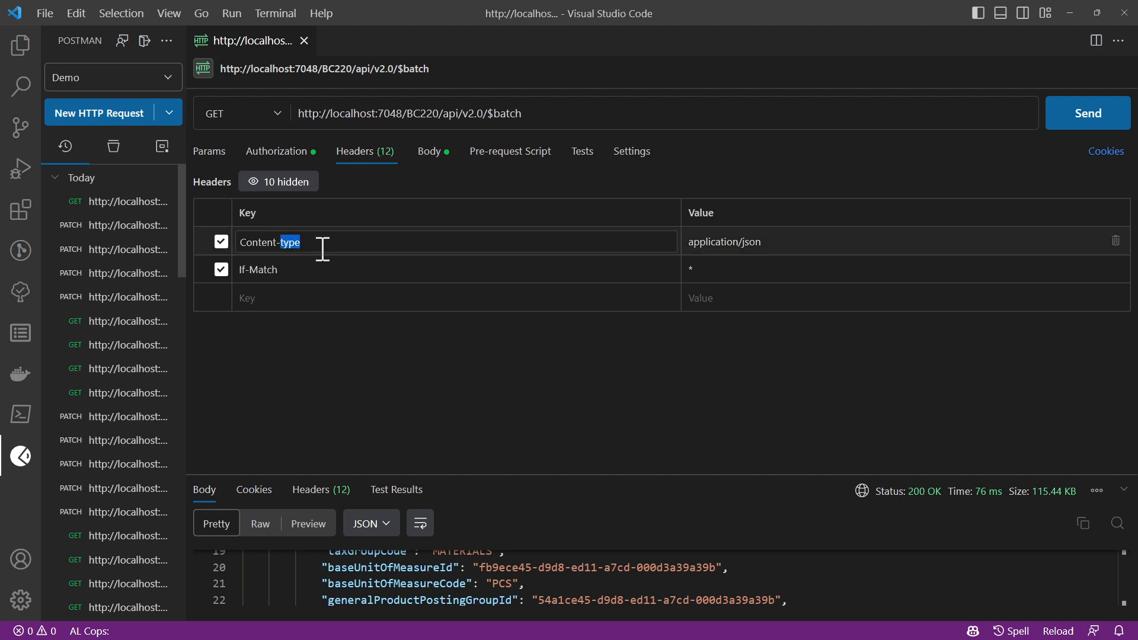
pyautogui.doubleClick(270, 242)
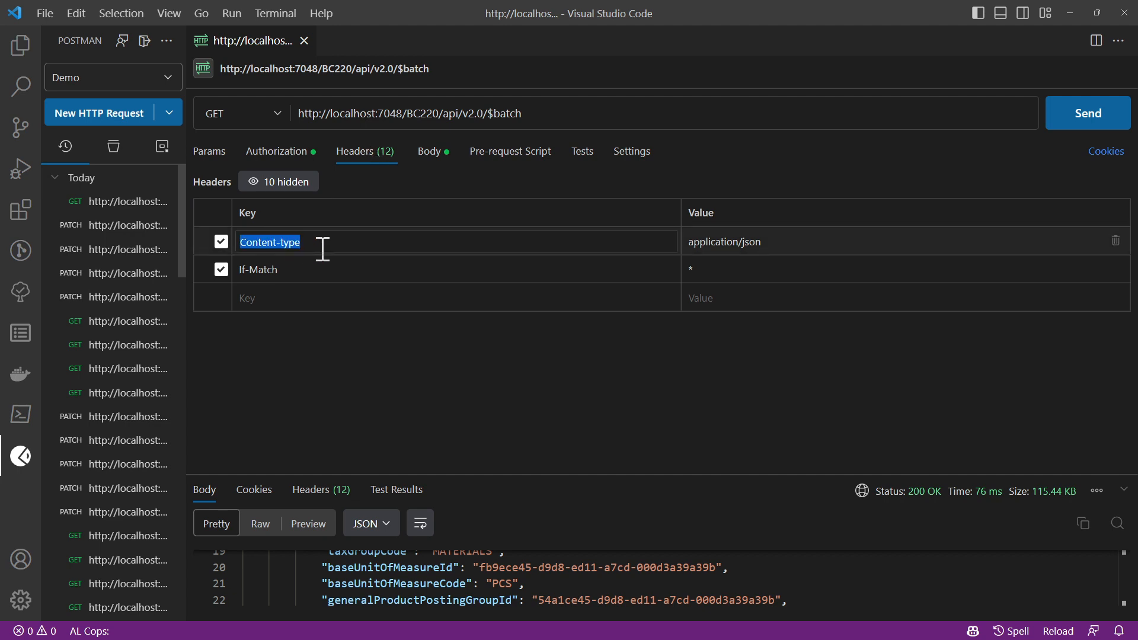
pyautogui.click(428, 151)
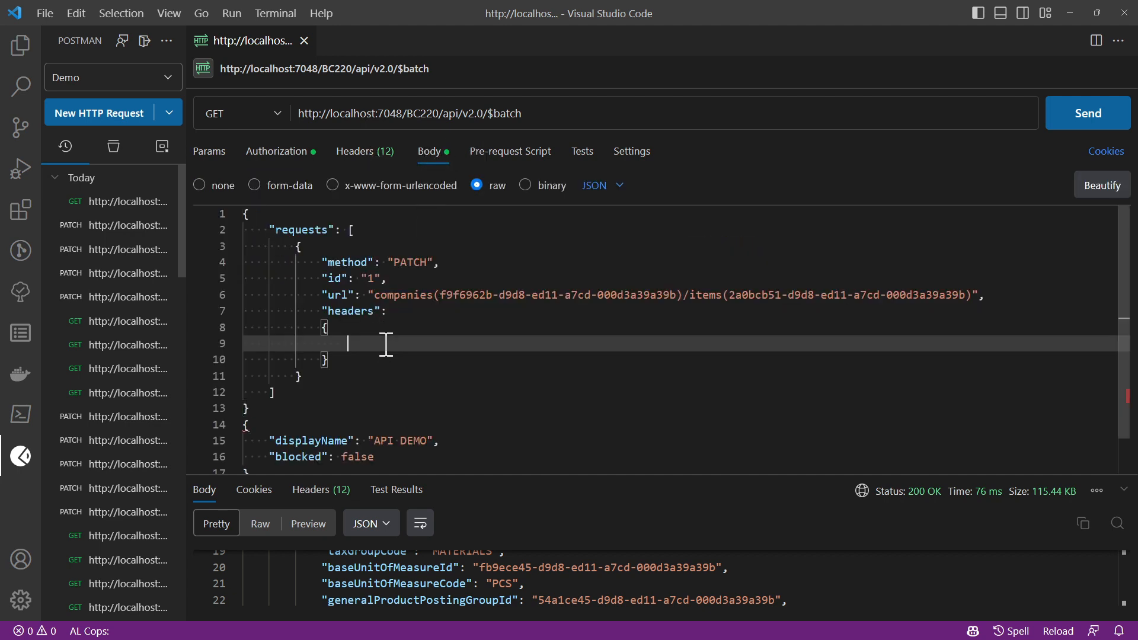
pyautogui.write('Content-type" : ""')
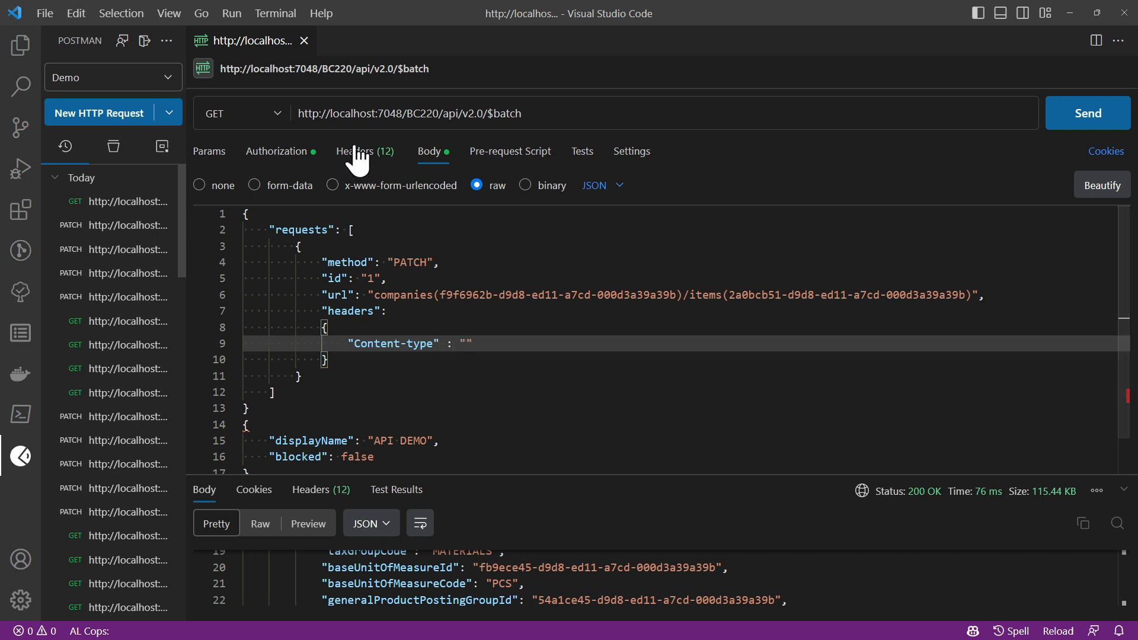
pyautogui.click(365, 151)
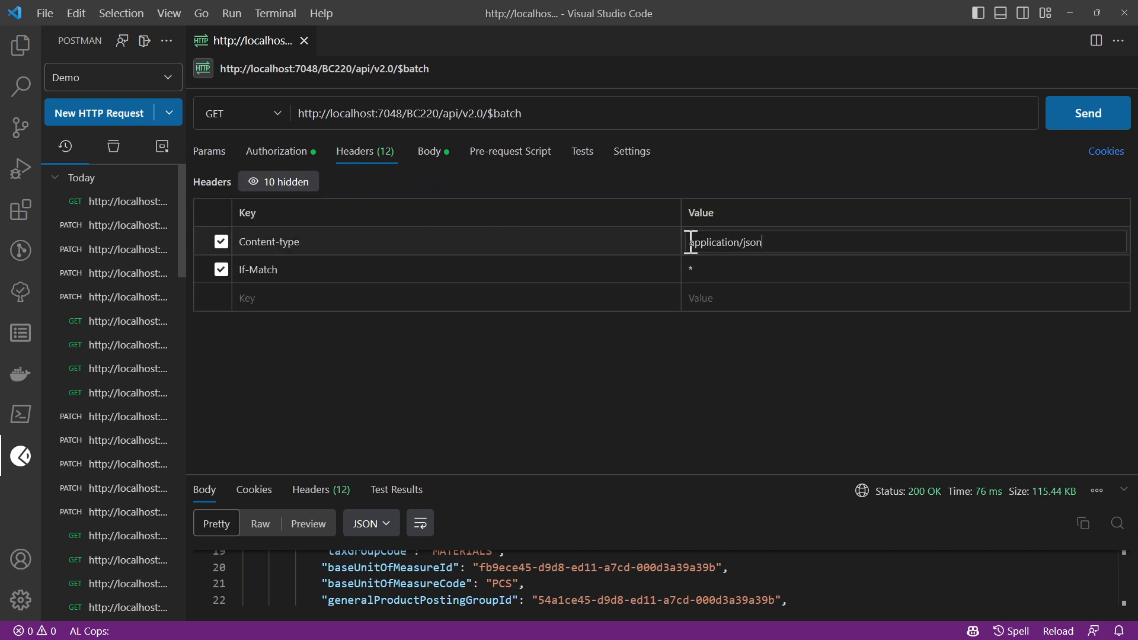
pyautogui.doubleClick(724, 242)
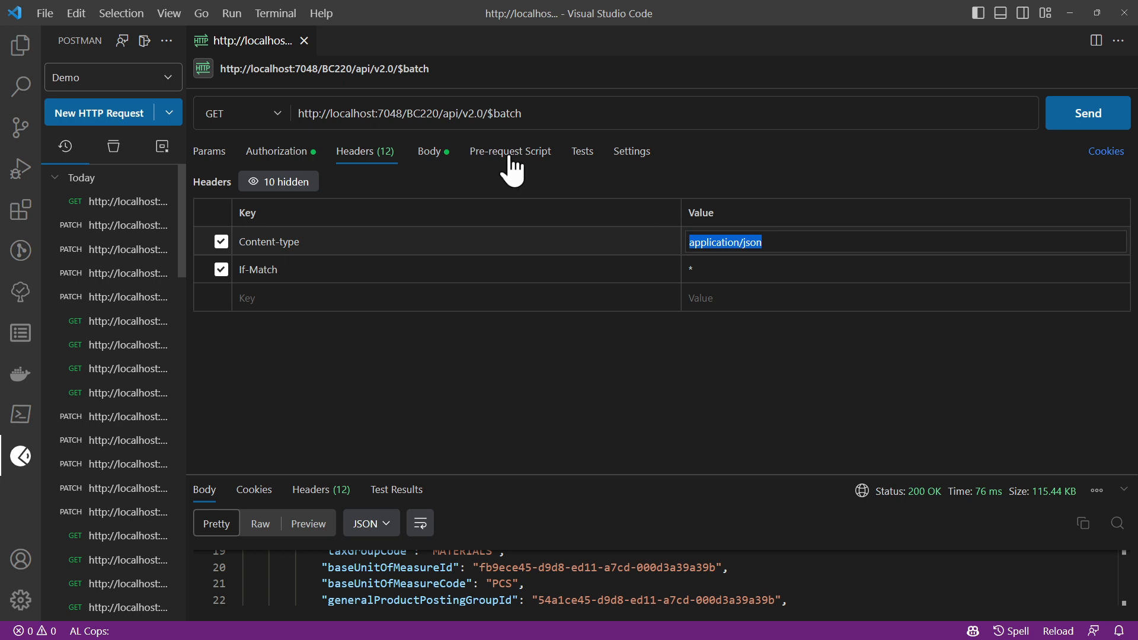
pyautogui.click(428, 150)
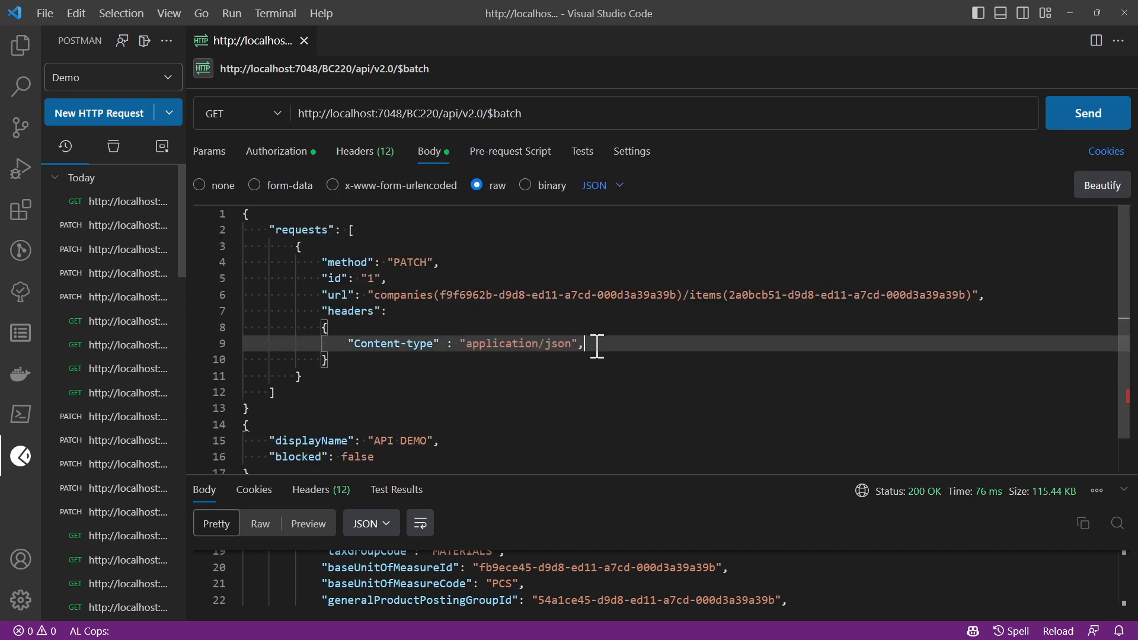
# - Add an If-Match header with value "*" to the headers object
pyautogui.click(365, 151)
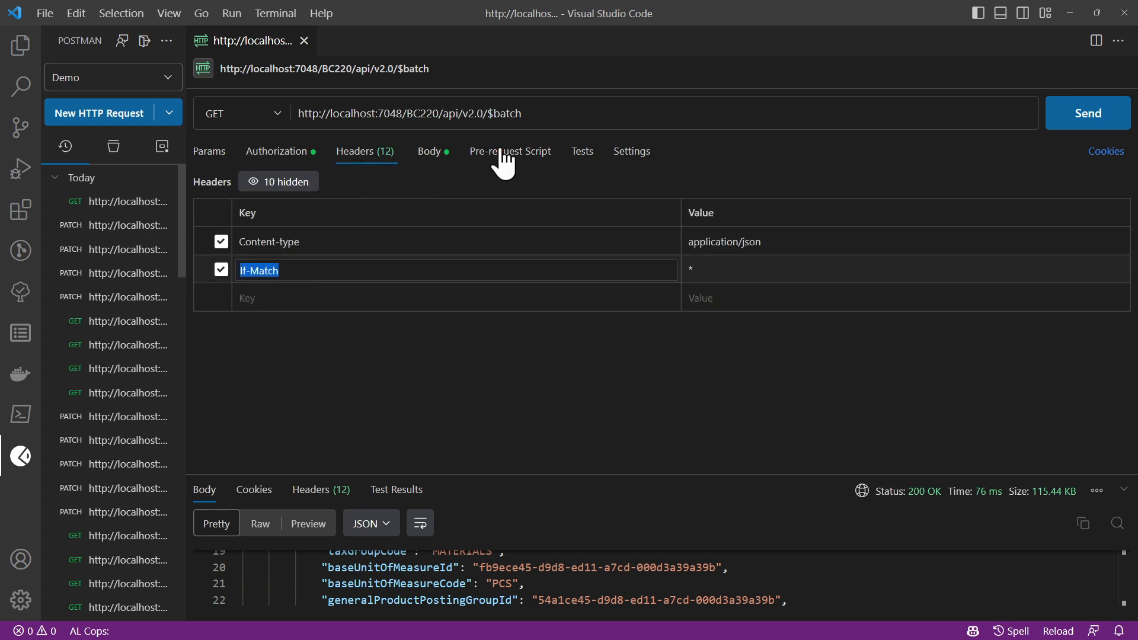
pyautogui.click(428, 151)
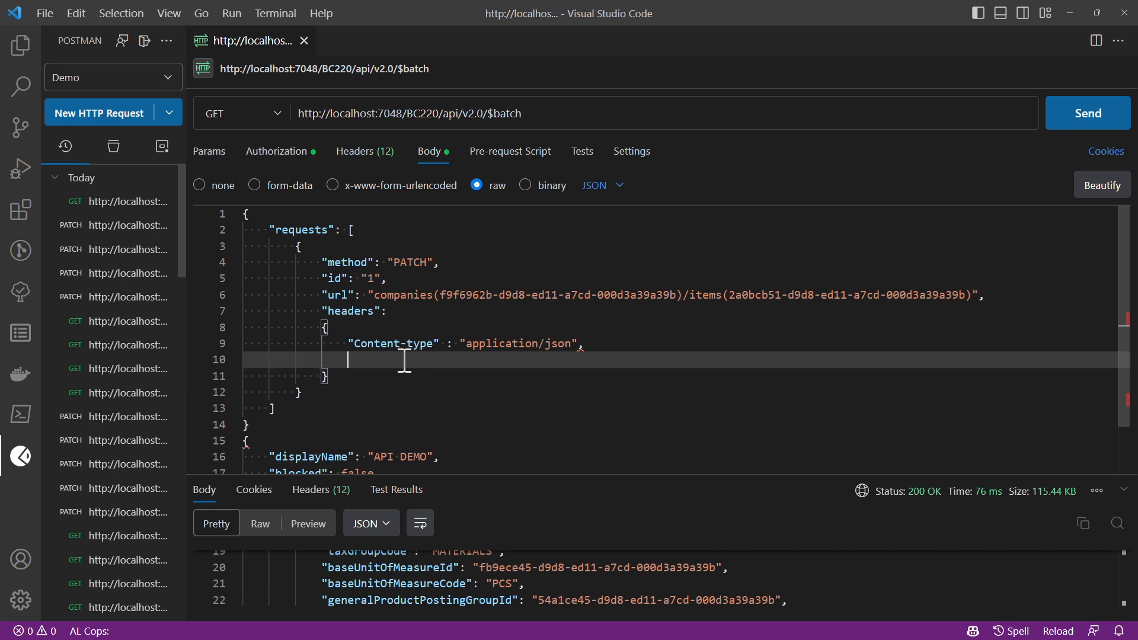
pyautogui.write('If-Match')
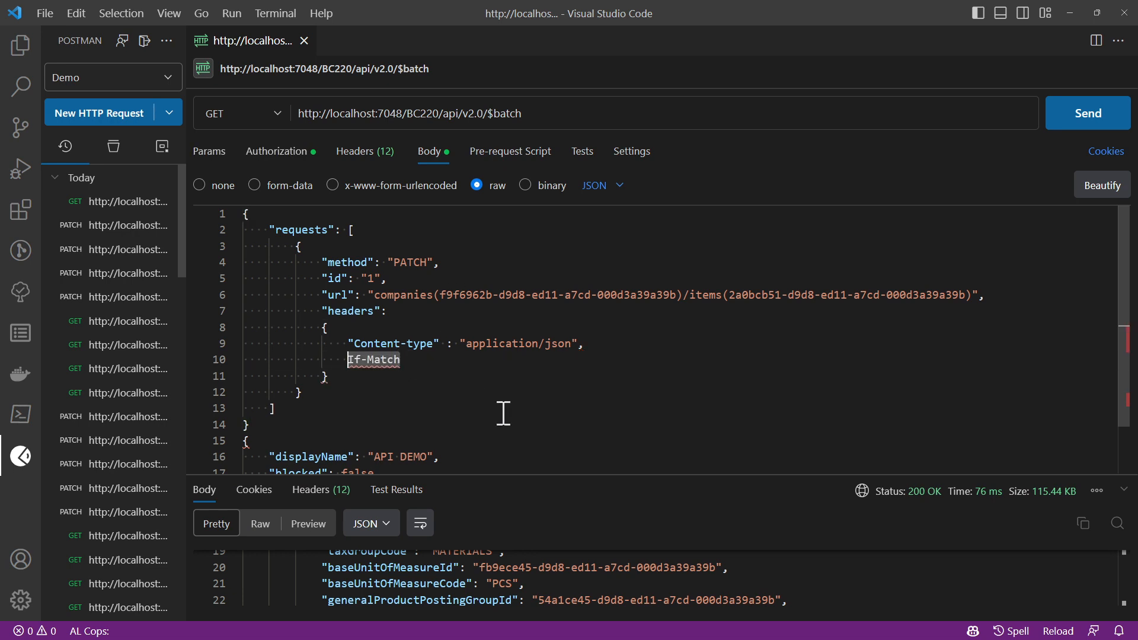
pyautogui.write('"If-Match" :')
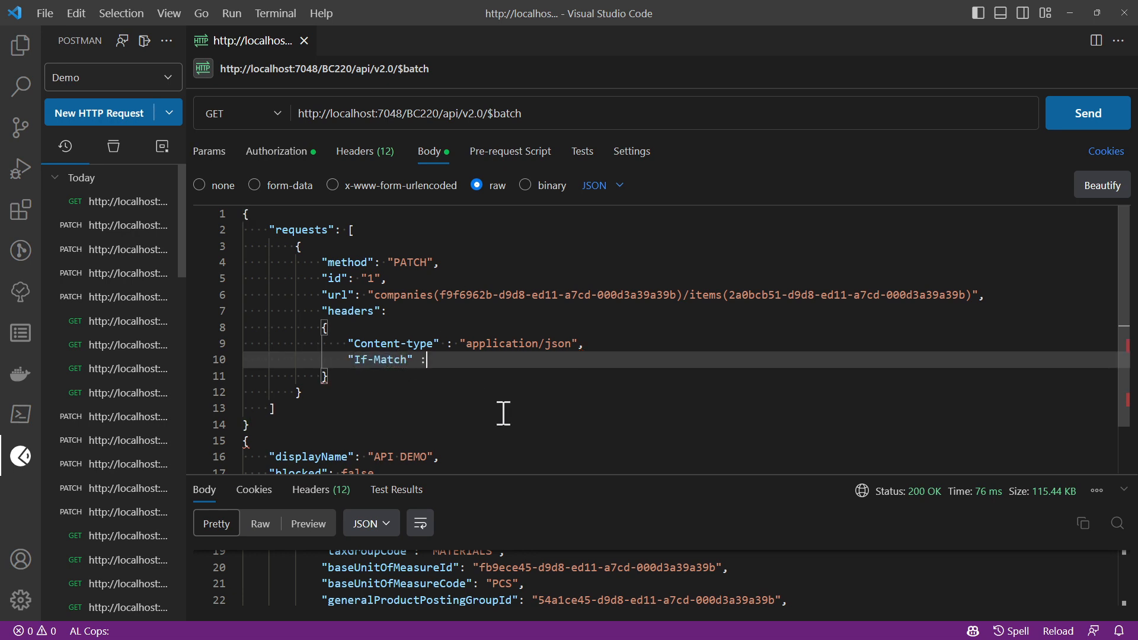
pyautogui.write('"')
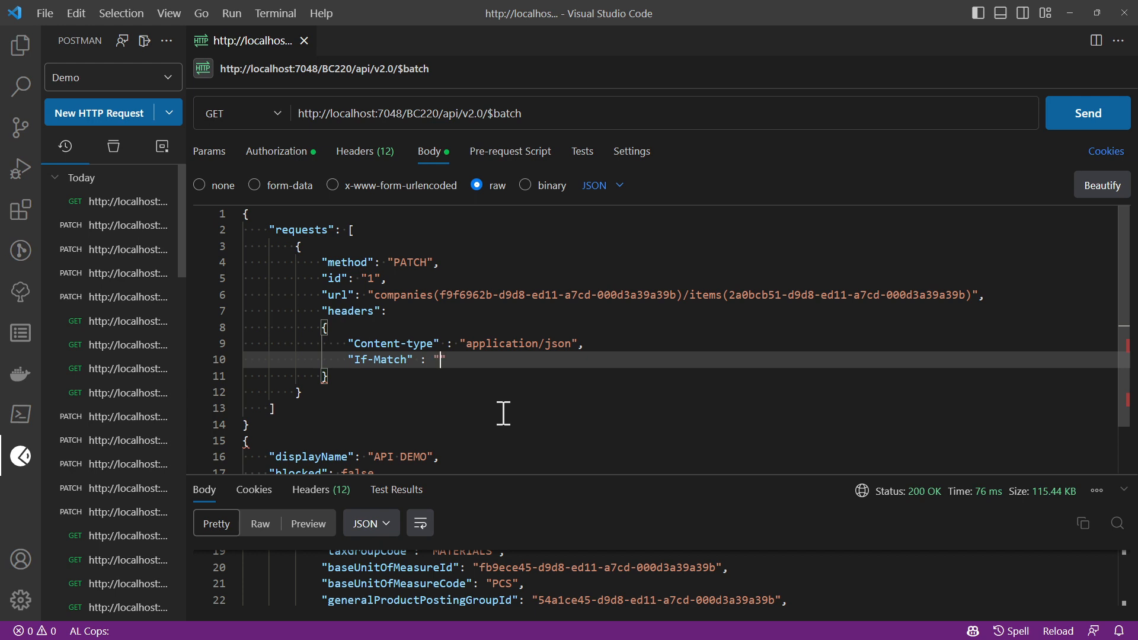
pyautogui.write('*')
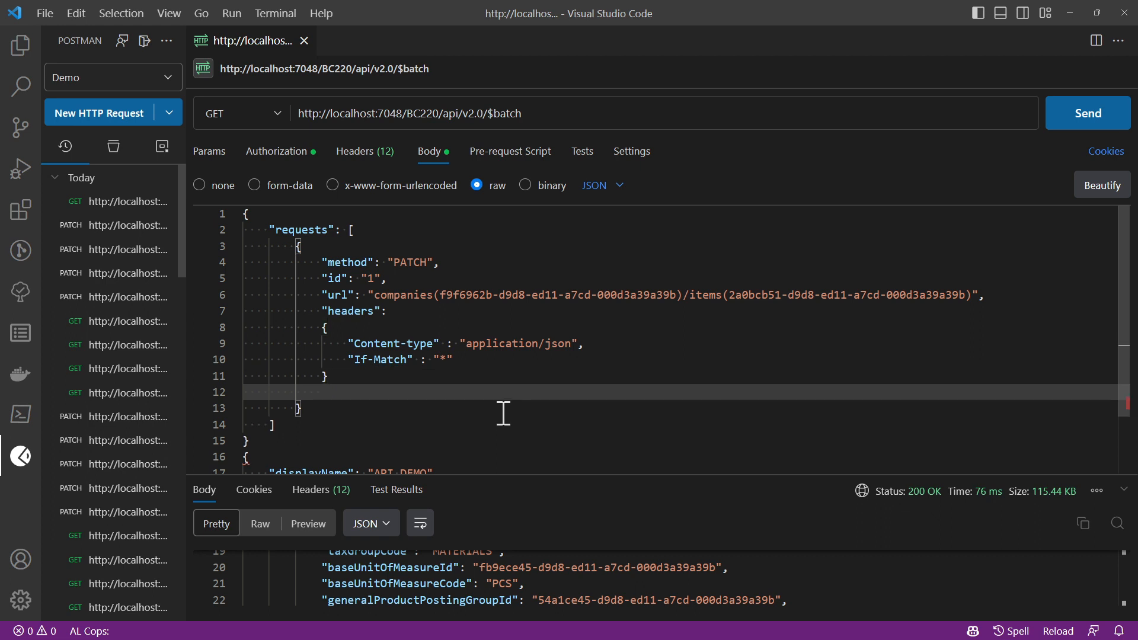
# - Add a body object and set its displayName to Path 1 instead of API DEMO
pyautogui.write('"body"')
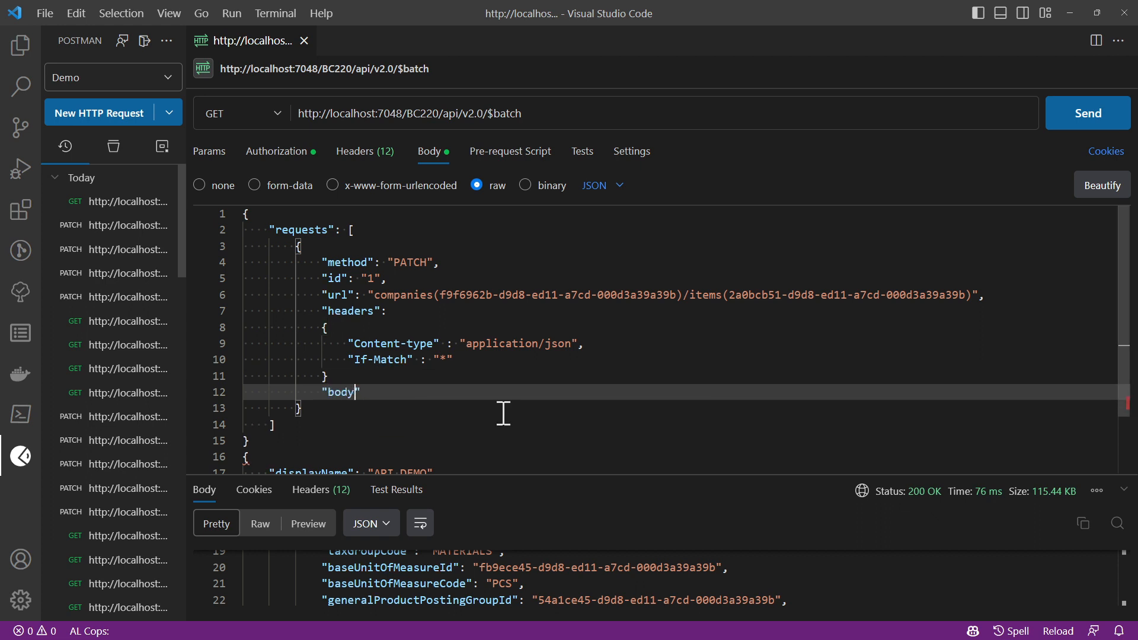
pyautogui.write('{}')
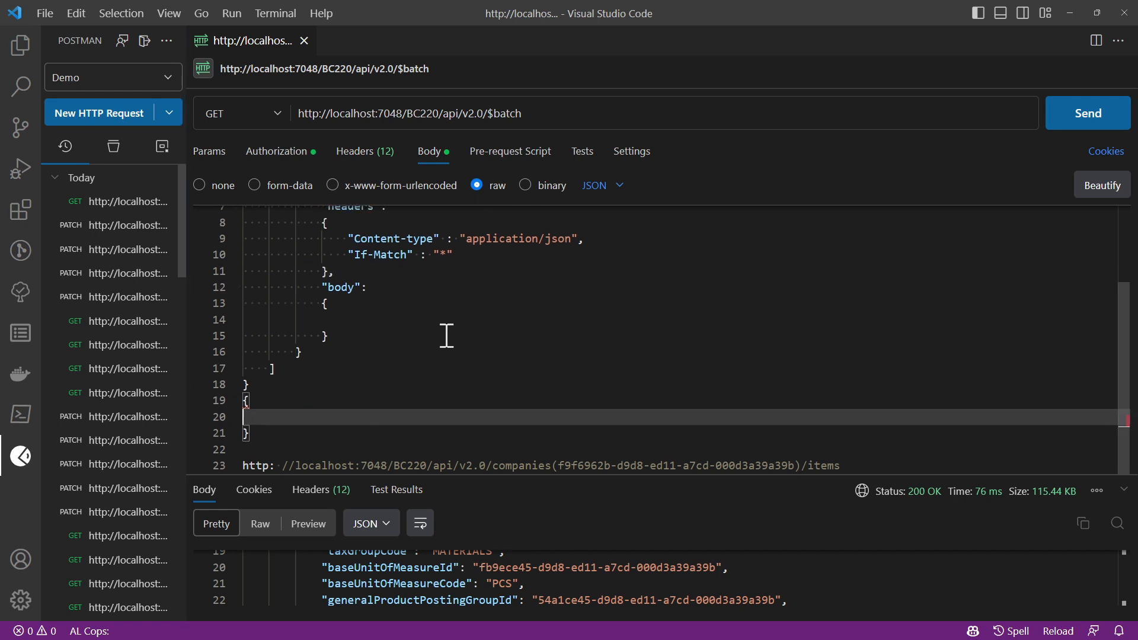
pyautogui.write('"displayName": "API DEMO",')
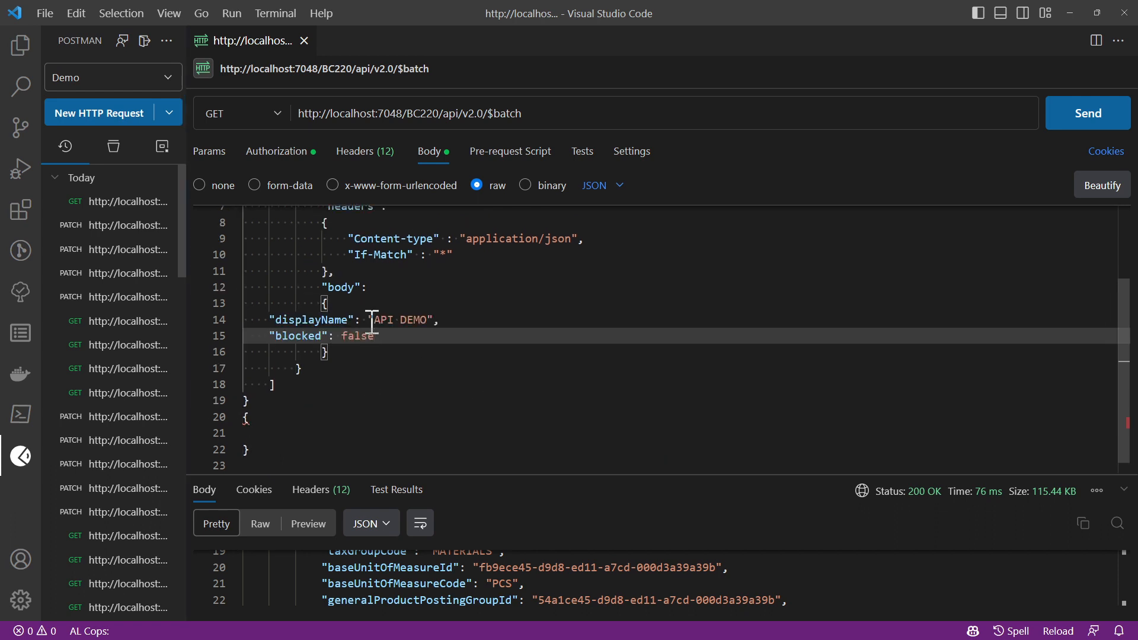
pyautogui.doubleClick(380, 319)
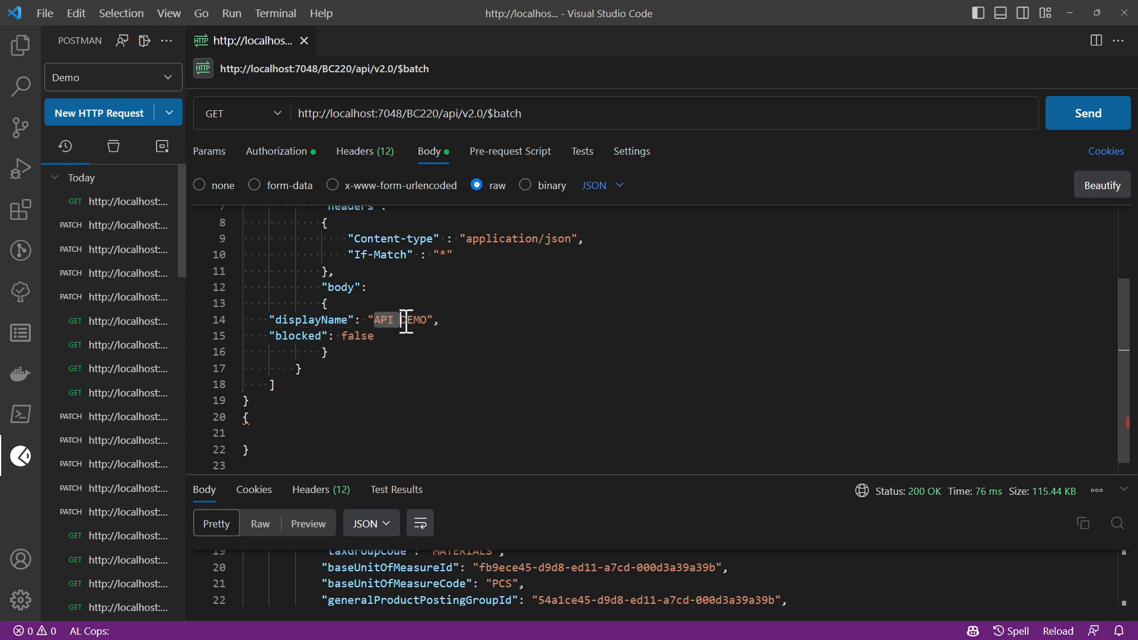
pyautogui.write('Pathc')
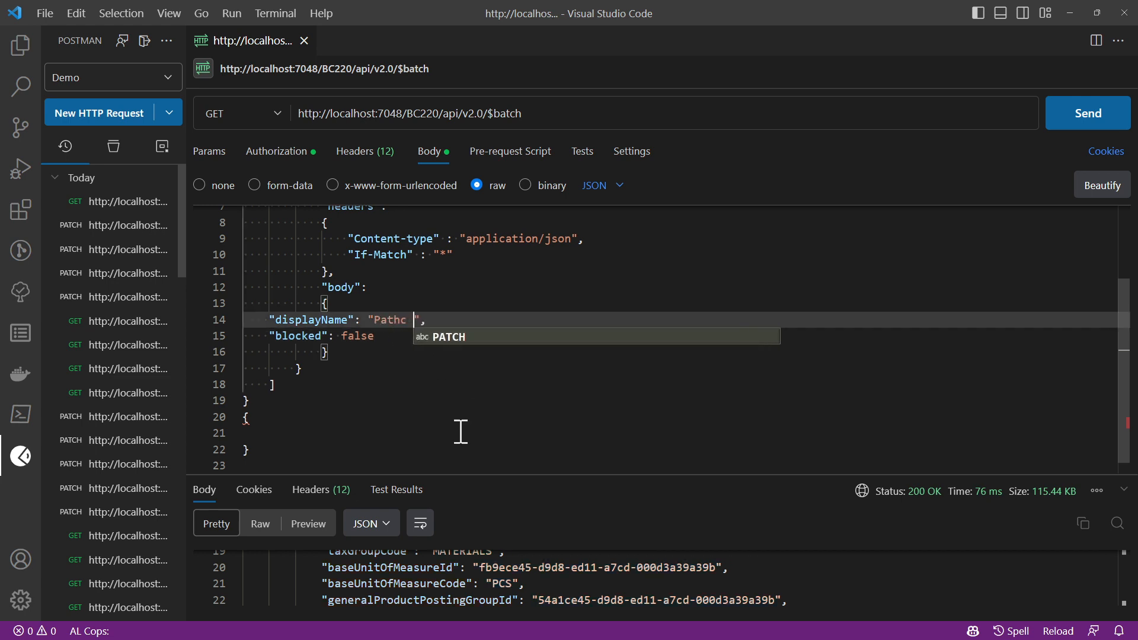
pyautogui.press('Backspace')
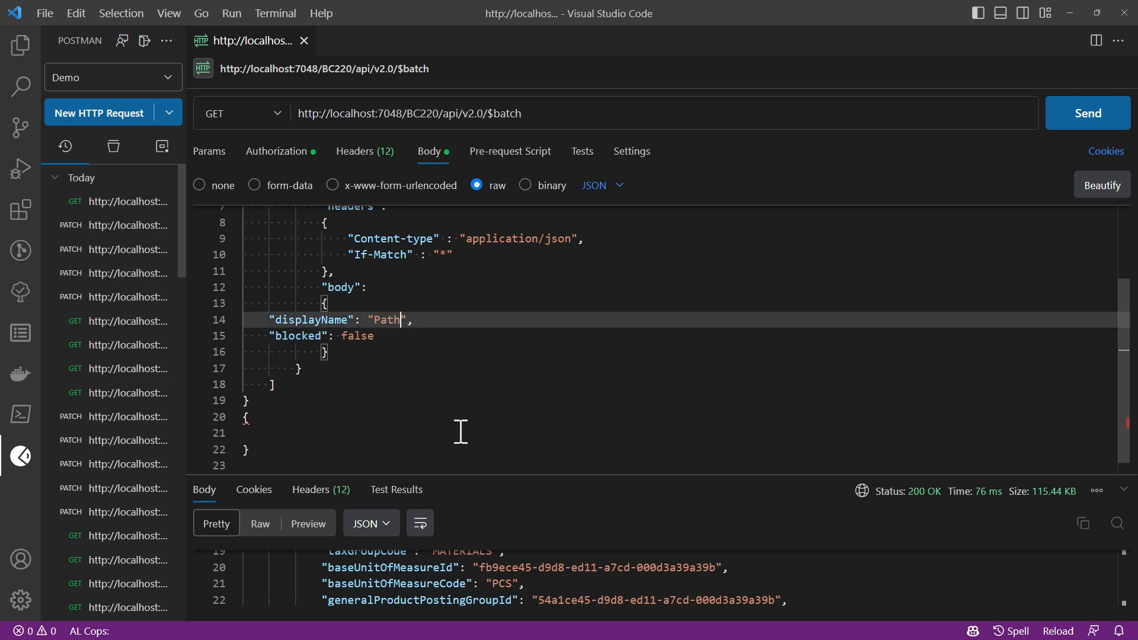
pyautogui.write('1')
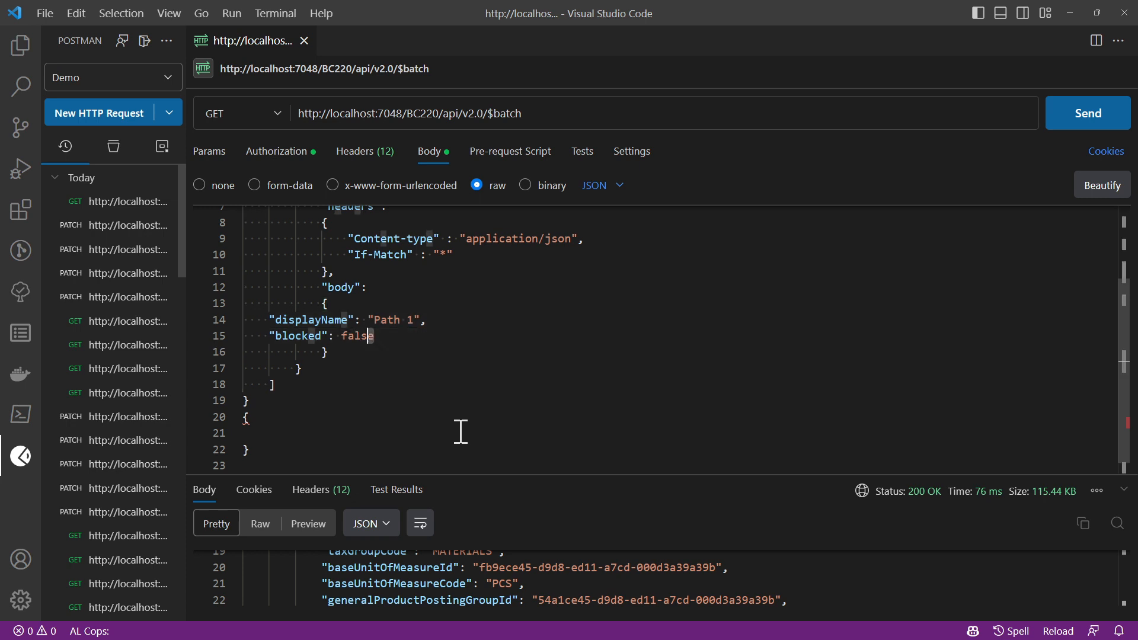
# - Set the body's blocked value to true instead of false
pyautogui.doubleClick(355, 336)
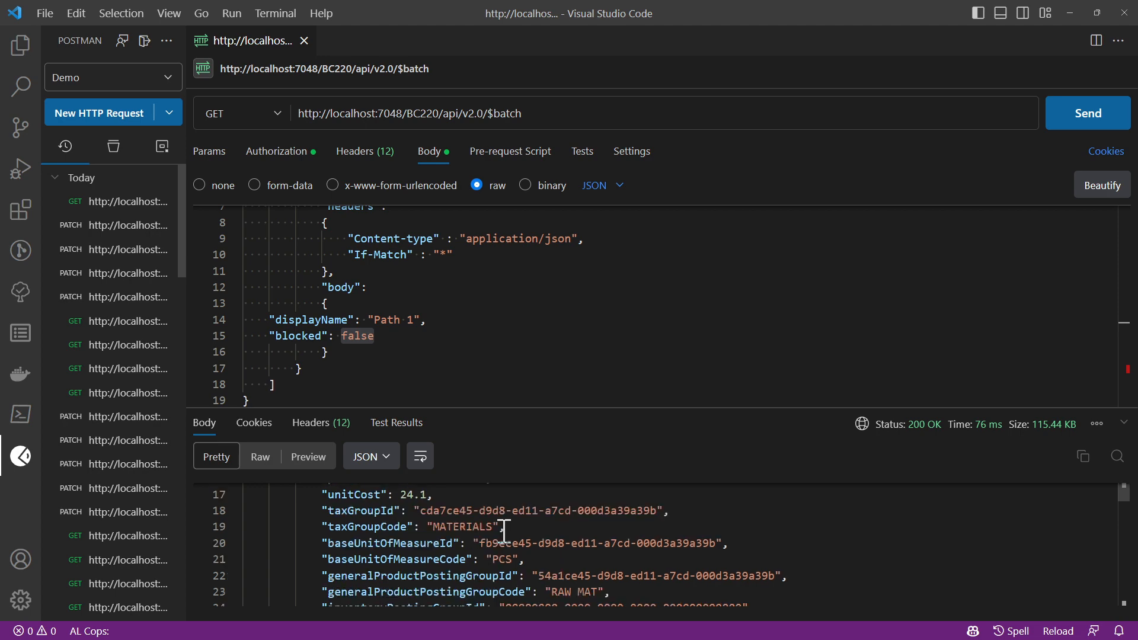
pyautogui.scroll(-3)
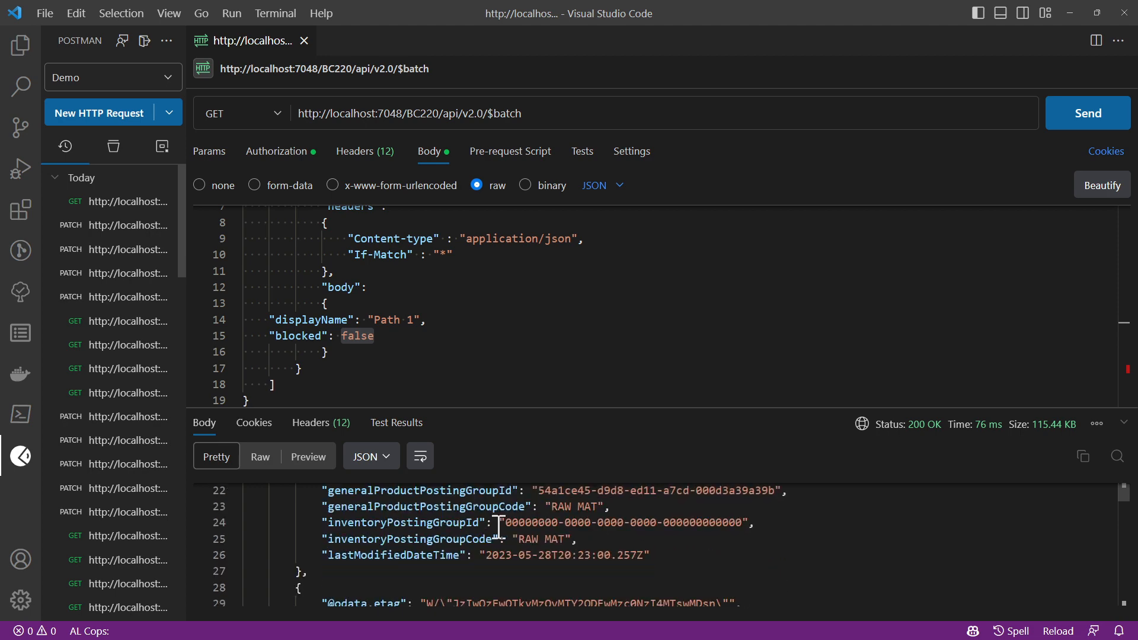
pyautogui.scroll(3)
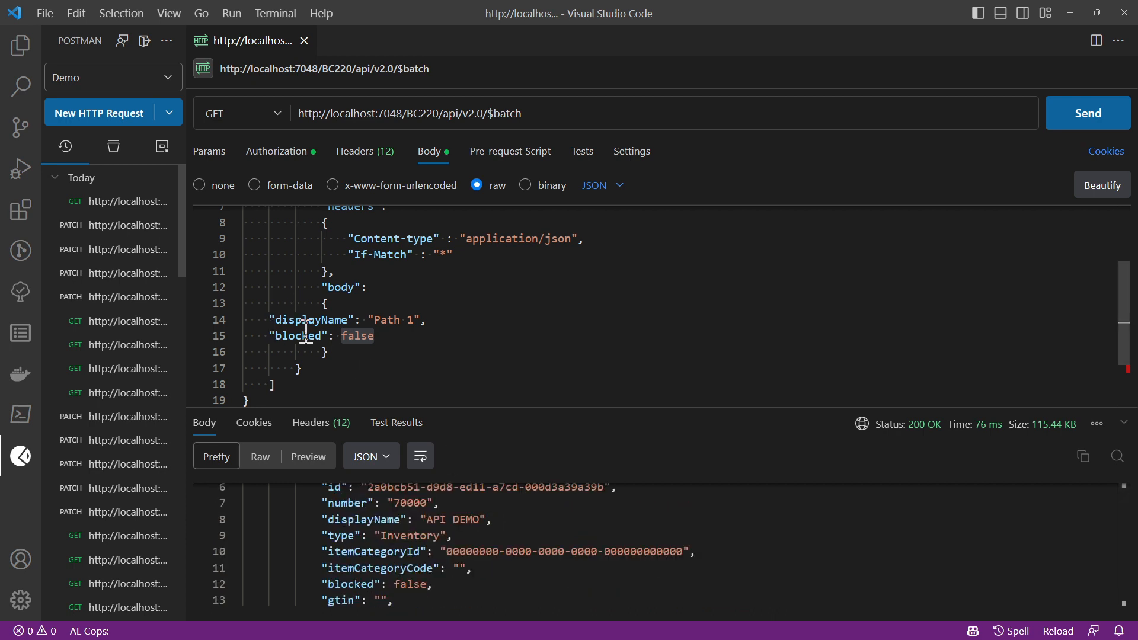
pyautogui.write('tr')
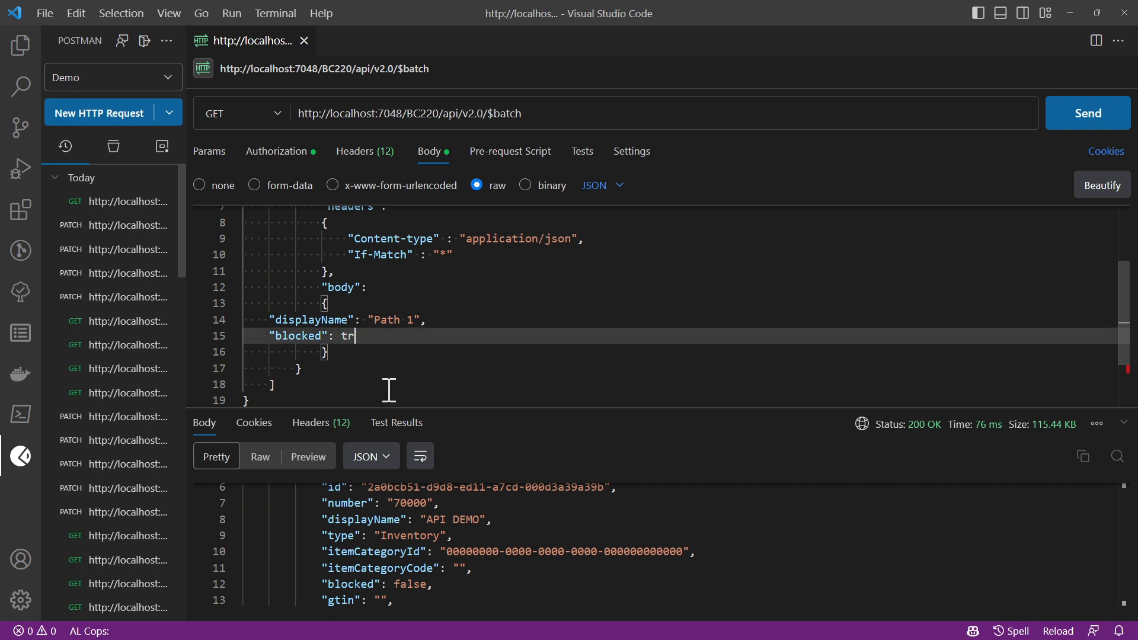
pyautogui.write('ue')
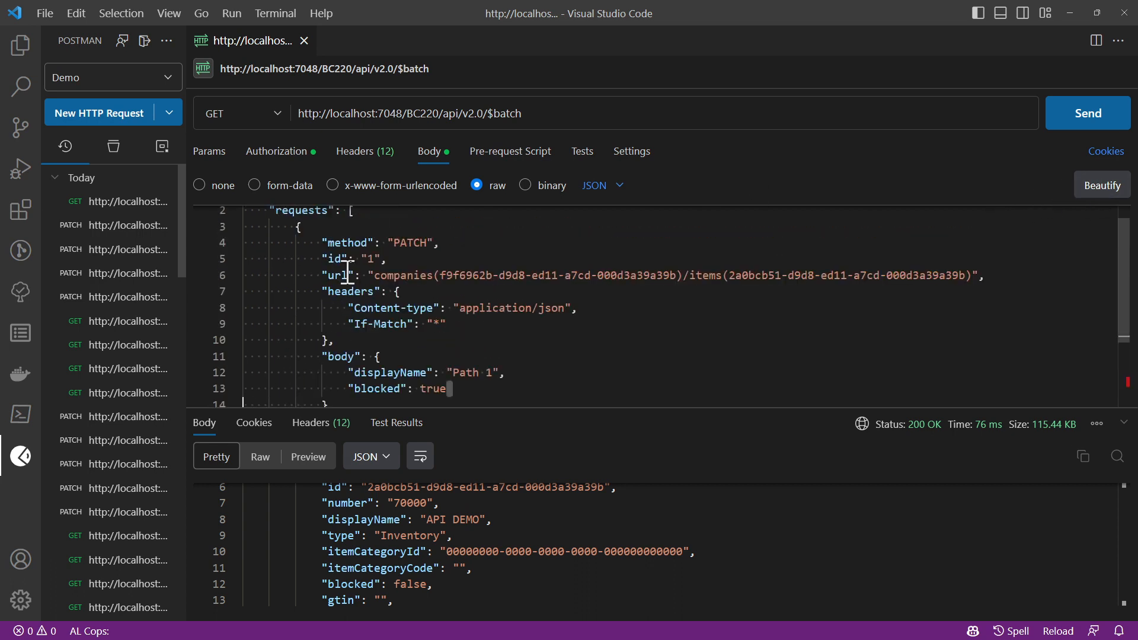
# - Scroll through the batch body while adding the second PATCH entry targeting item 70001
pyautogui.scroll(-3)
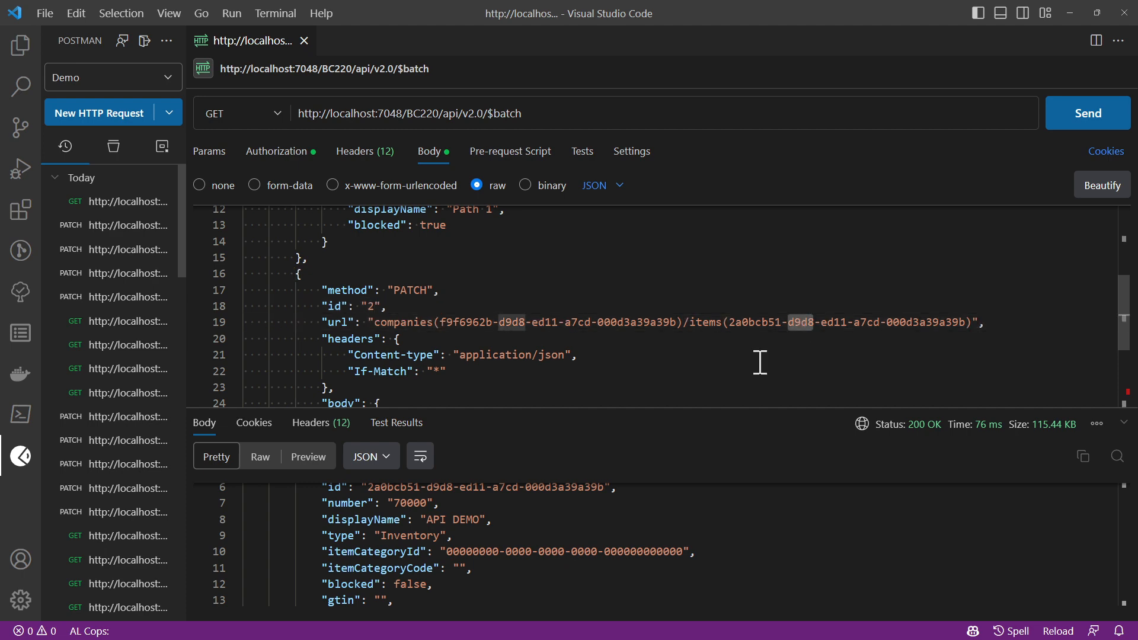
pyautogui.scroll(-3)
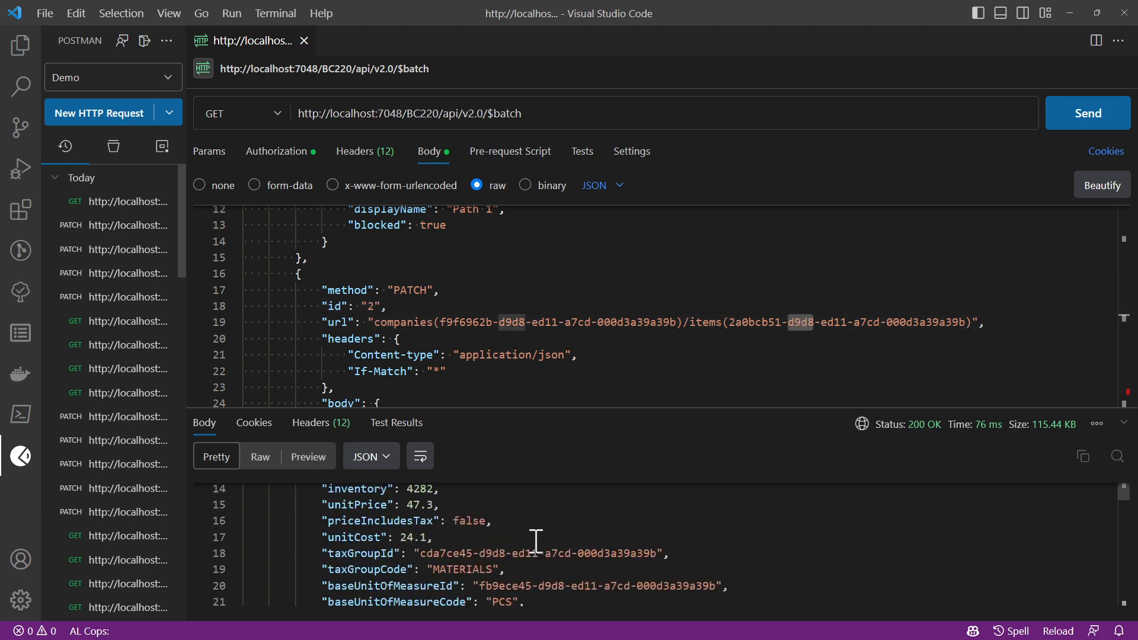
pyautogui.scroll(-3)
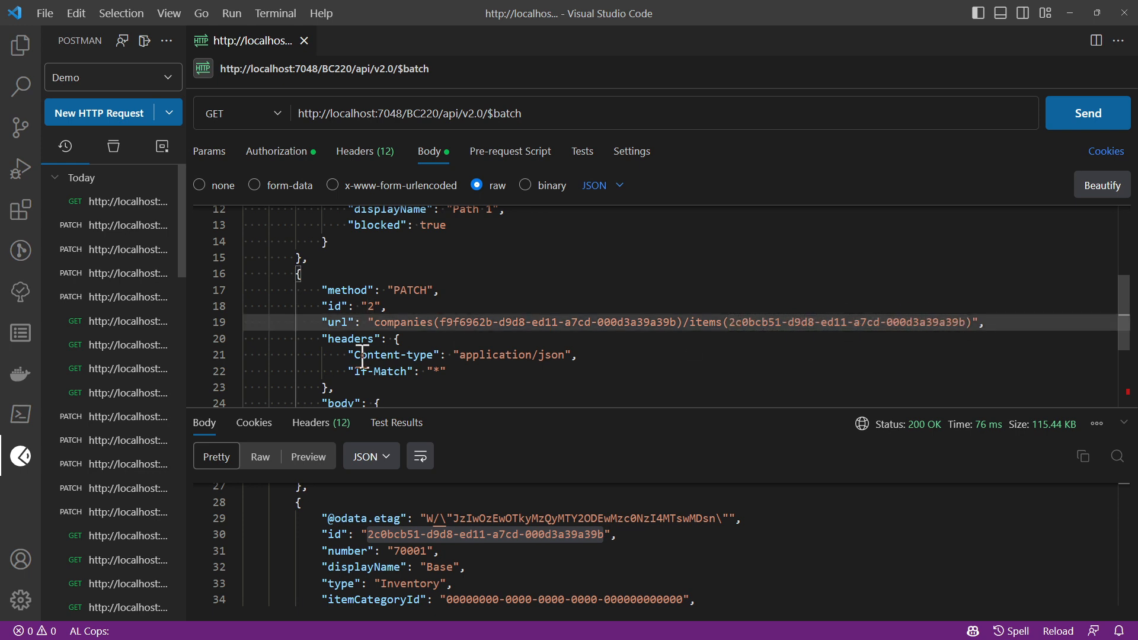
pyautogui.scroll(-3)
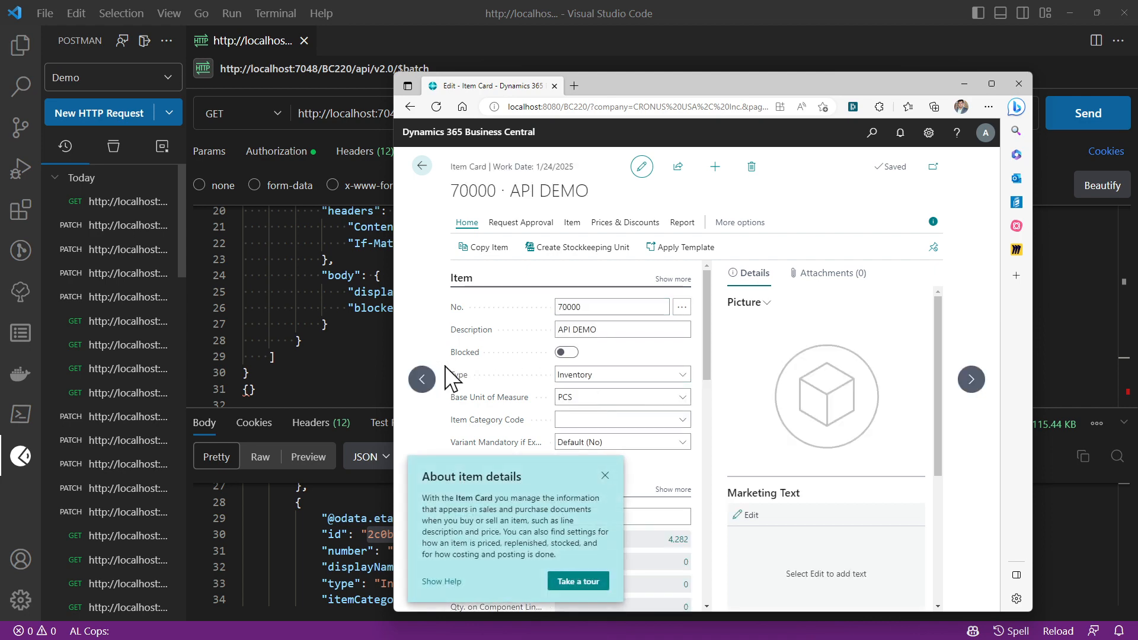
# - Return to the batch request body and correct the first entry's displayName to Patch 1
pyautogui.click(971, 379)
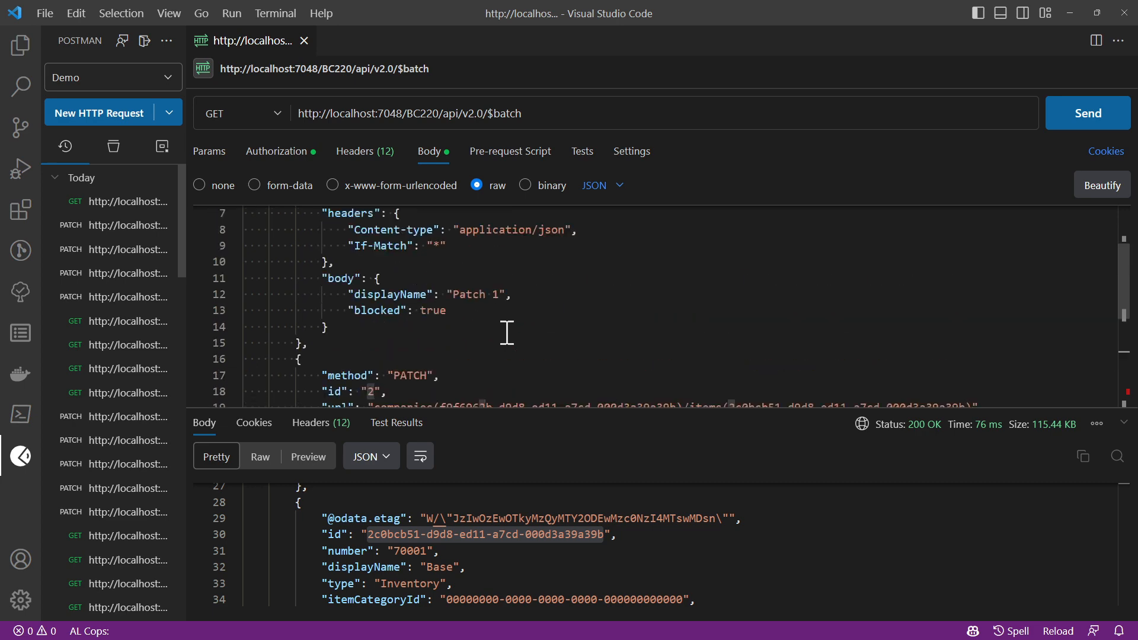
pyautogui.scroll(-3)
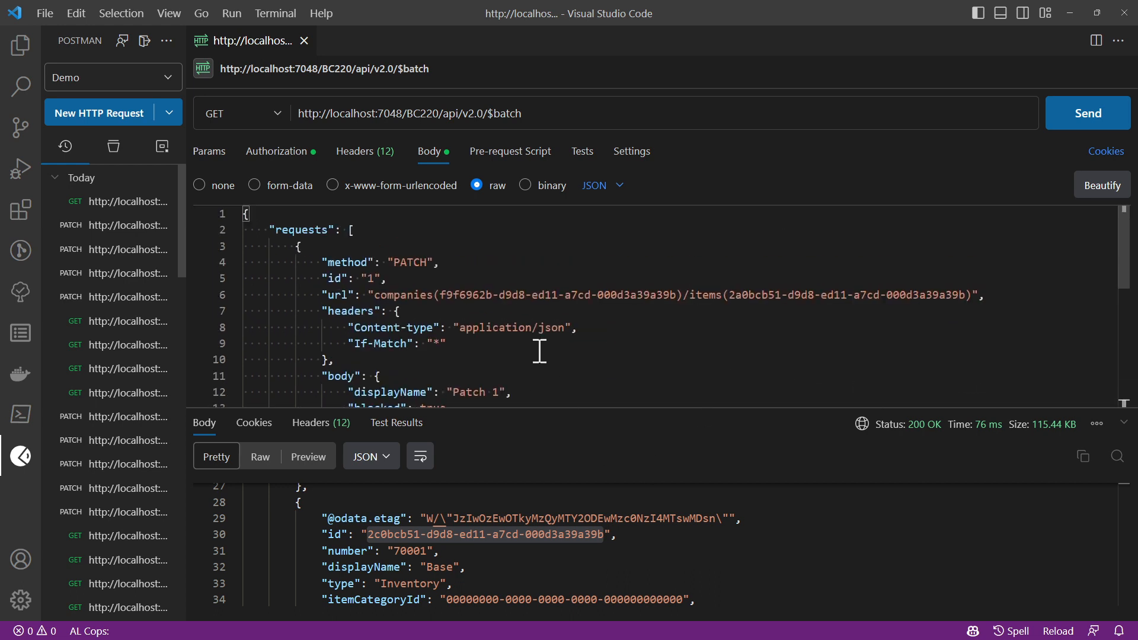
# - Set the $batch request method to PATCH and check request 2 reads Patch 2, blocked true
pyautogui.click(242, 113)
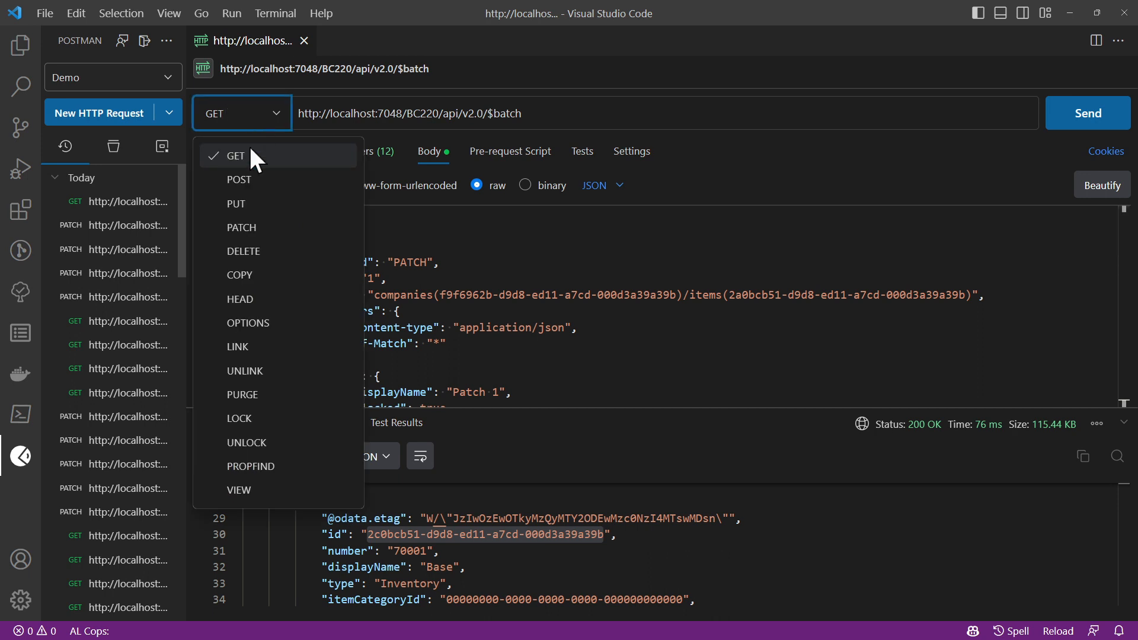
pyautogui.moveTo(241, 228)
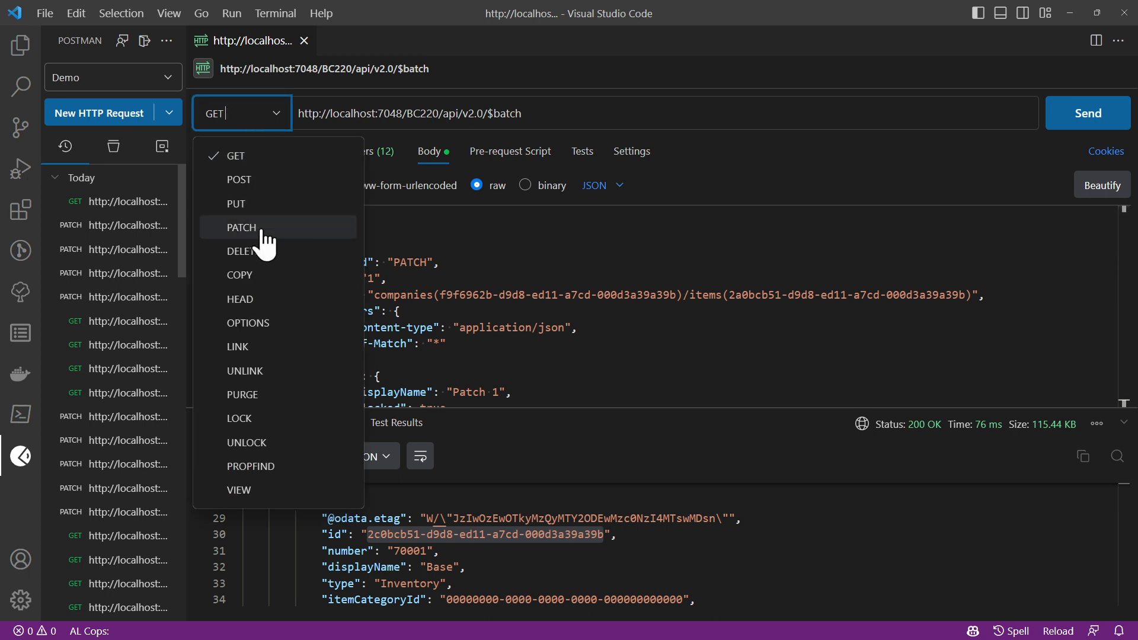
pyautogui.click(241, 228)
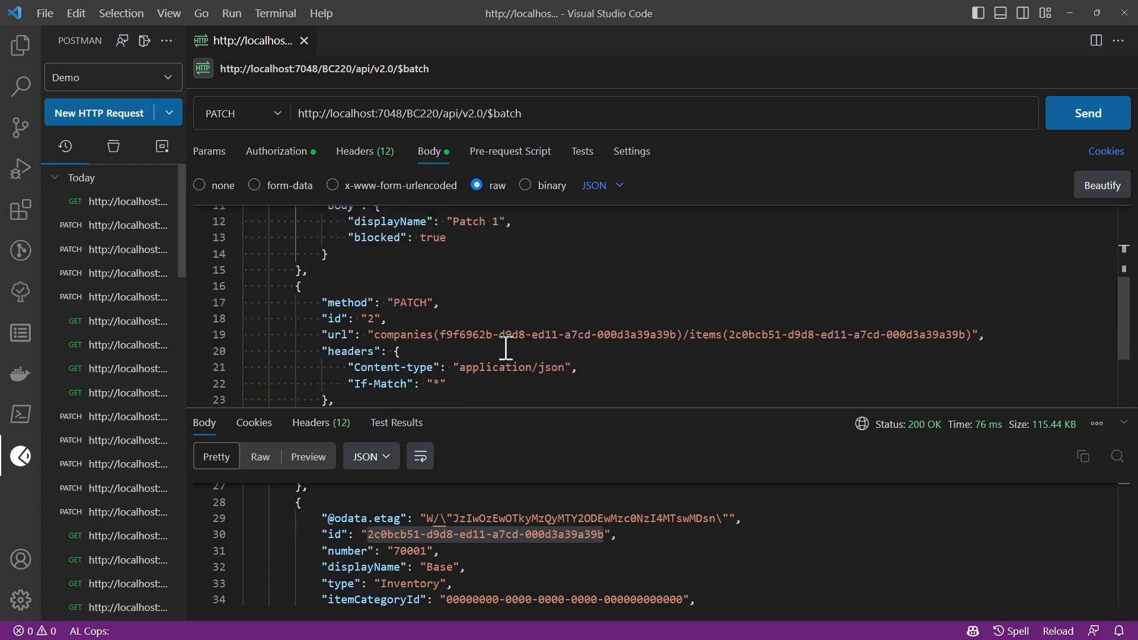
pyautogui.scroll(-3)
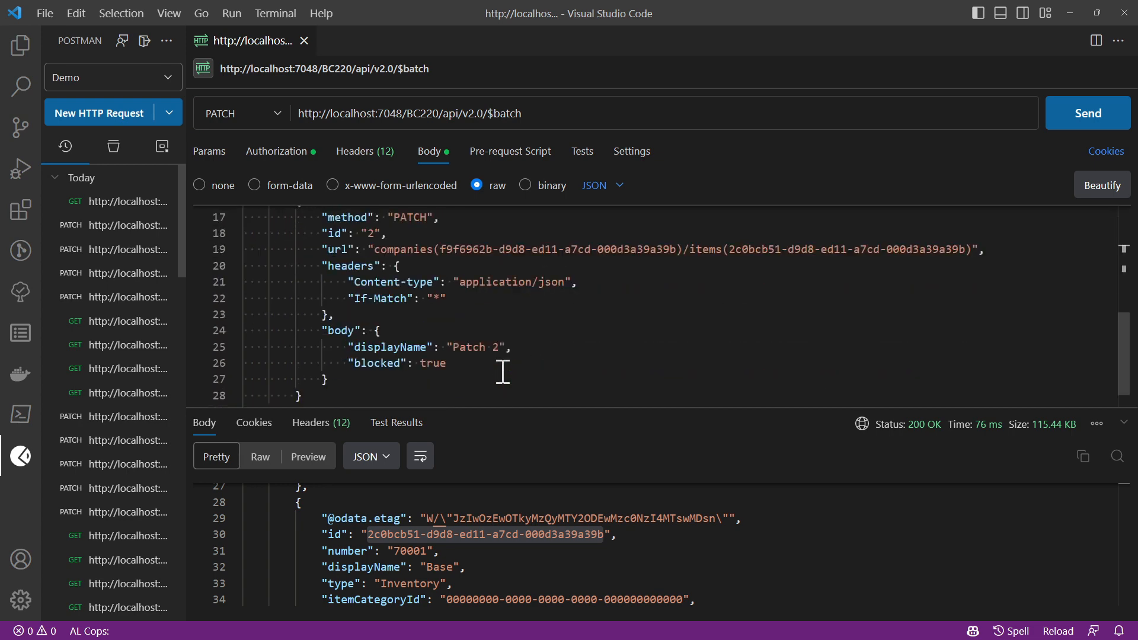
pyautogui.doubleClick(469, 347)
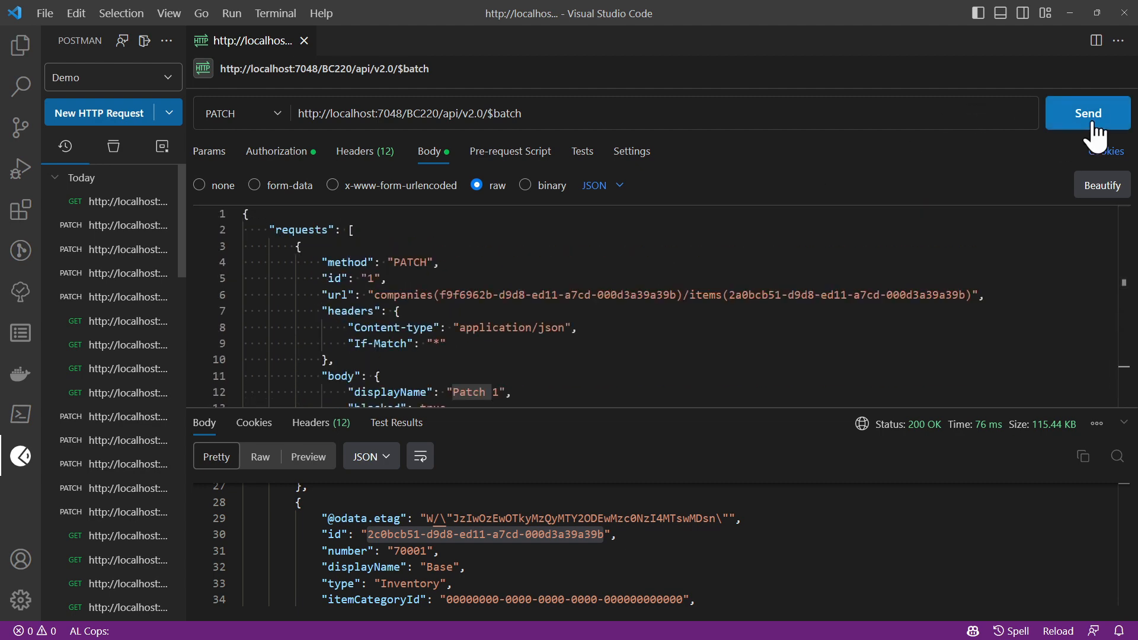
# - Send the batch and review the 200 OK responses showing item 70000 as Patch 1, blocked
pyautogui.click(1089, 114)
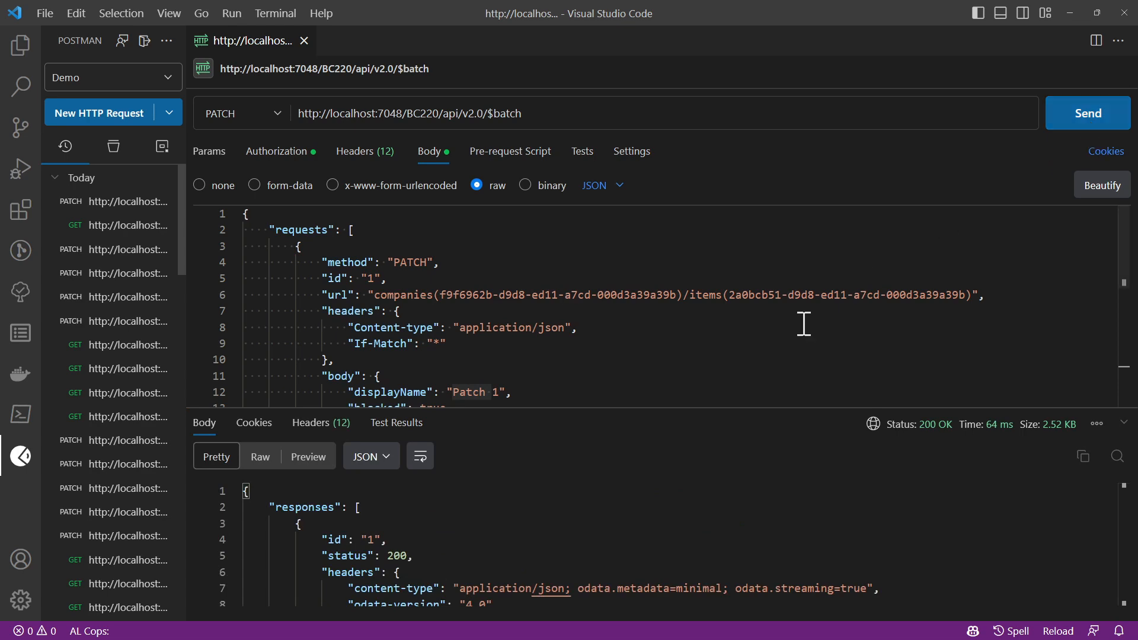
pyautogui.moveTo(903, 394)
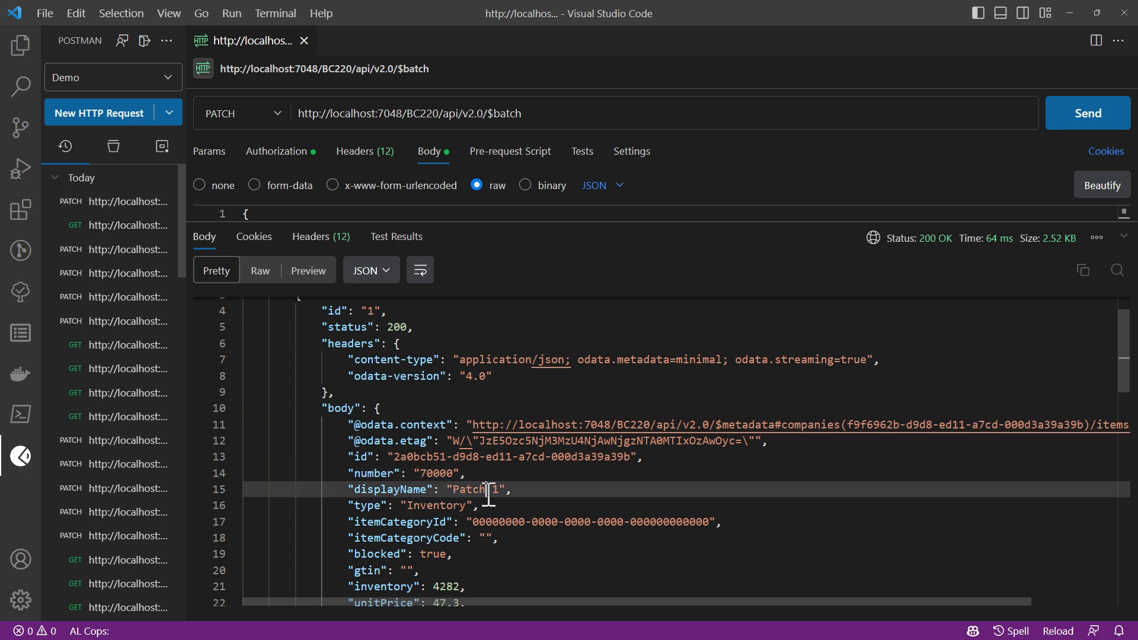
pyautogui.scroll(-3)
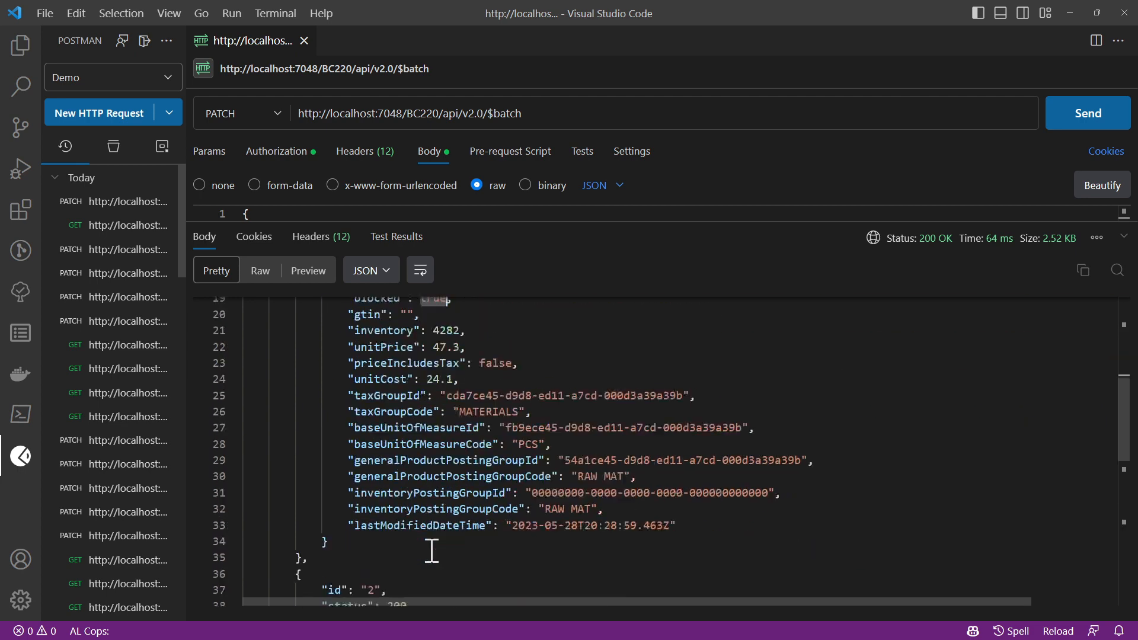
pyautogui.scroll(-3)
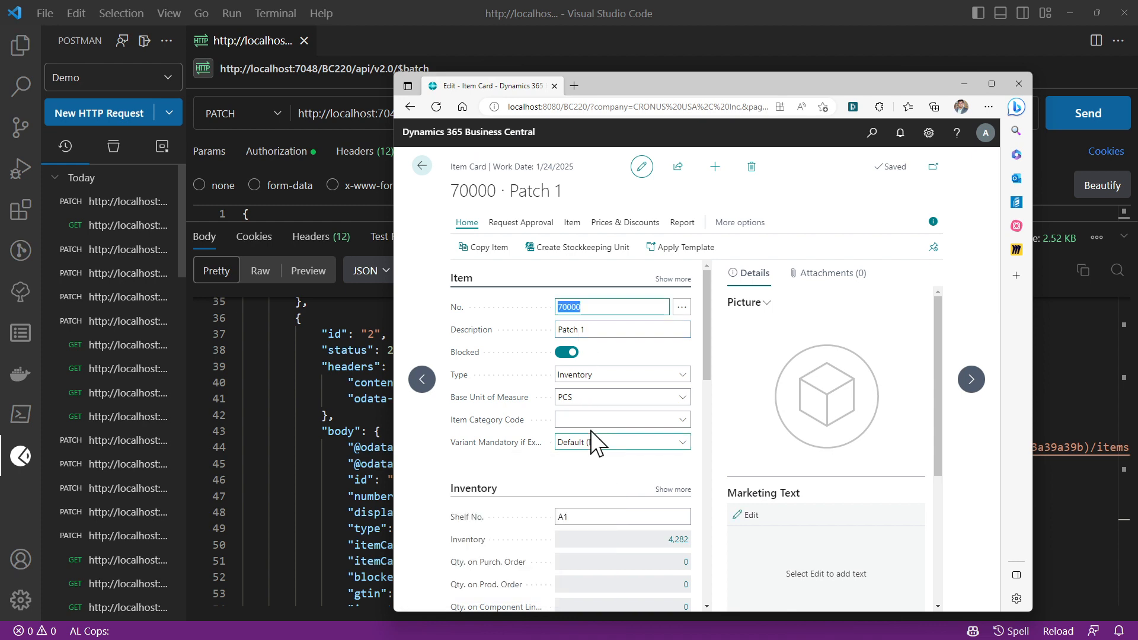
pyautogui.click(971, 380)
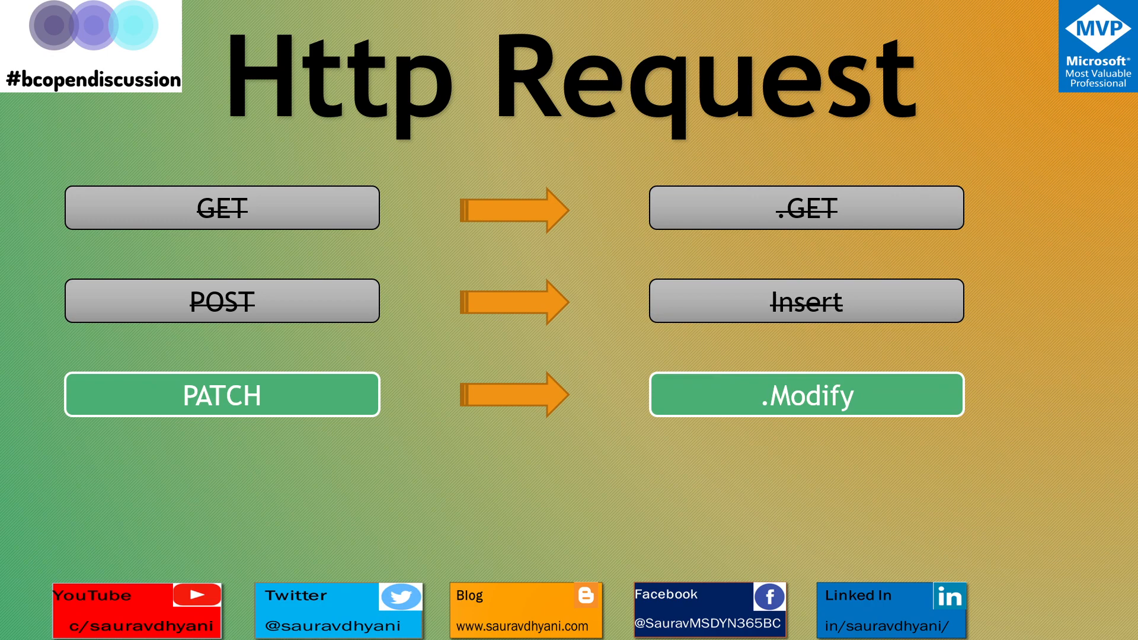
# - Advance to the Patch slide
pyautogui.press('Right')
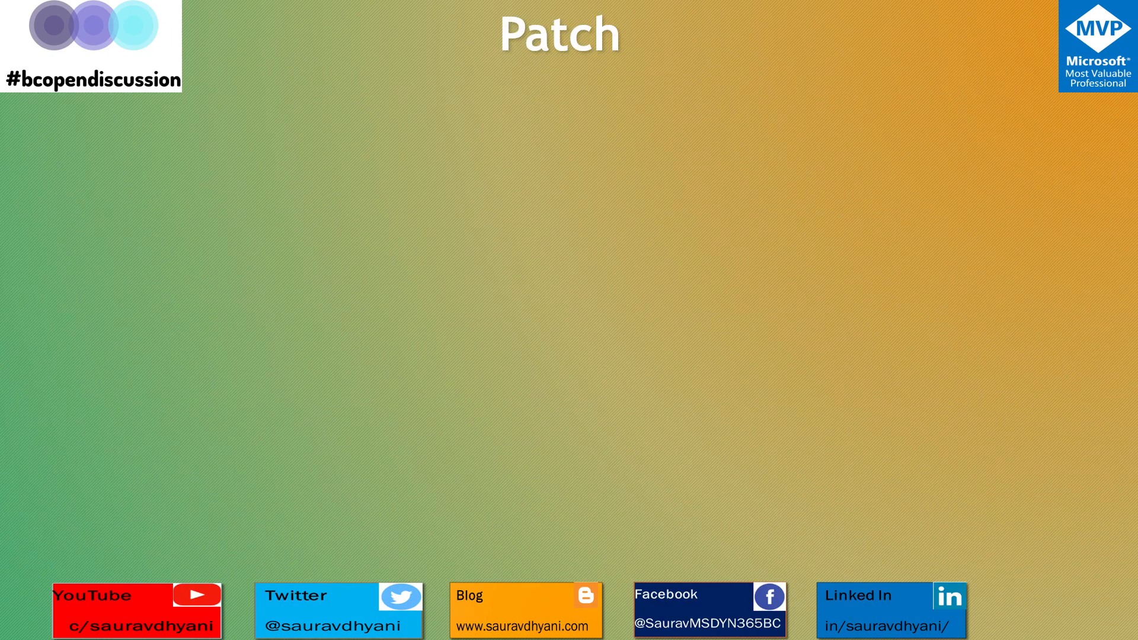